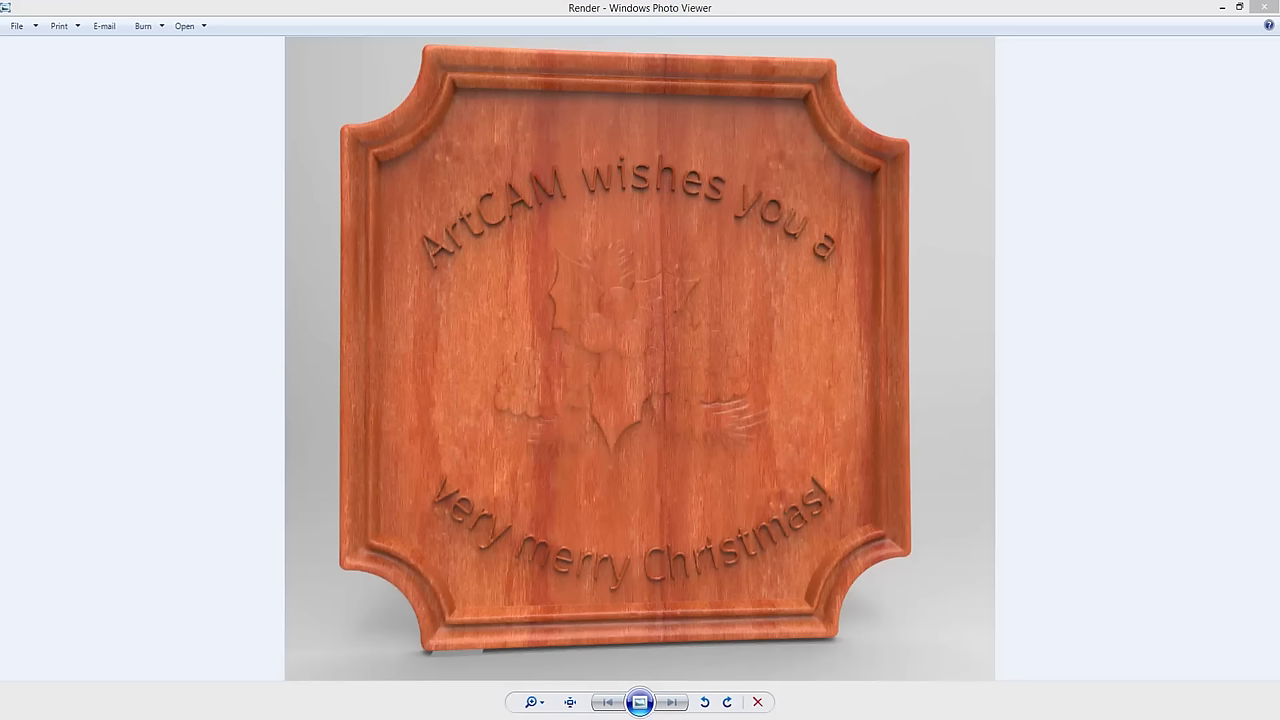
mouse_move(1260, 410)
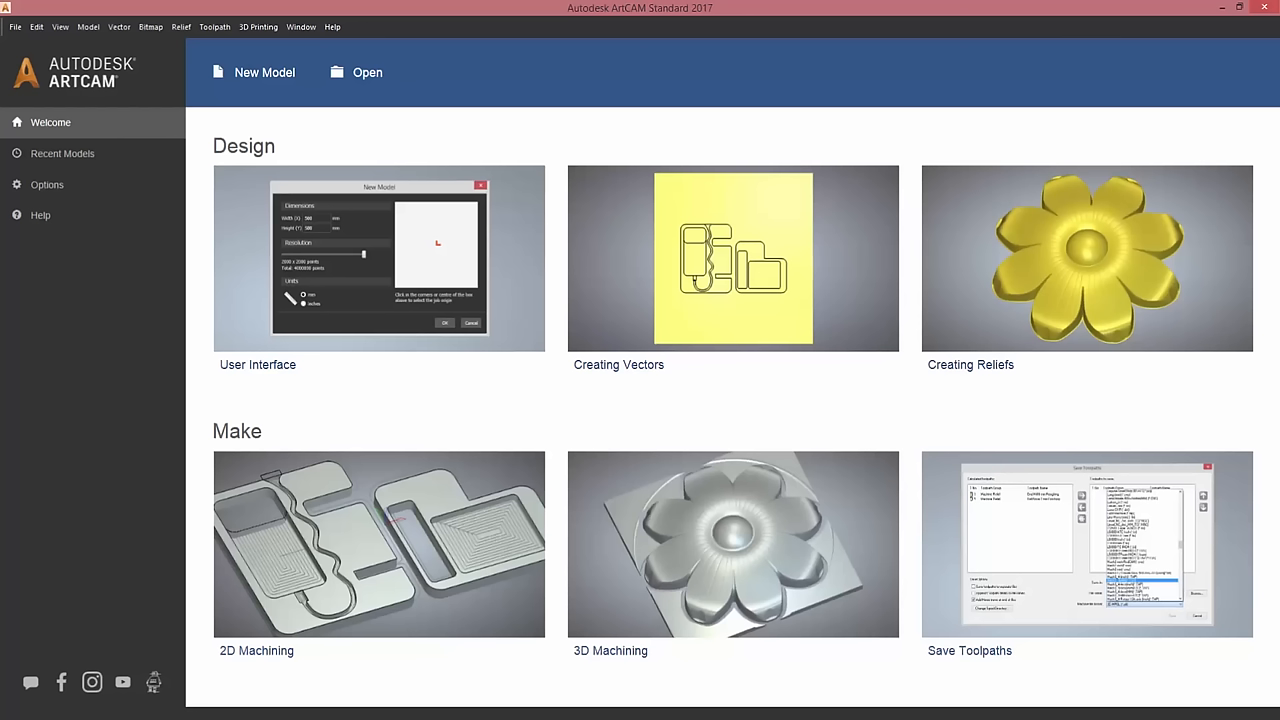
mouse_move(504, 688)
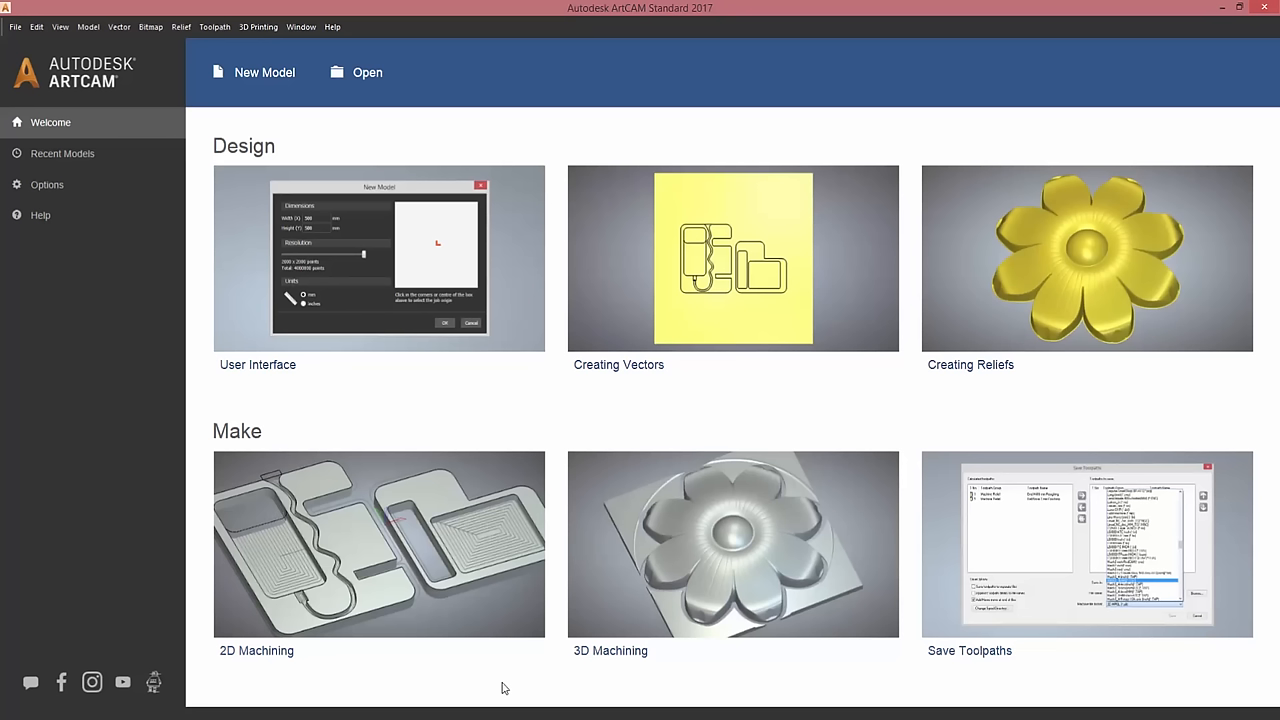
mouse_move(290, 146)
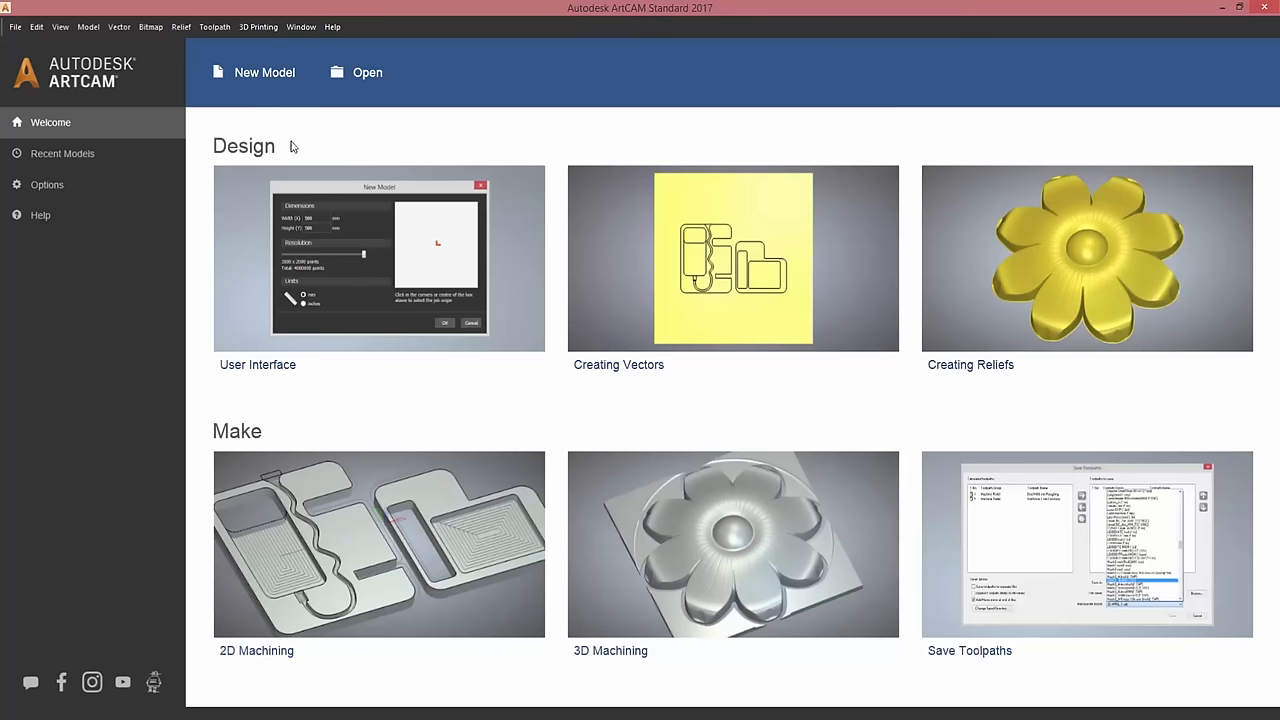
Create a new 400 × 400 mm model in millimetres via New Model.
left_click(264, 72)
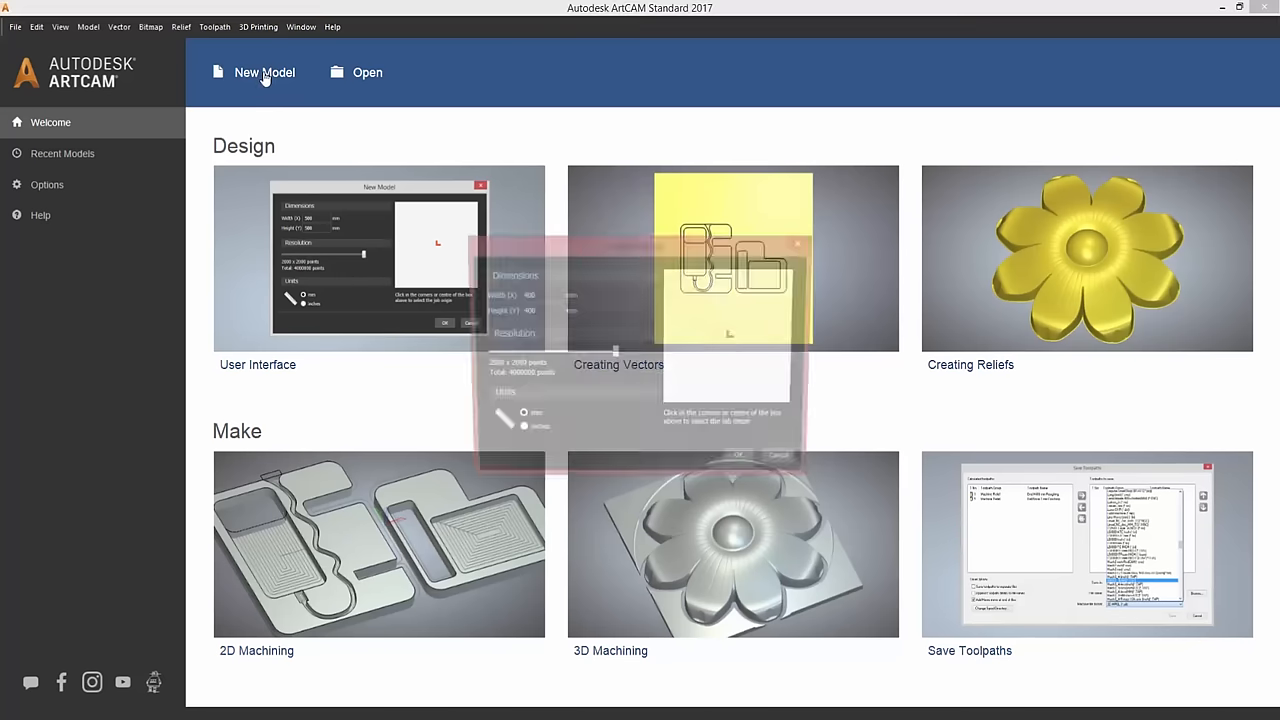
left_click(262, 72)
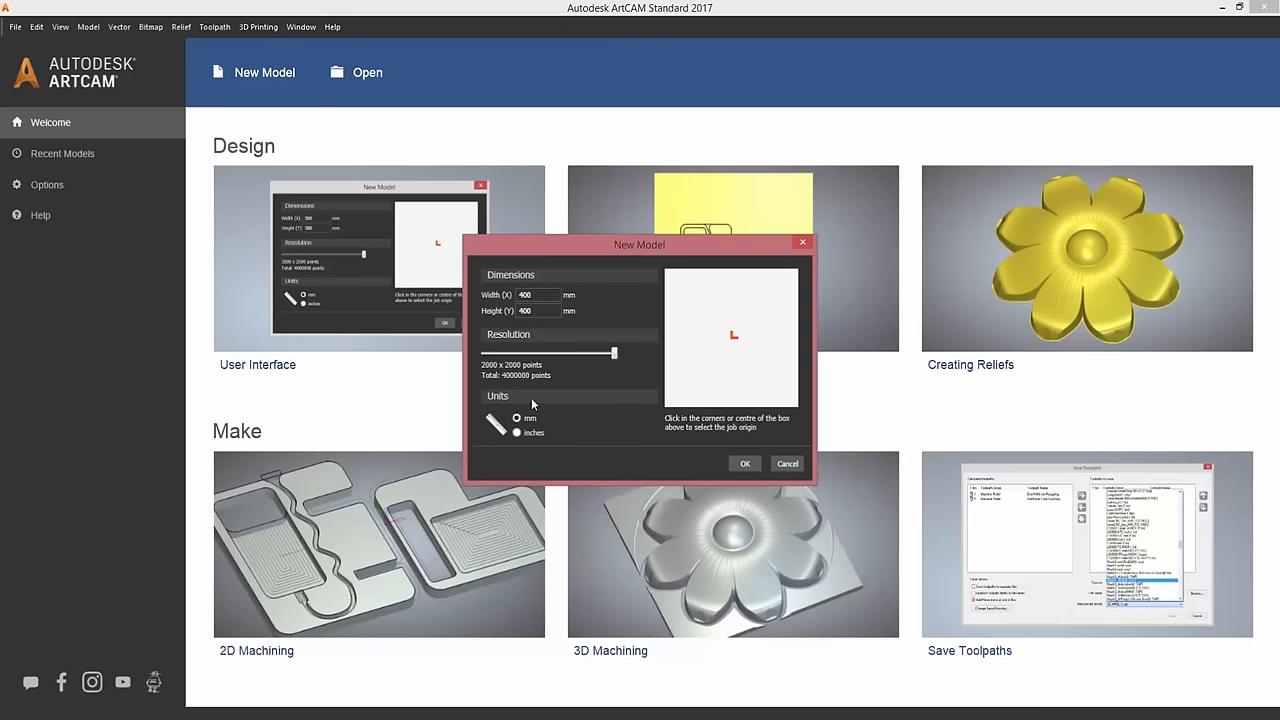
mouse_move(603, 357)
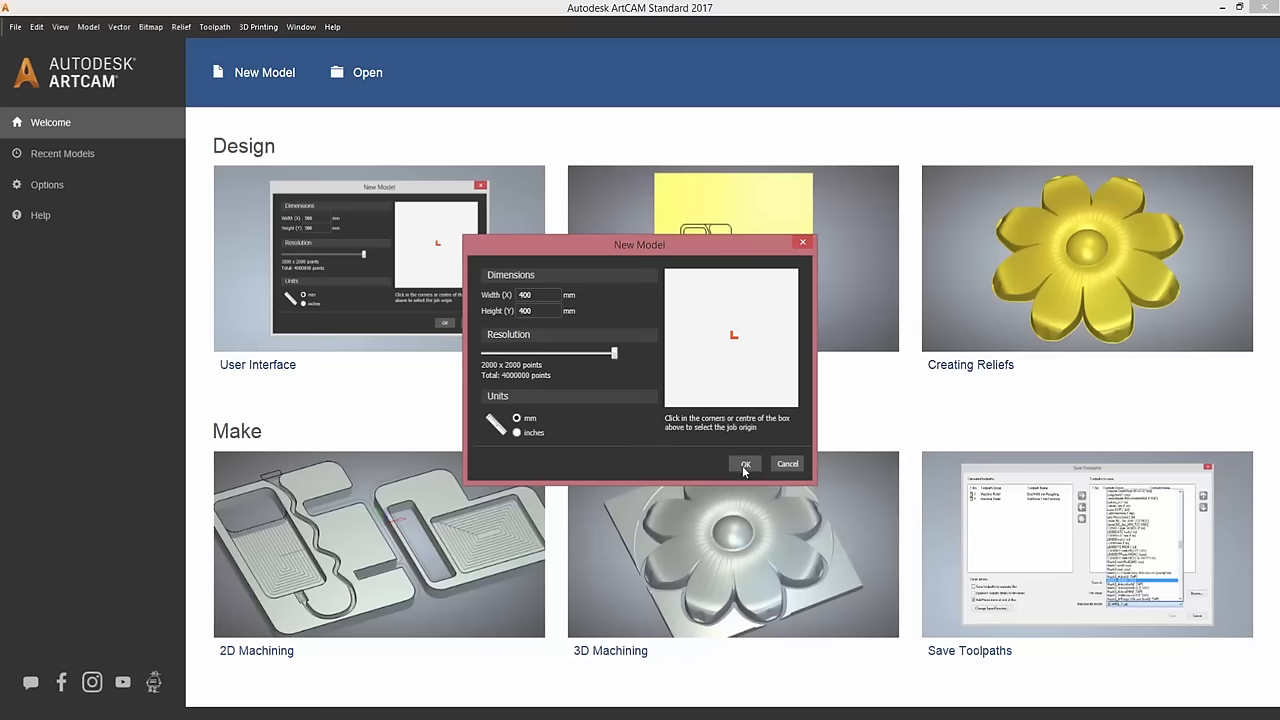
left_click(744, 463)
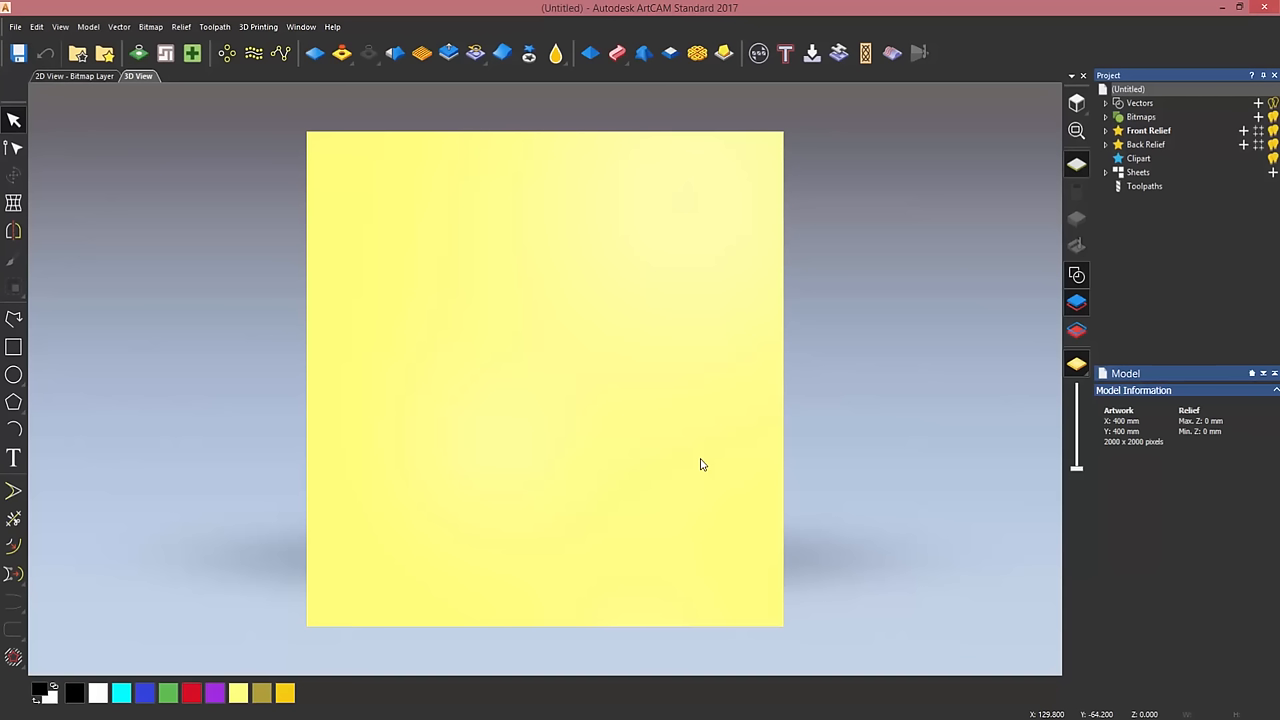
mouse_move(680, 476)
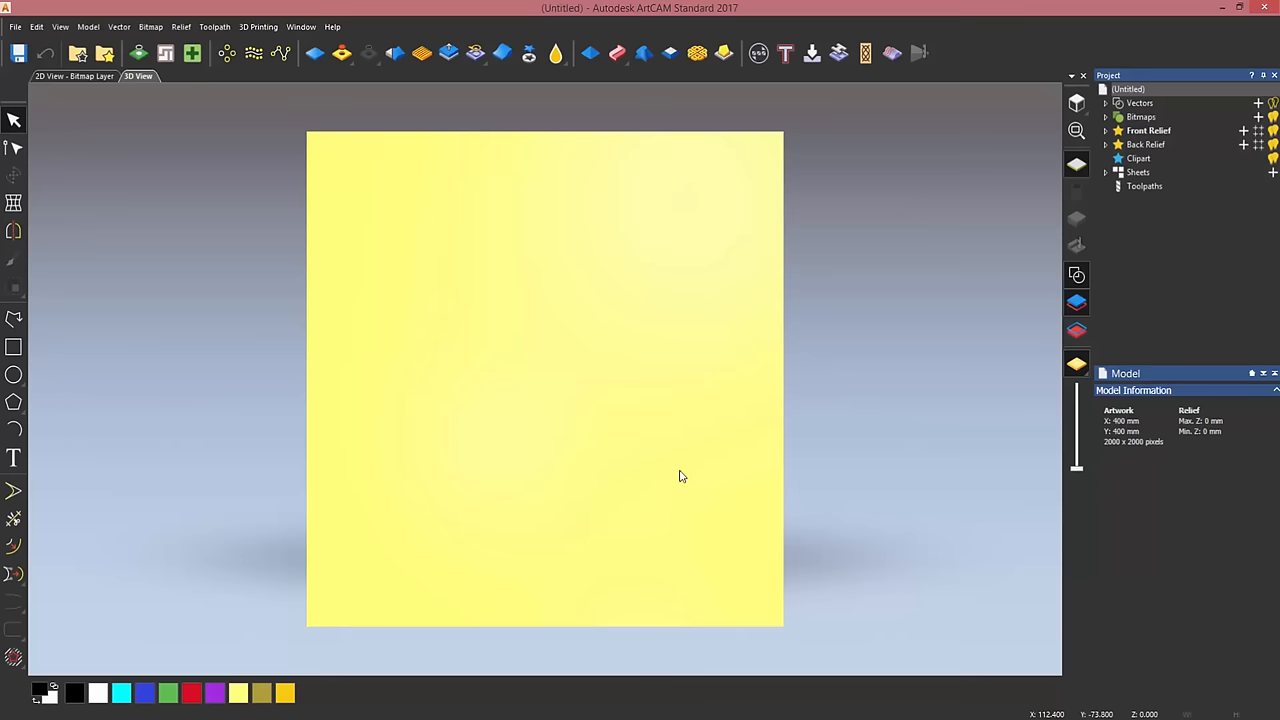
mouse_move(95, 331)
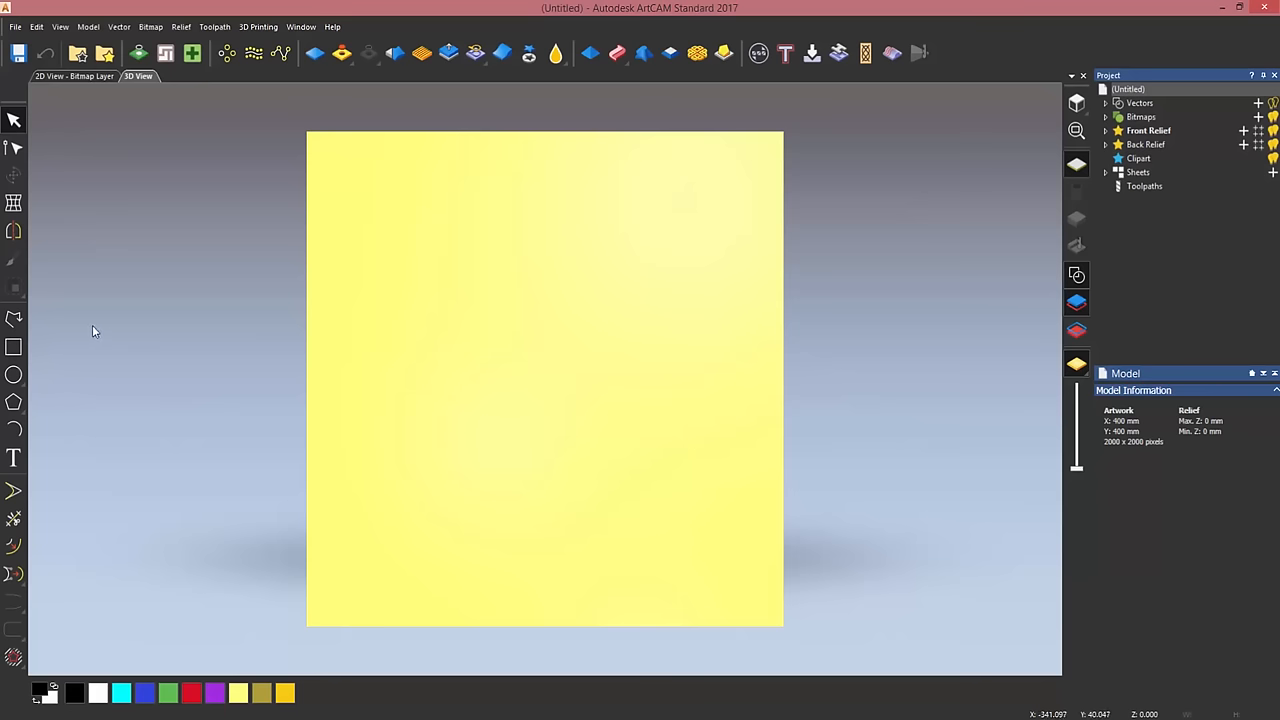
Create a centred 360 mm square vector with 50 mm inverted (inward-curving) corners.
left_click(13, 346)
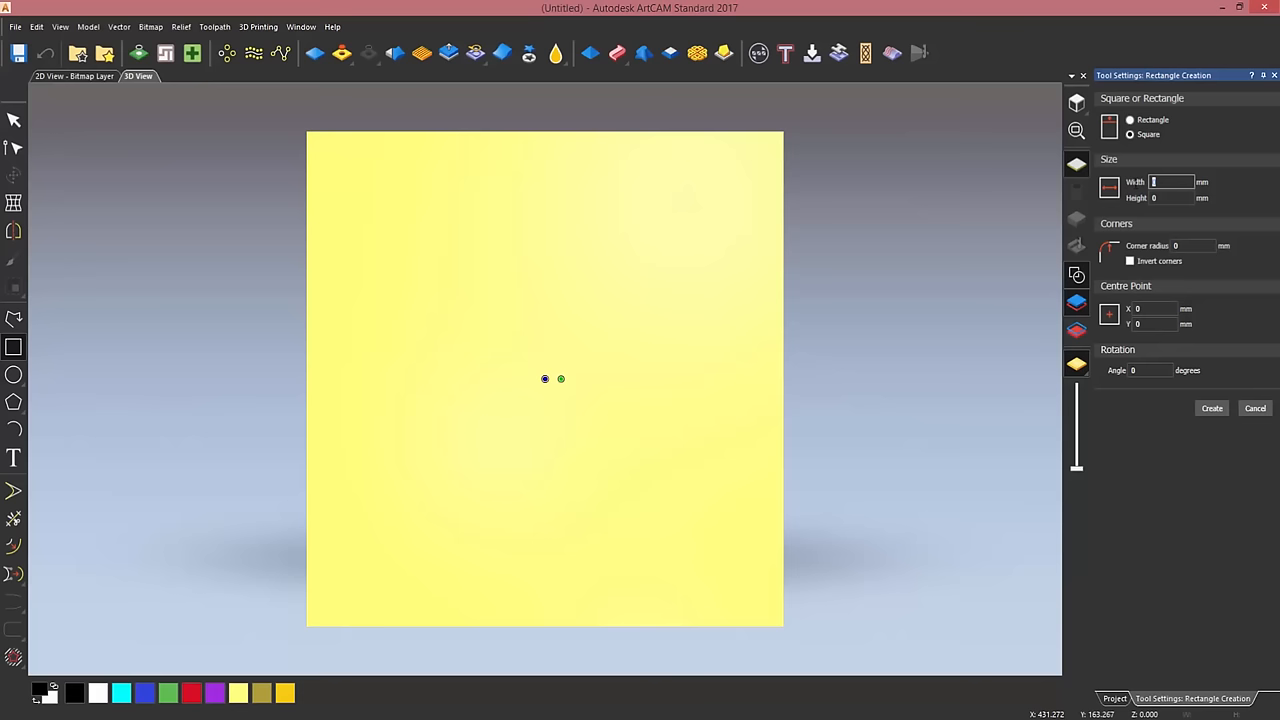
type("360")
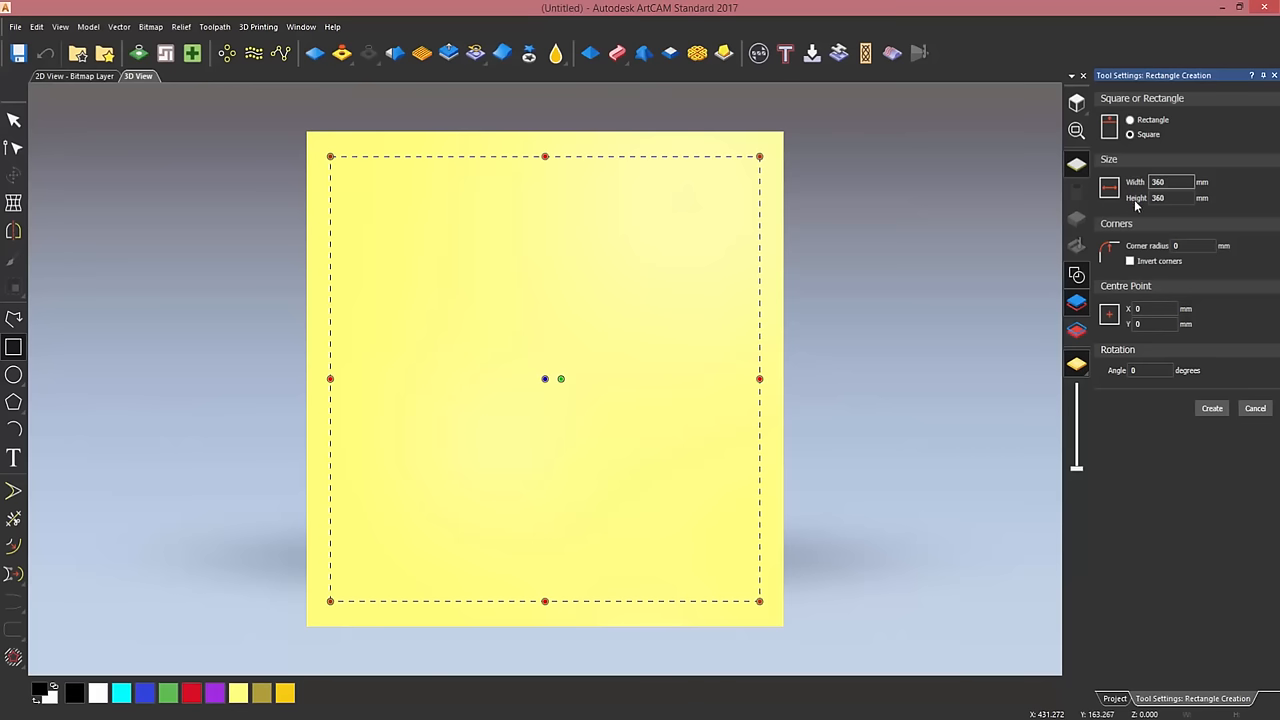
left_click(1190, 245)
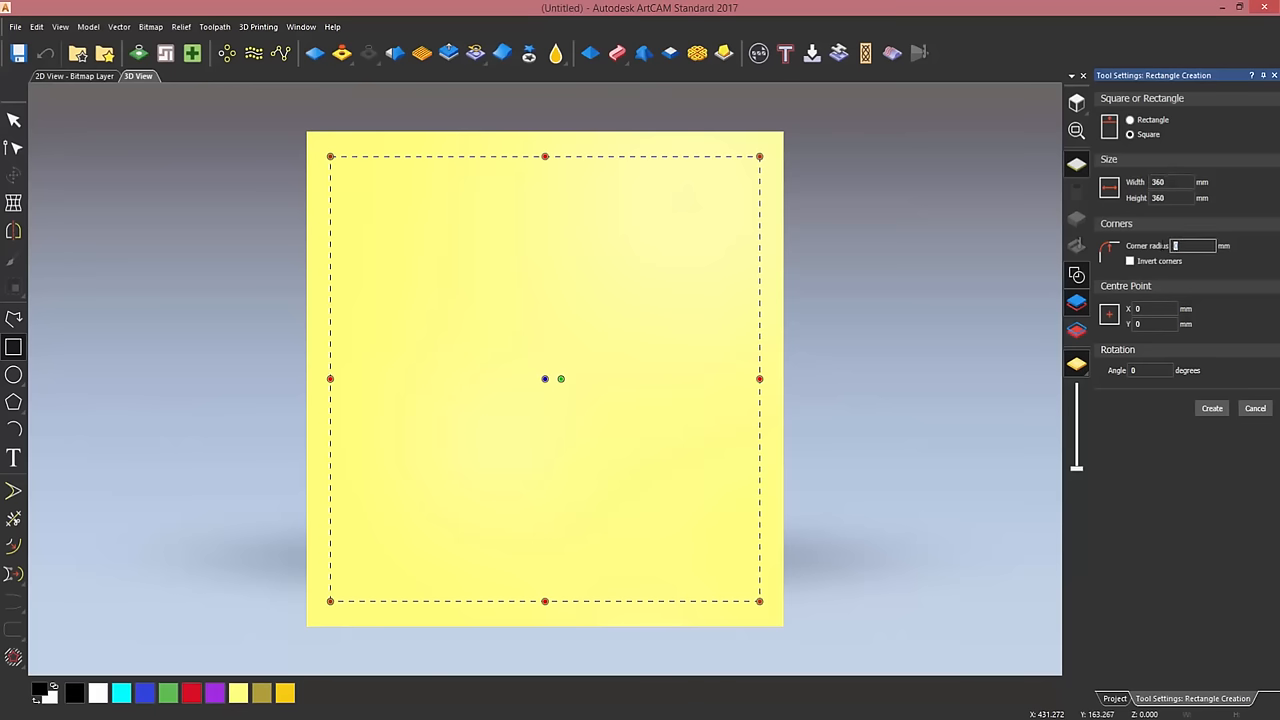
type("50")
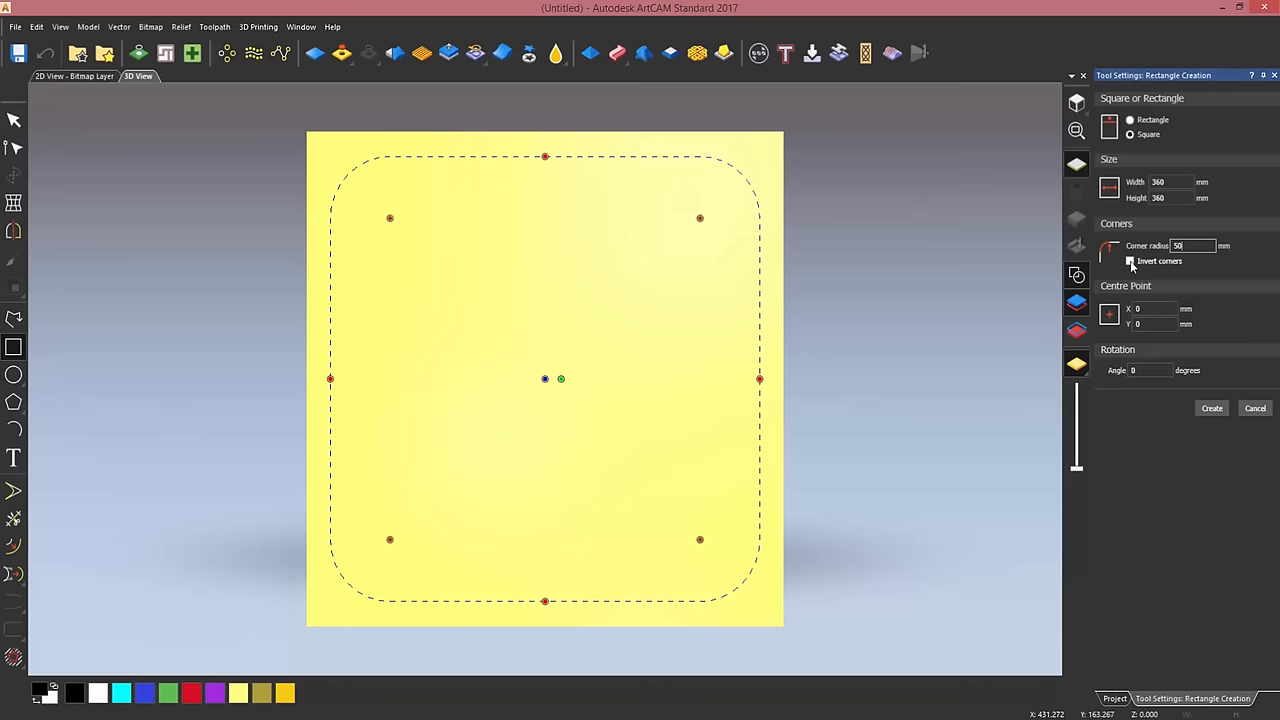
left_click(1130, 261)
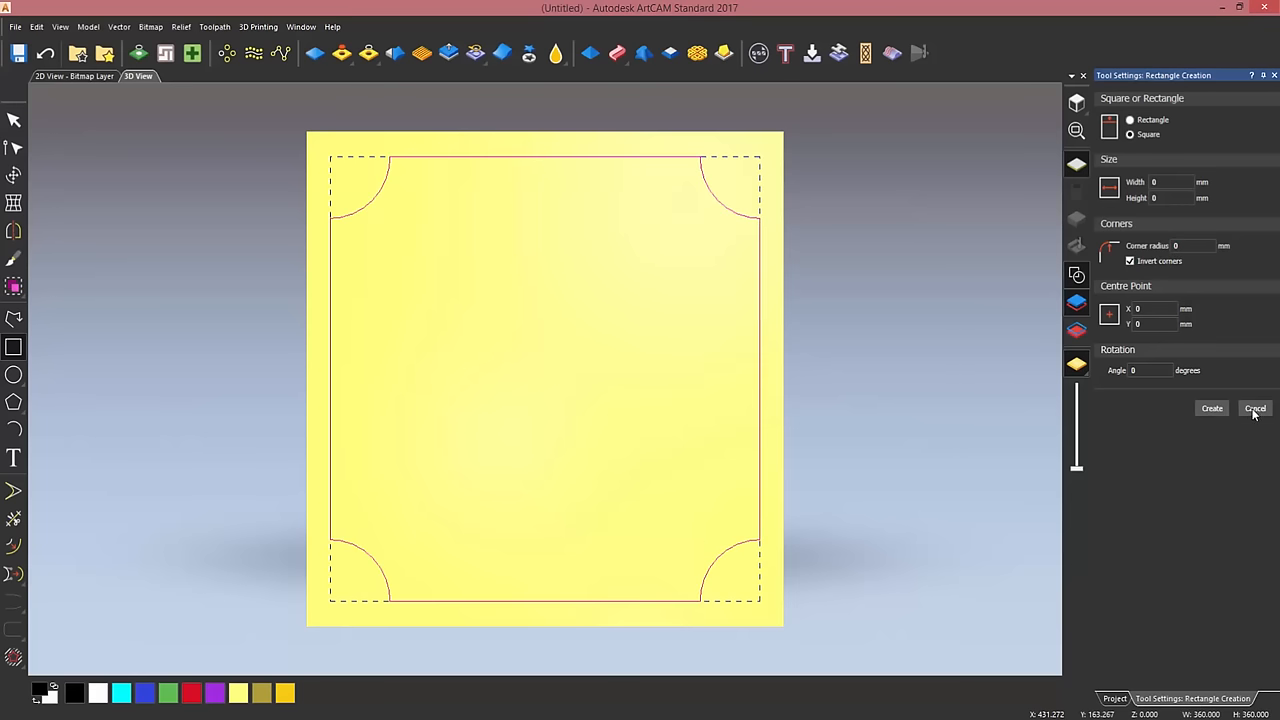
left_click(1258, 408)
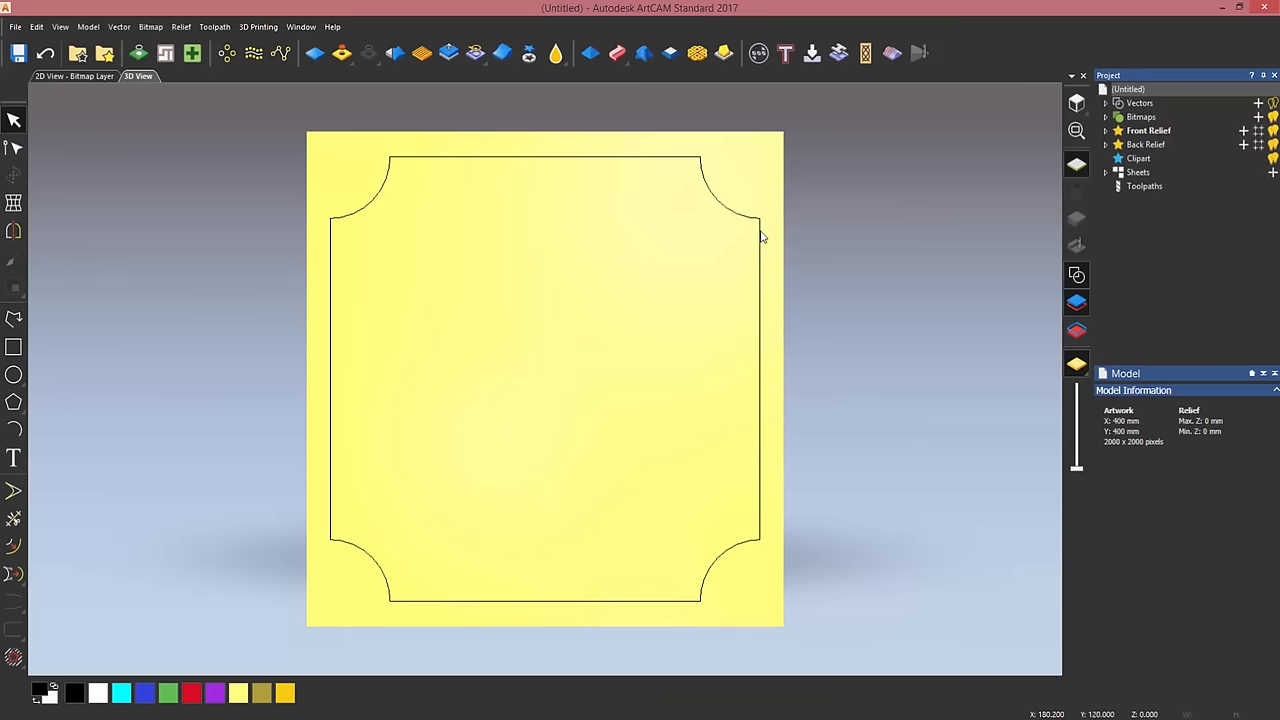
mouse_move(761, 232)
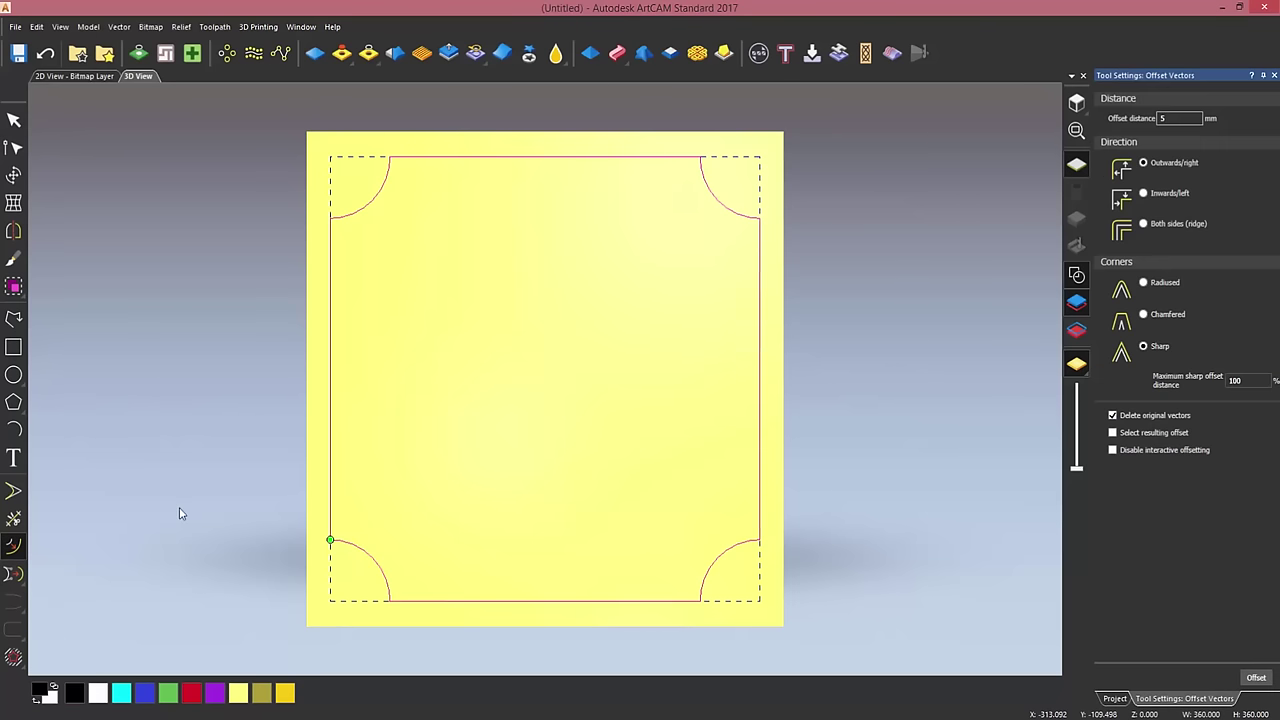
mouse_move(451, 442)
type("20")
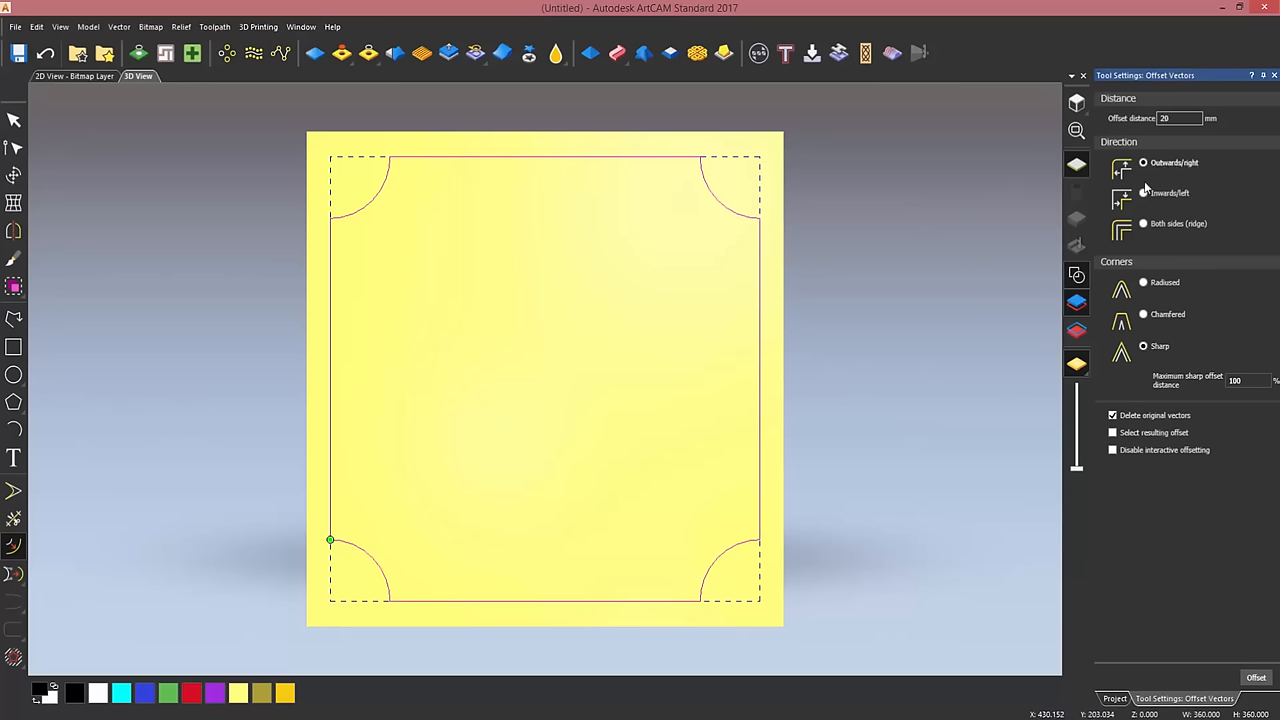
Offset the square 20 mm inwards, keeping the original outline.
left_click(1141, 192)
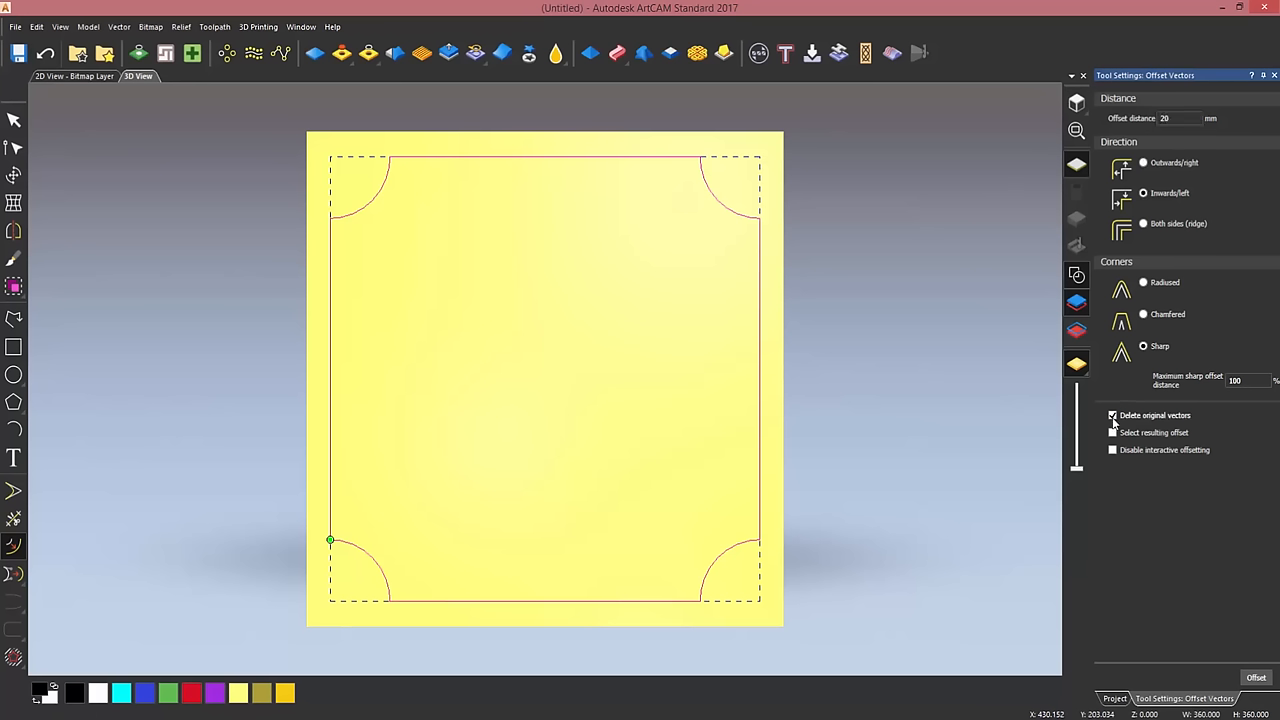
left_click(1111, 415)
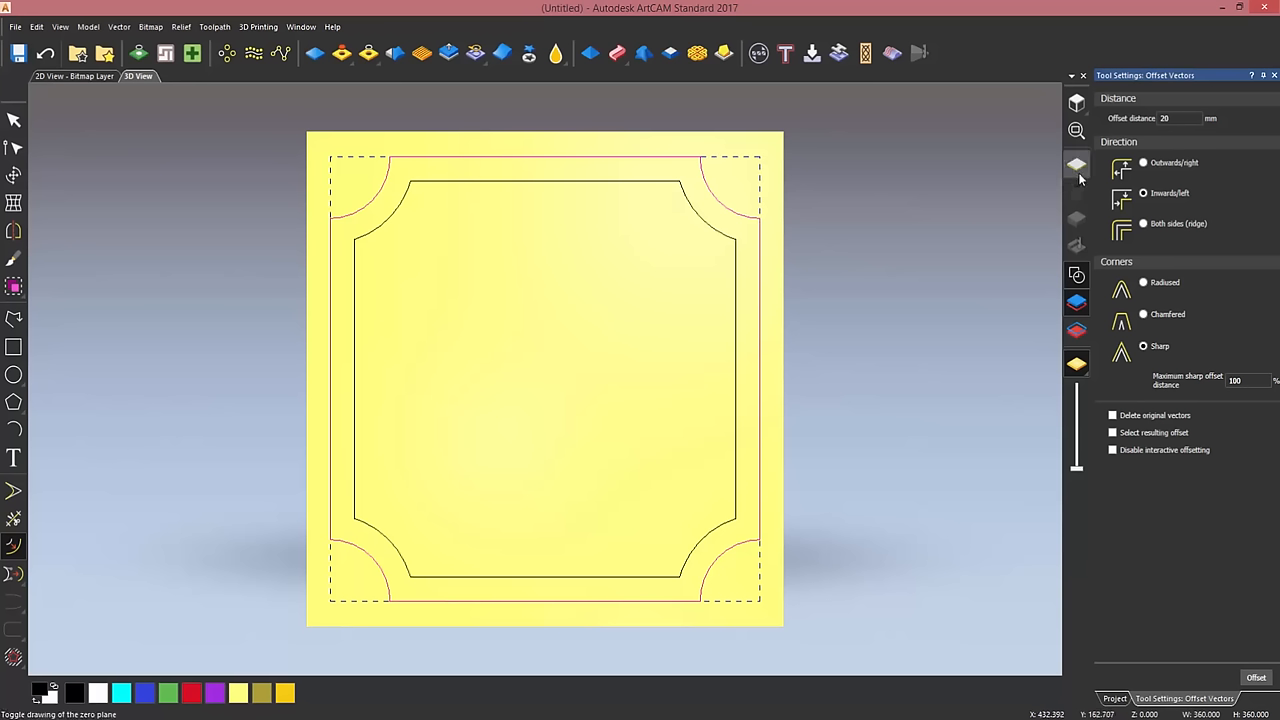
Offset the original outline 5 mm outwards, deleting the original, and close Offset Vectors.
left_click(1143, 162)
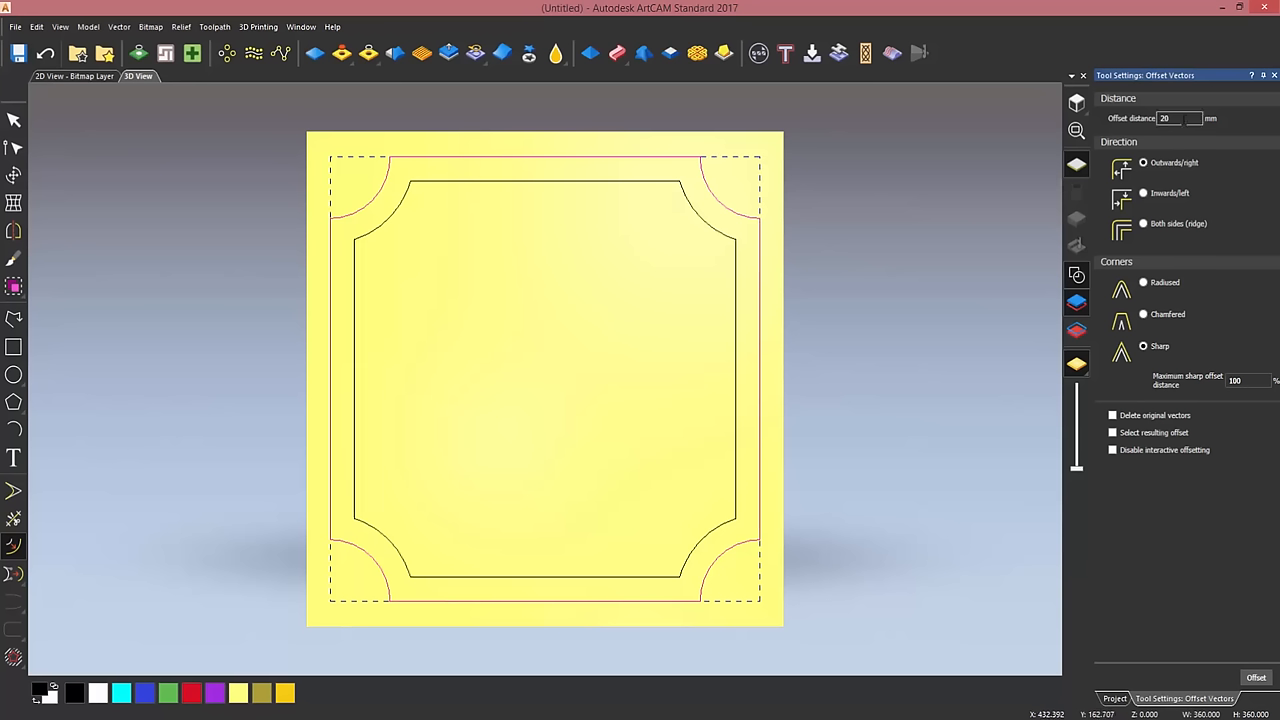
type("5")
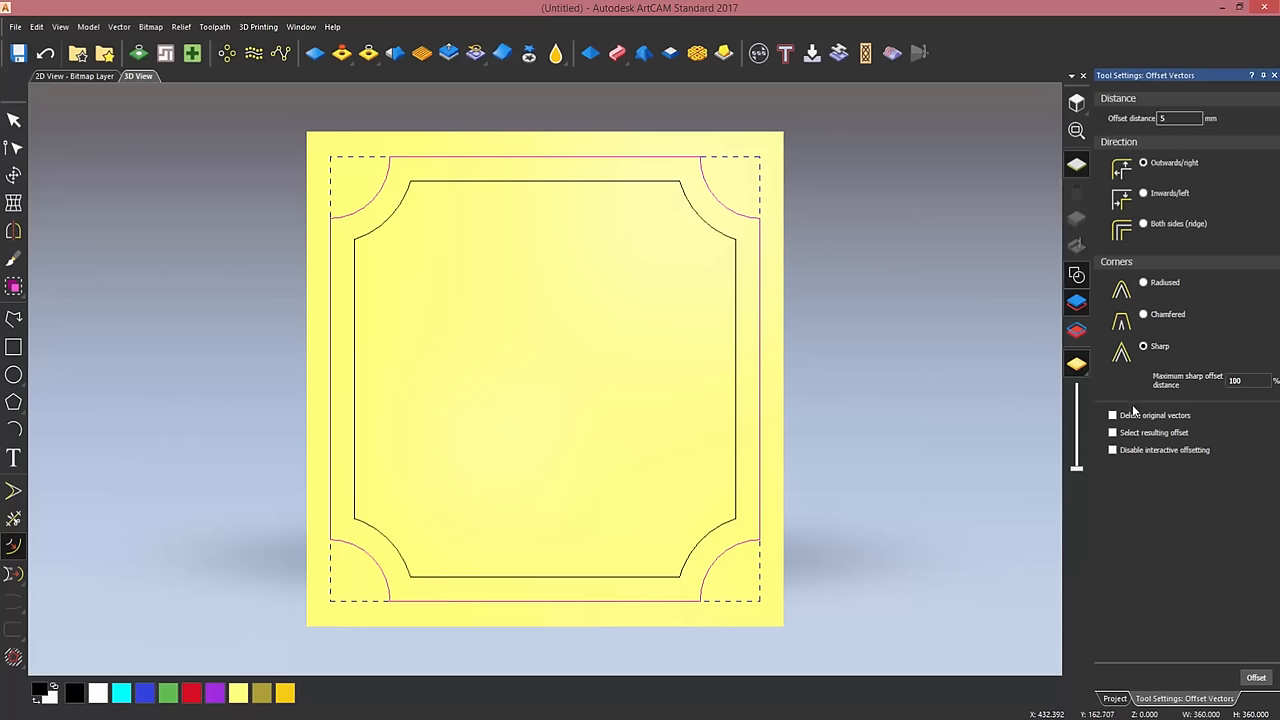
left_click(1113, 415)
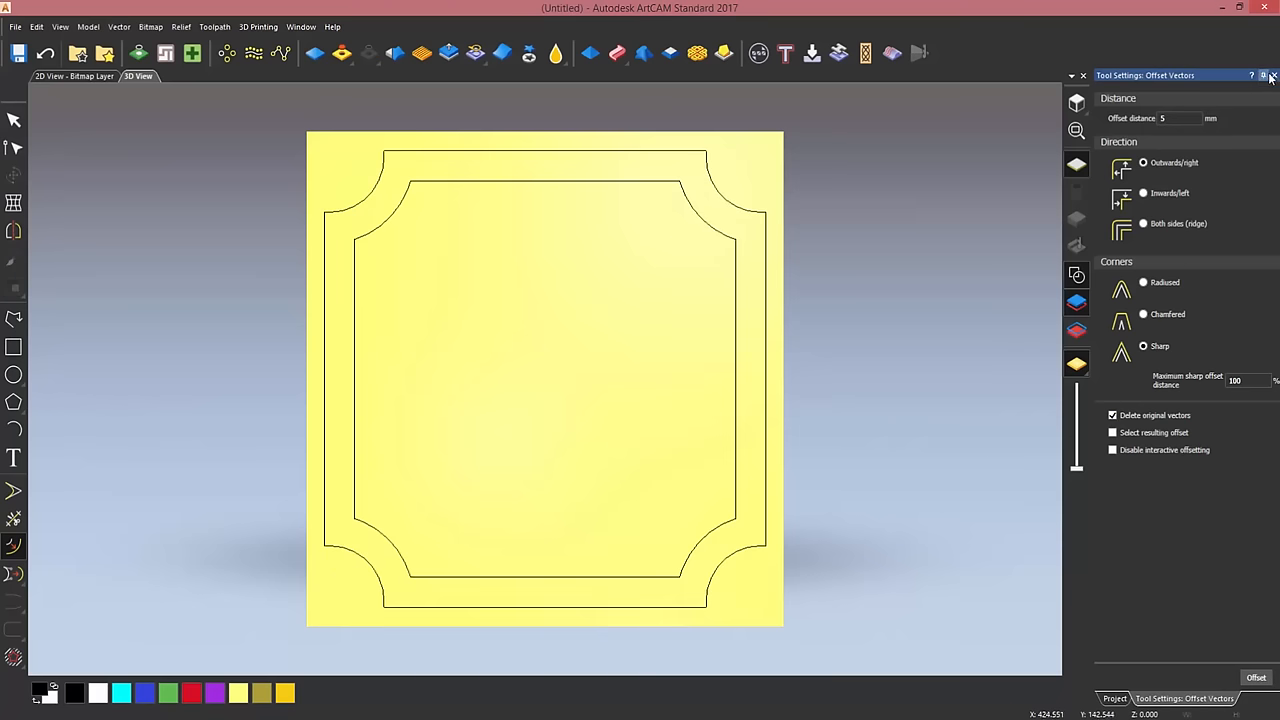
left_click(1270, 75)
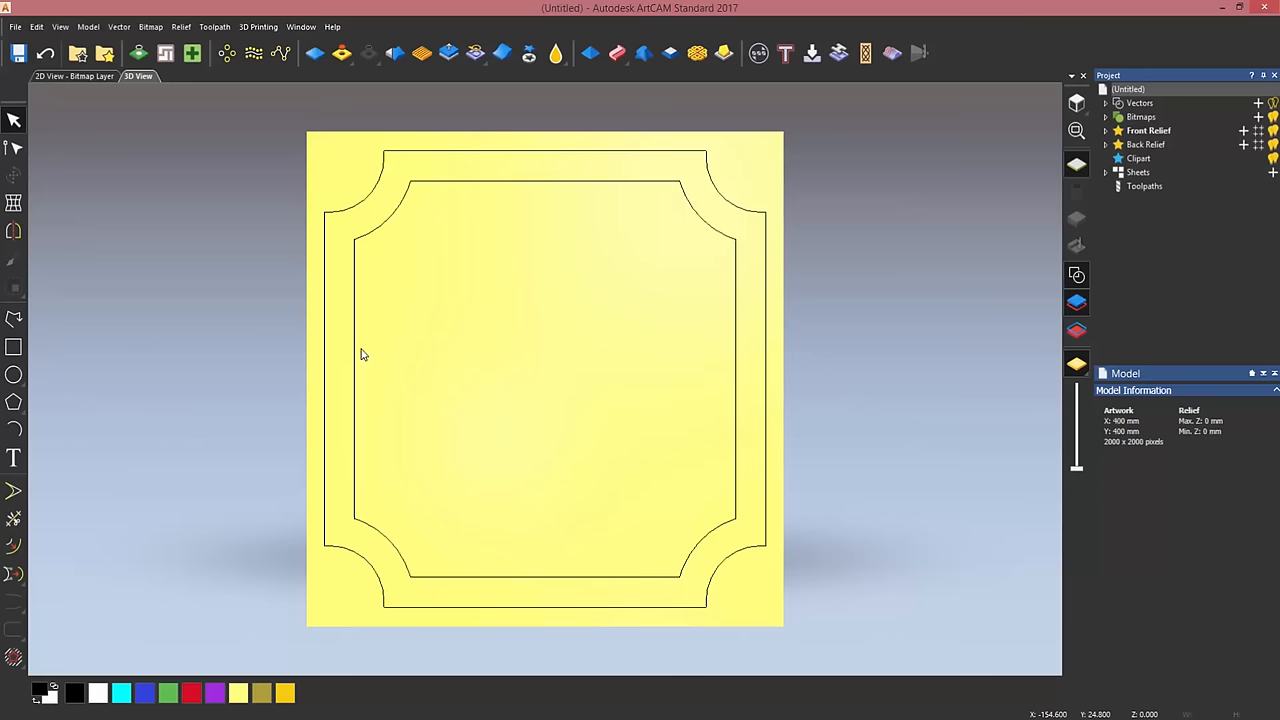
mouse_move(290, 360)
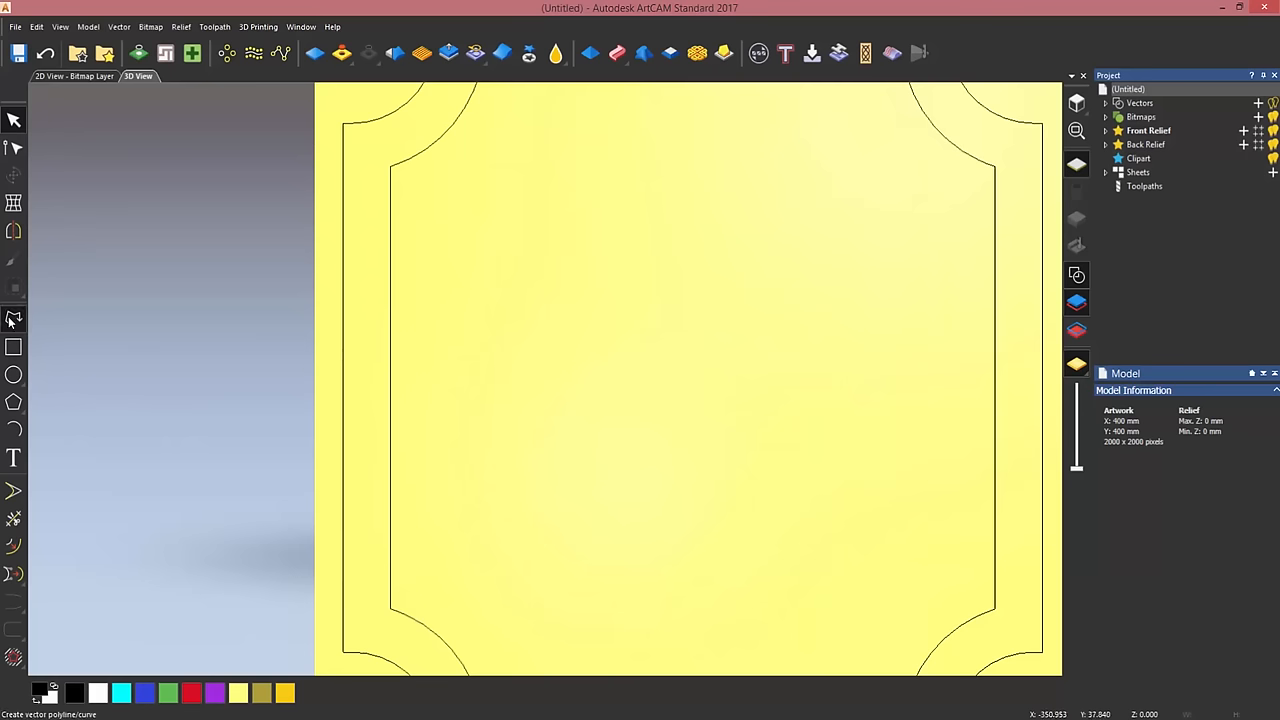
Create a small smooth wavy polyline profile inside the inner border on the left.
left_click(13, 320)
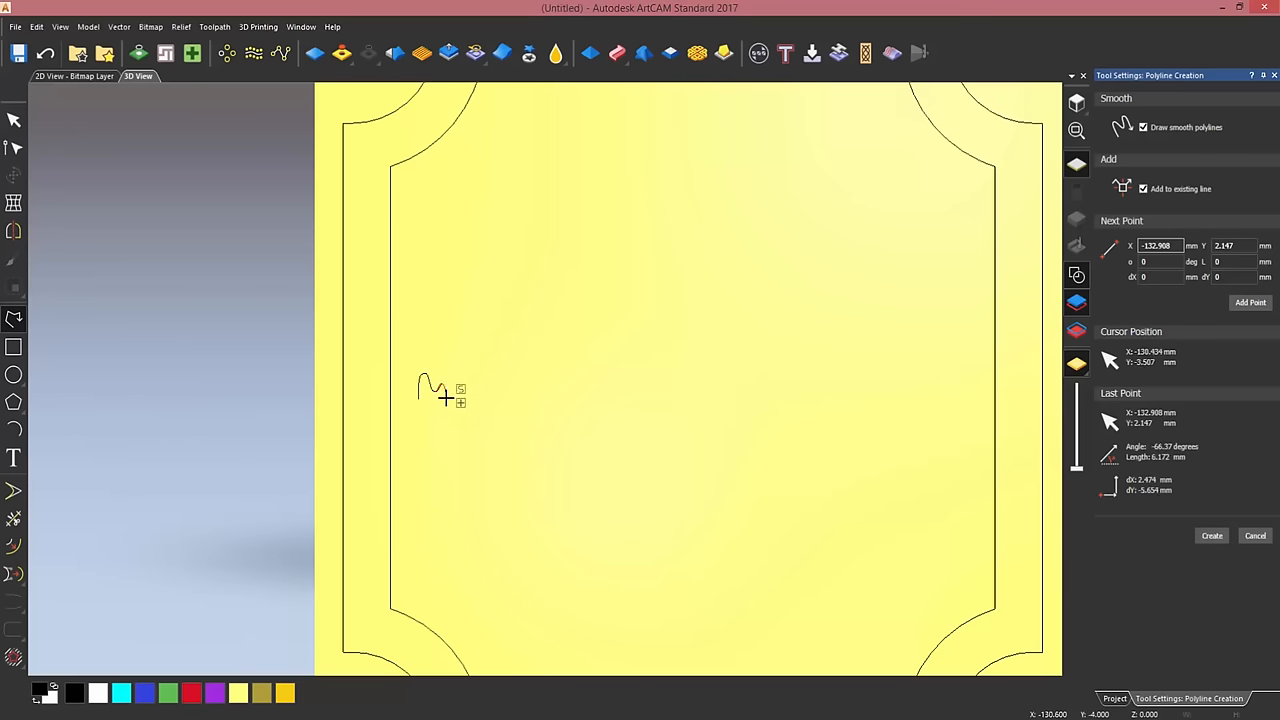
left_click(1254, 535)
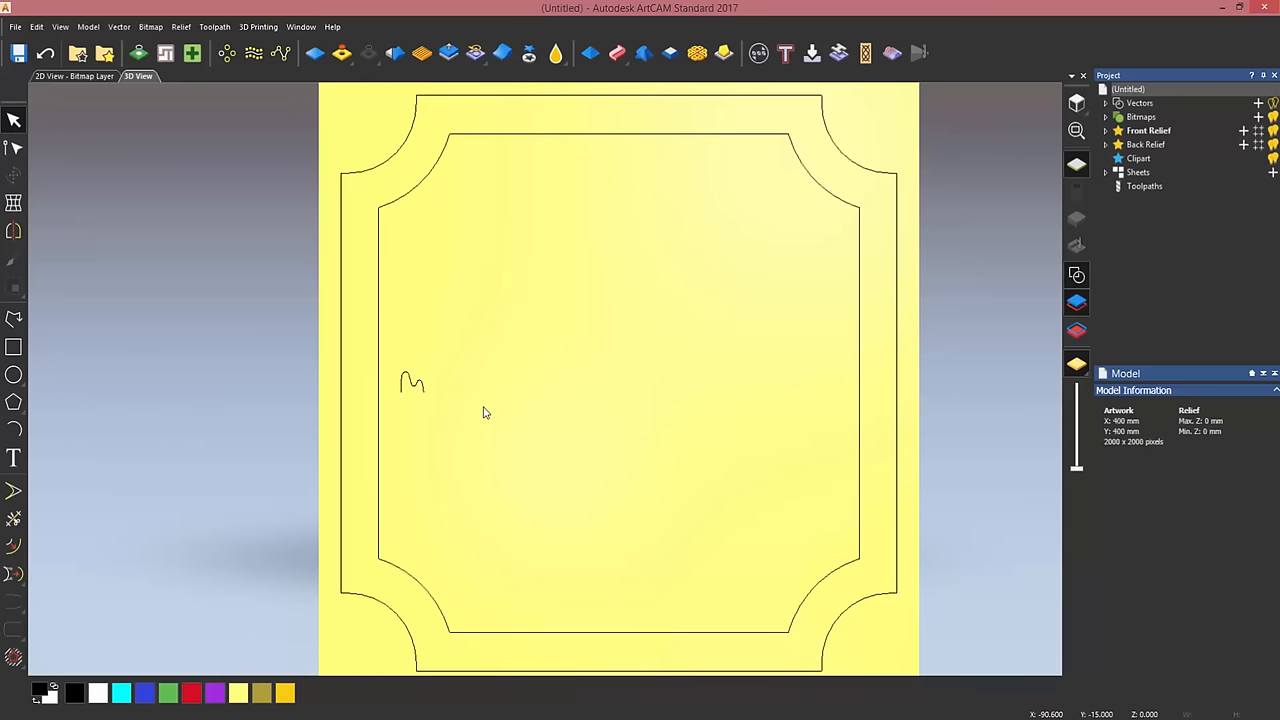
mouse_move(615, 56)
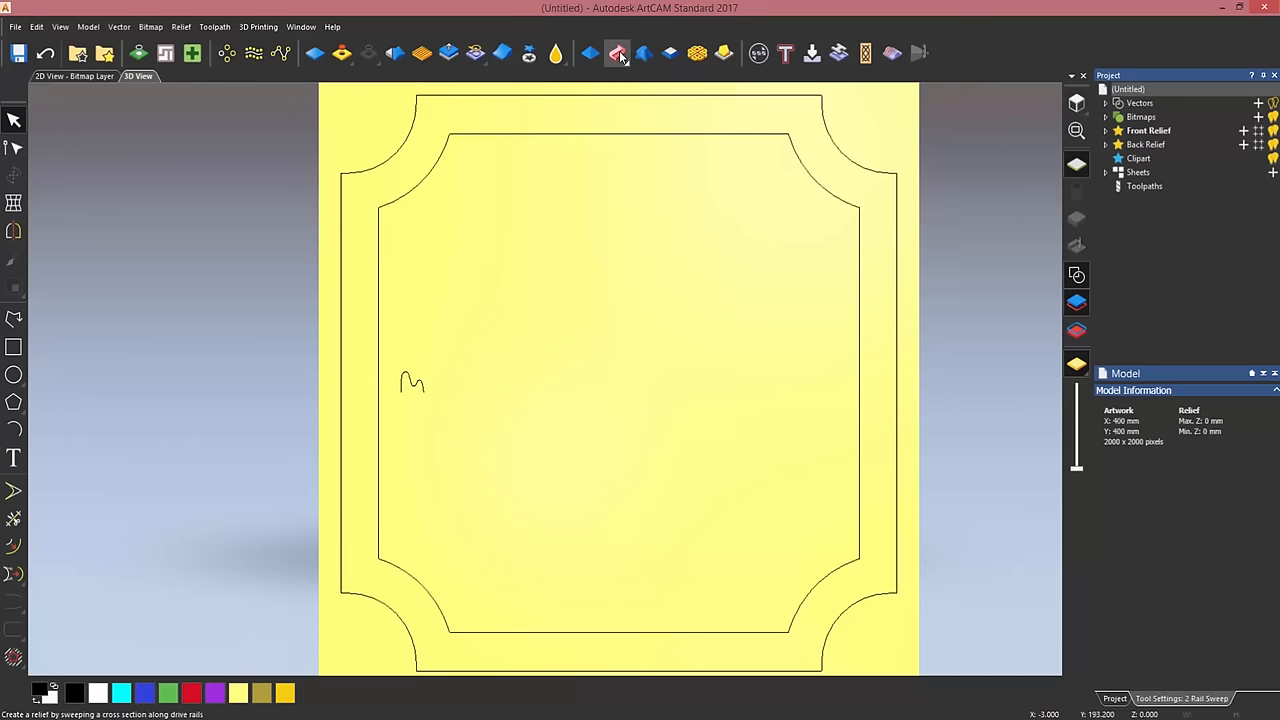
Sweep the wavy profile along the two outlines with Two Rail Sweep to form the moulded frame relief.
left_click(617, 54)
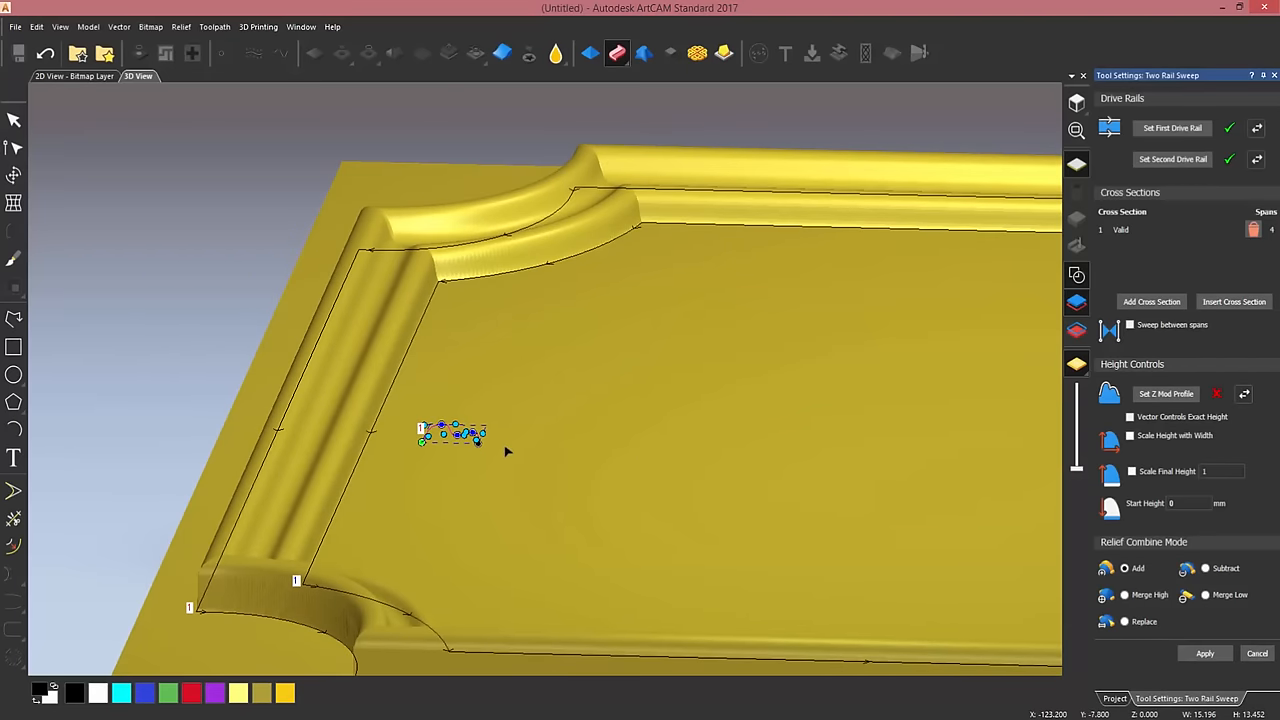
mouse_move(1176, 551)
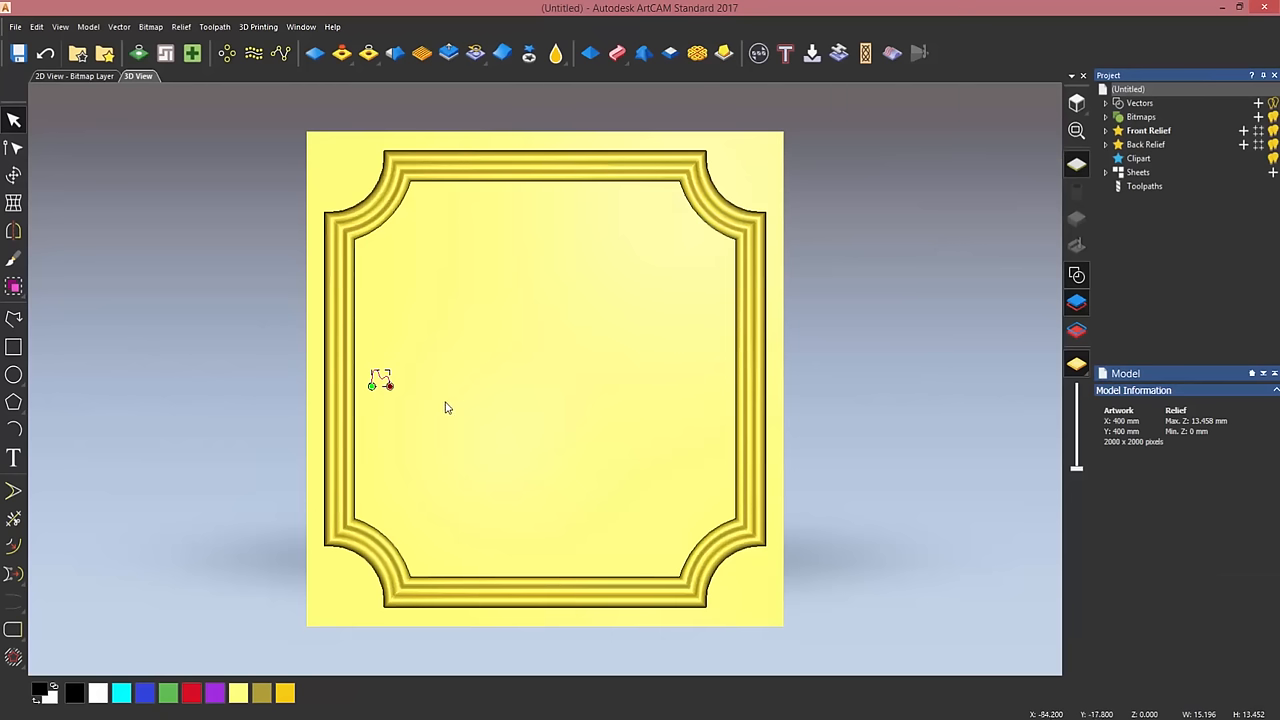
mouse_move(436, 422)
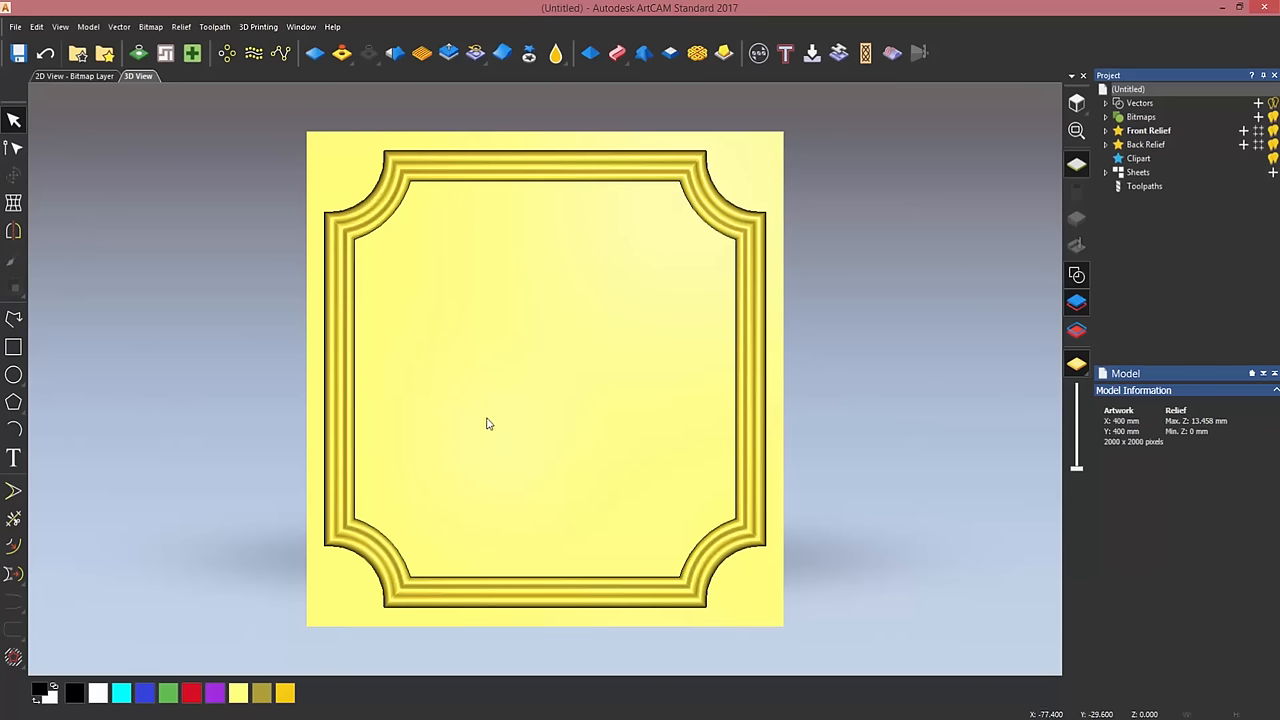
mouse_move(491, 424)
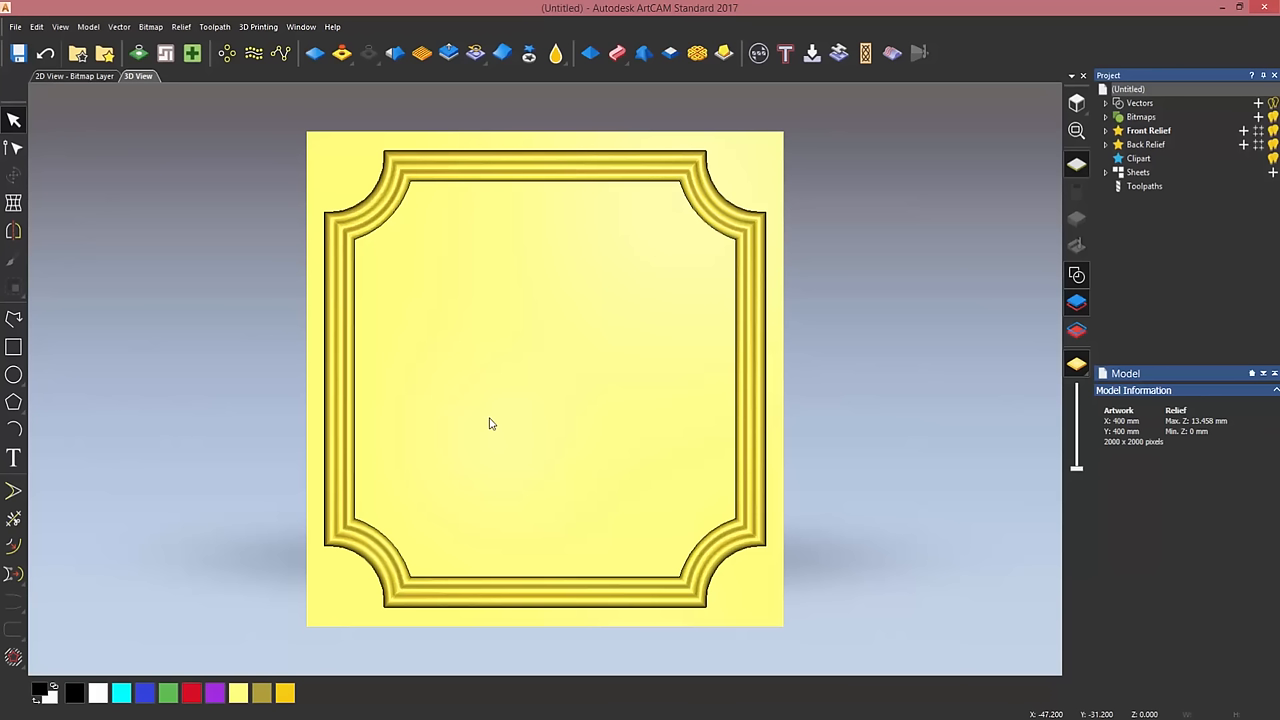
mouse_move(494, 417)
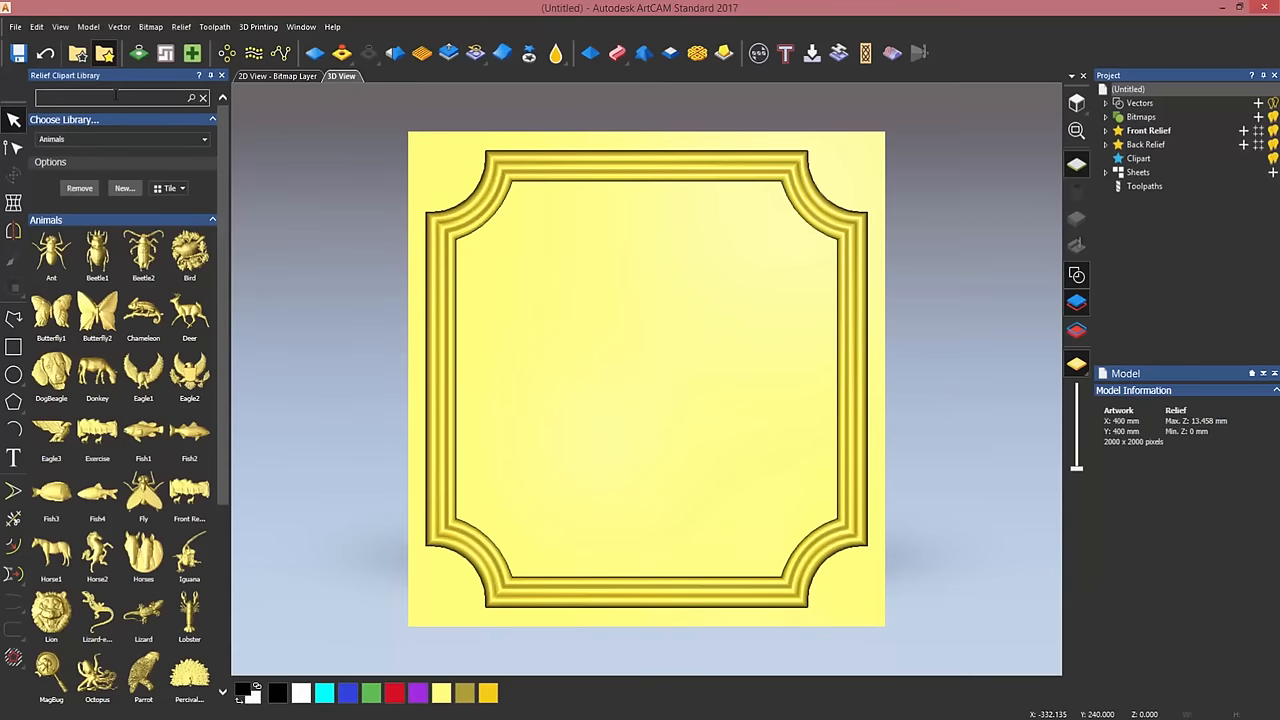
Find the 'xmas' holly clipart, centre its origin and set its width to 180 mm.
type("xmas")
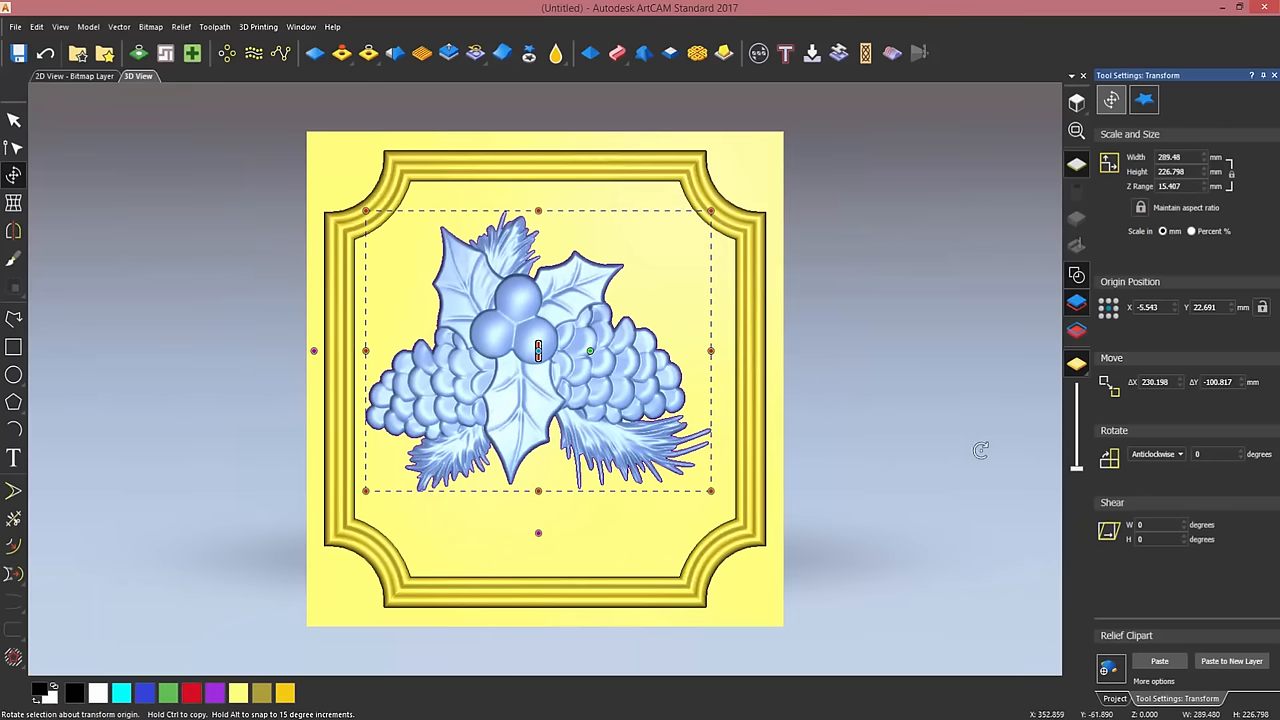
left_click(1150, 307)
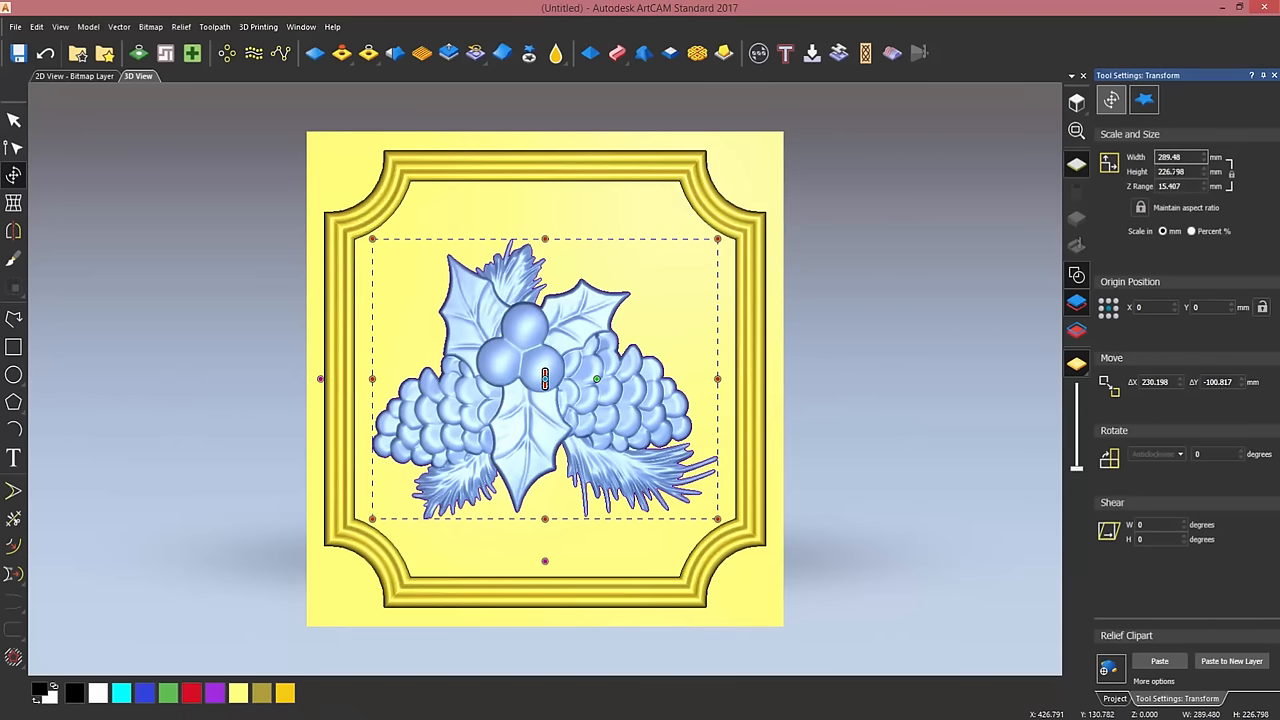
left_click(1180, 157)
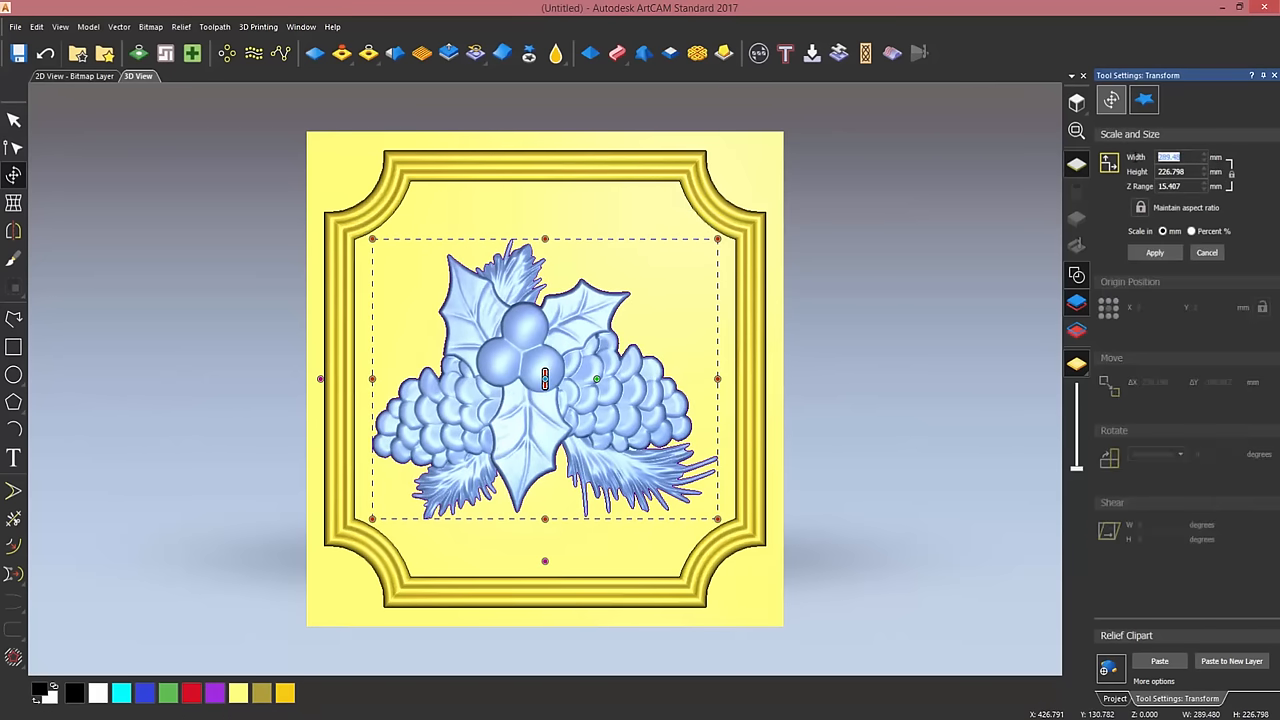
type("180")
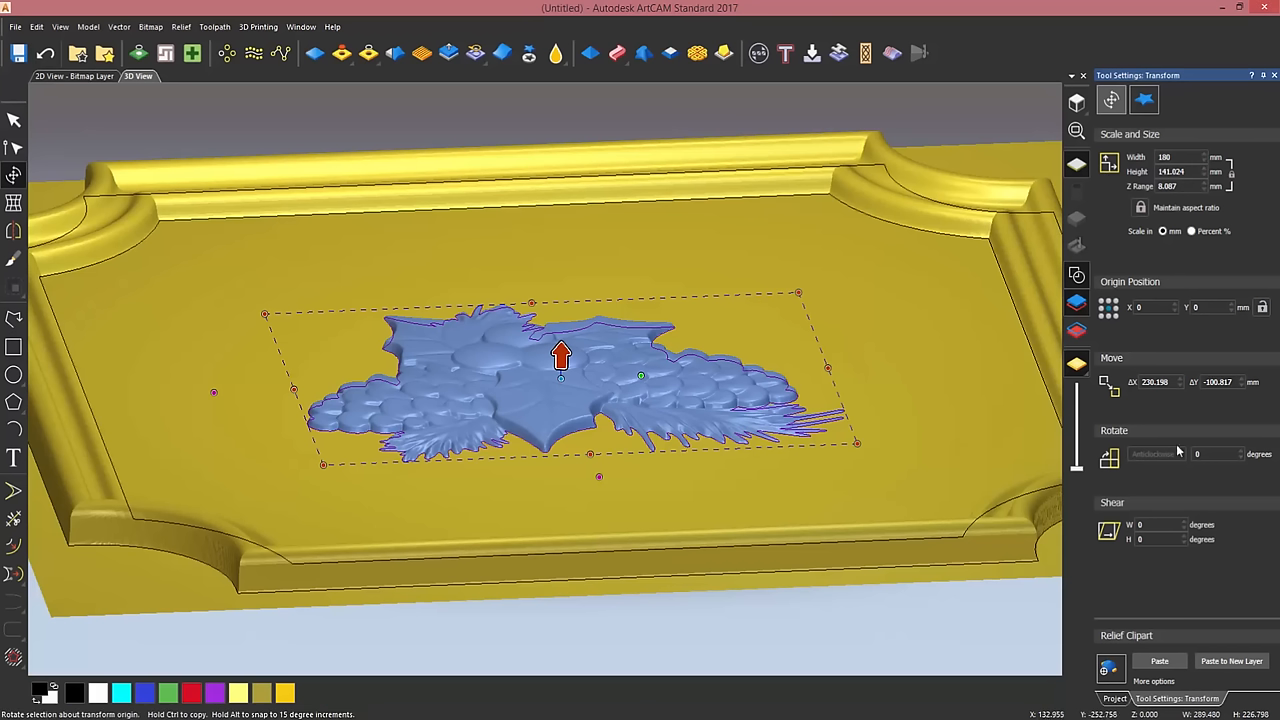
mouse_move(1144, 99)
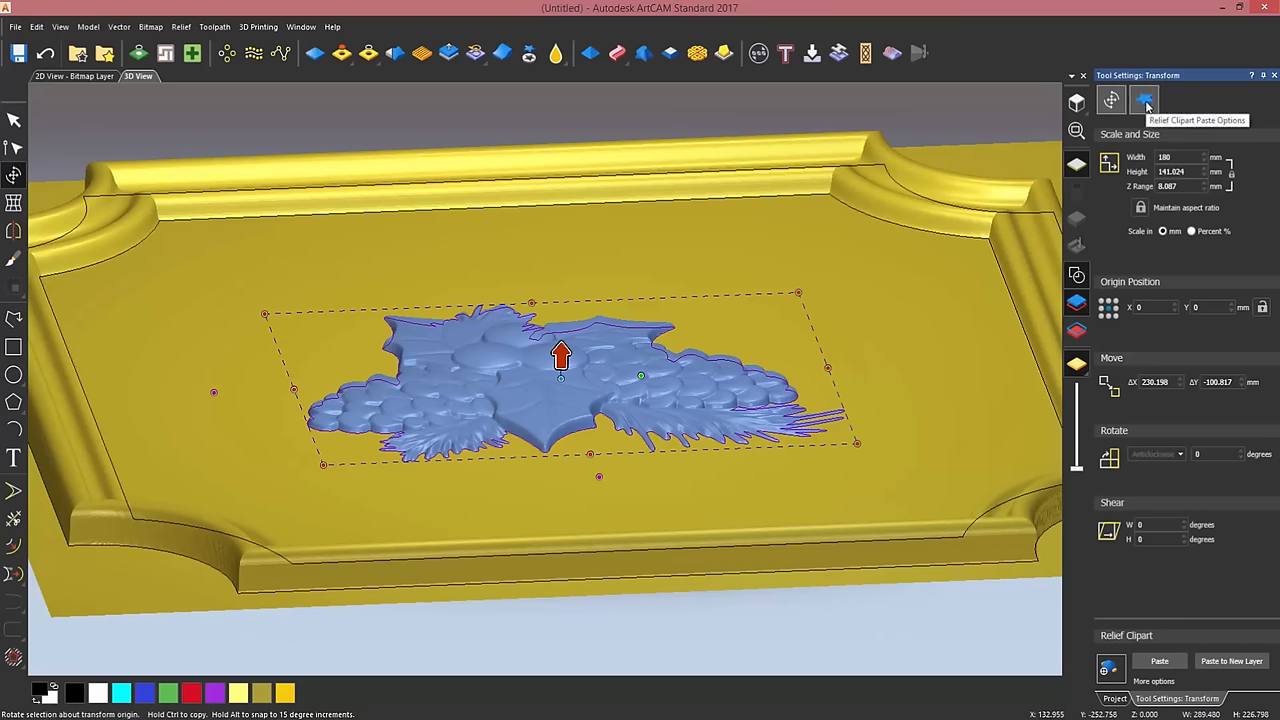
Paste the clipart in Add mode without its outline vector, merging it into the relief.
left_click(1145, 99)
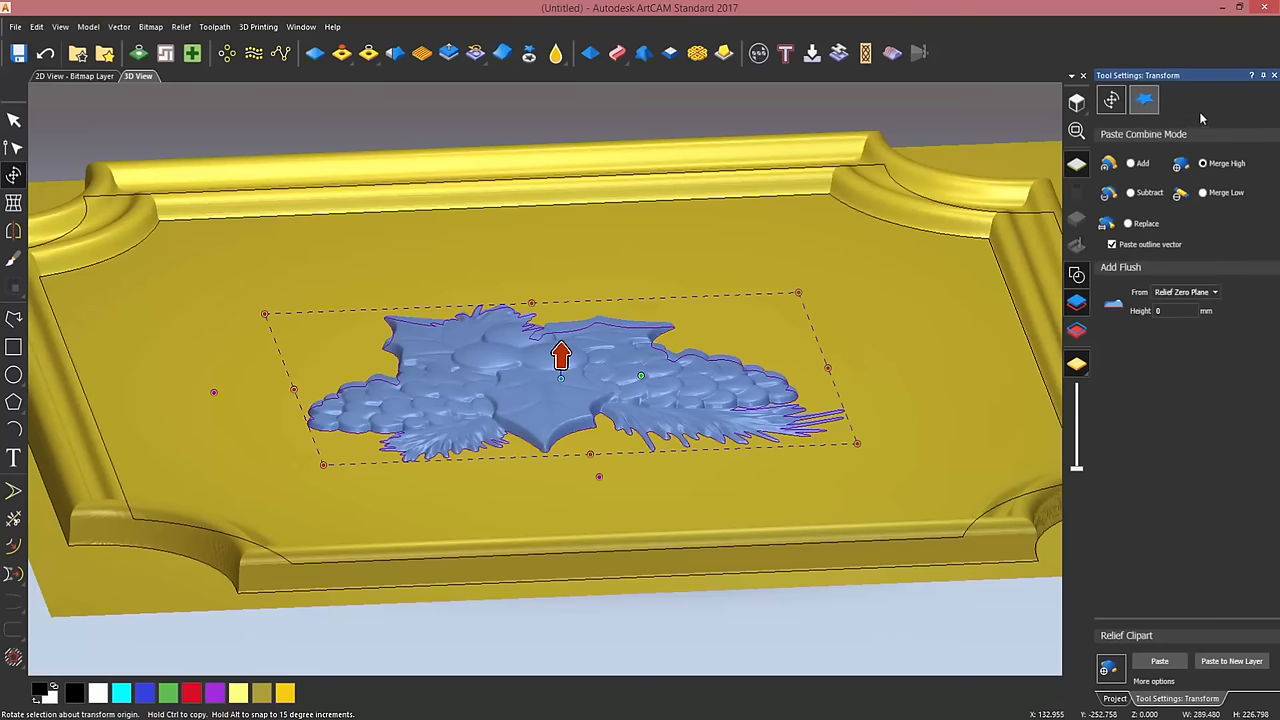
mouse_move(1117, 146)
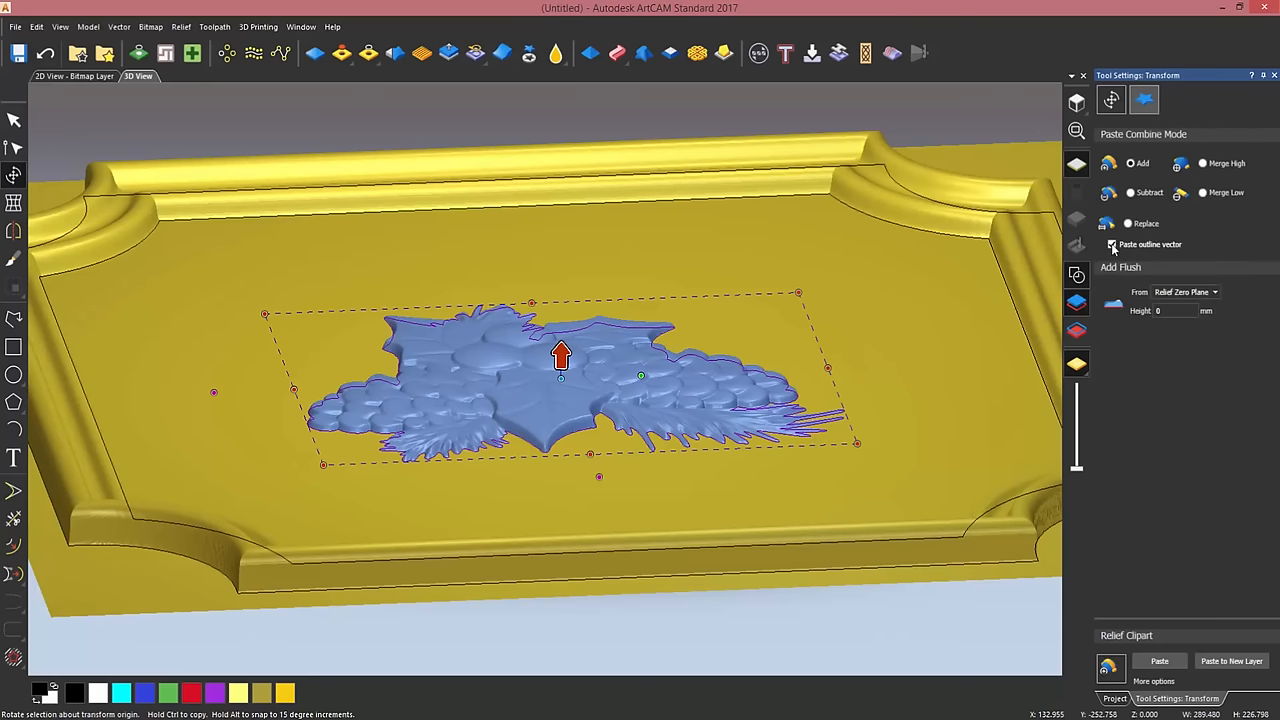
left_click(1111, 244)
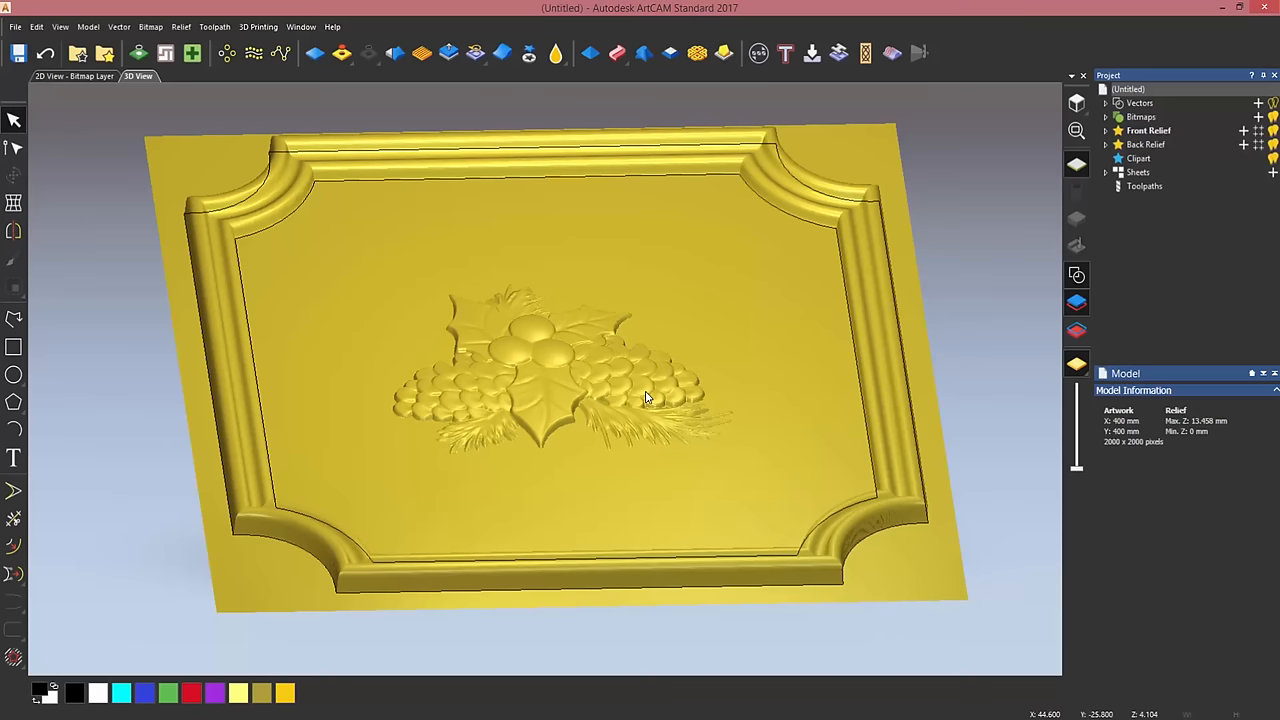
mouse_move(672, 396)
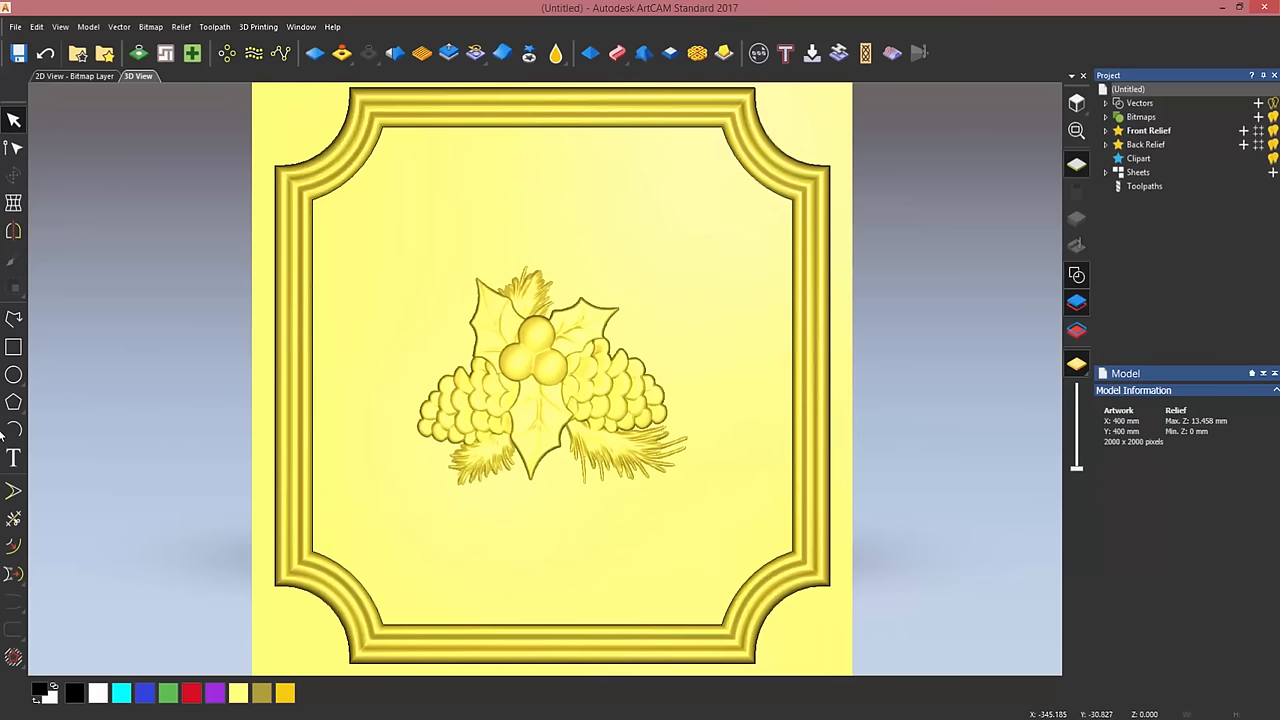
mouse_move(13, 429)
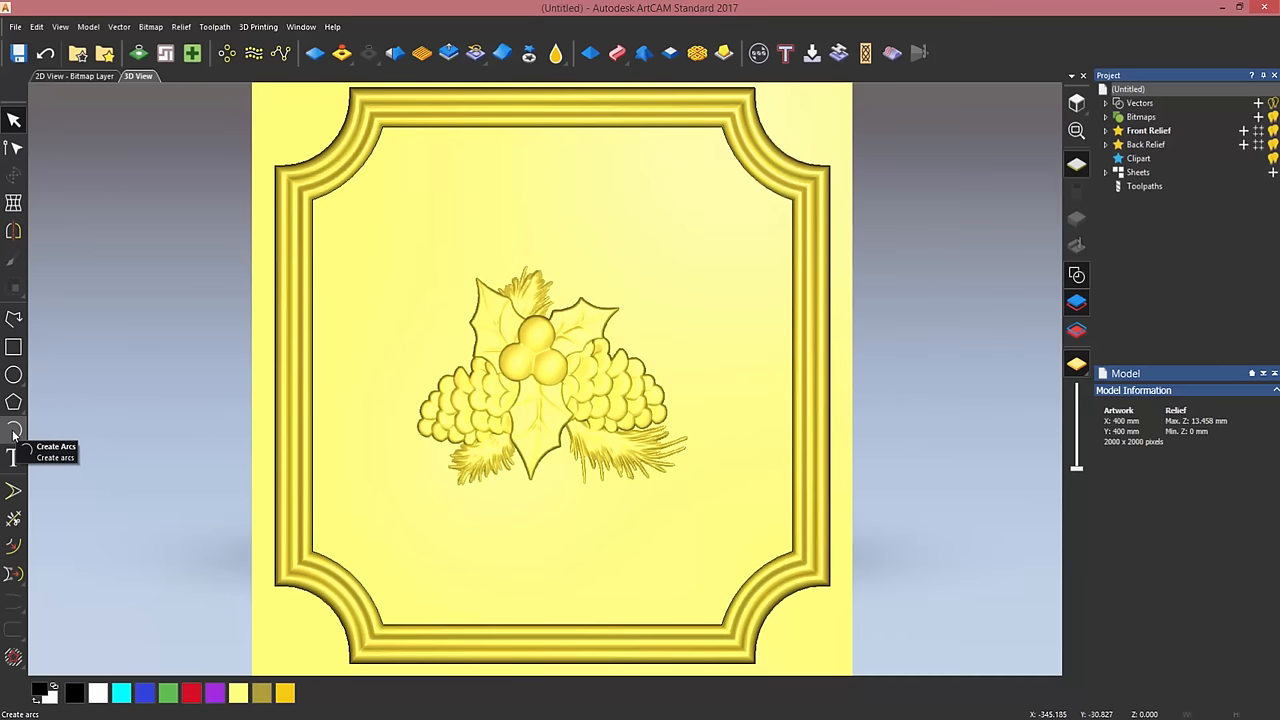
Draw an arc above the holly clipart and another curving beneath it.
left_click(12, 432)
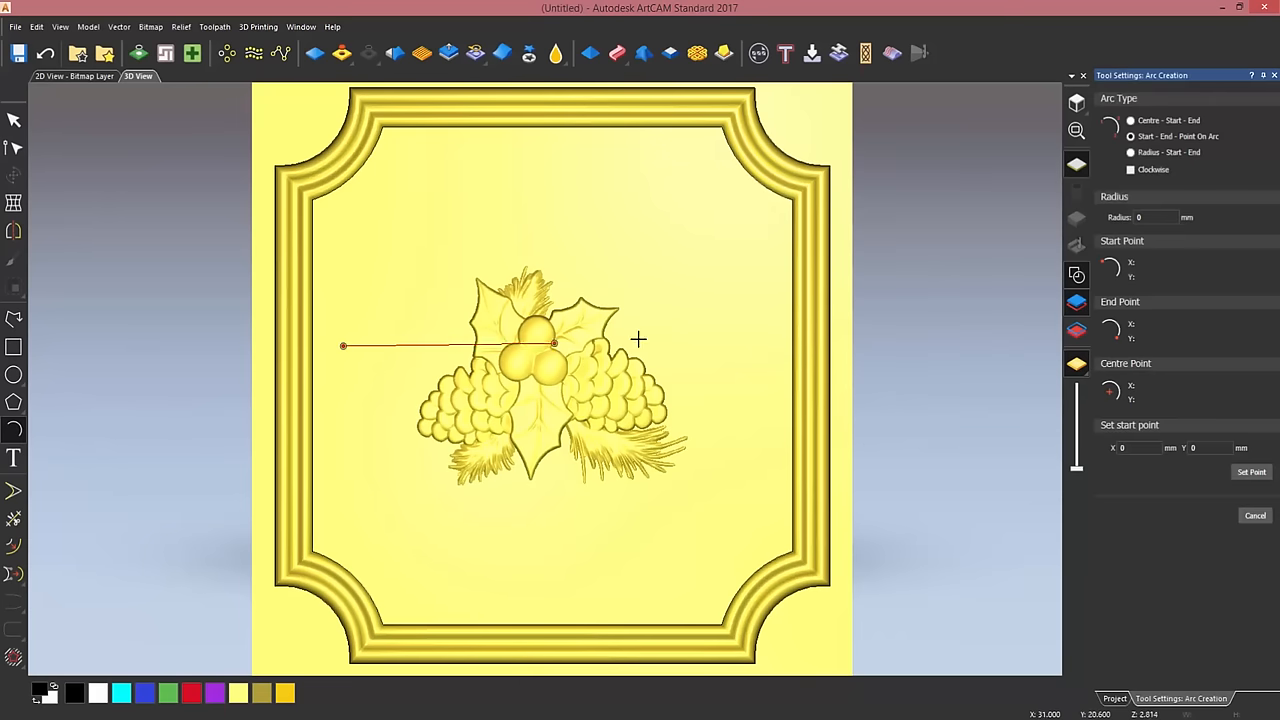
left_click(524, 227)
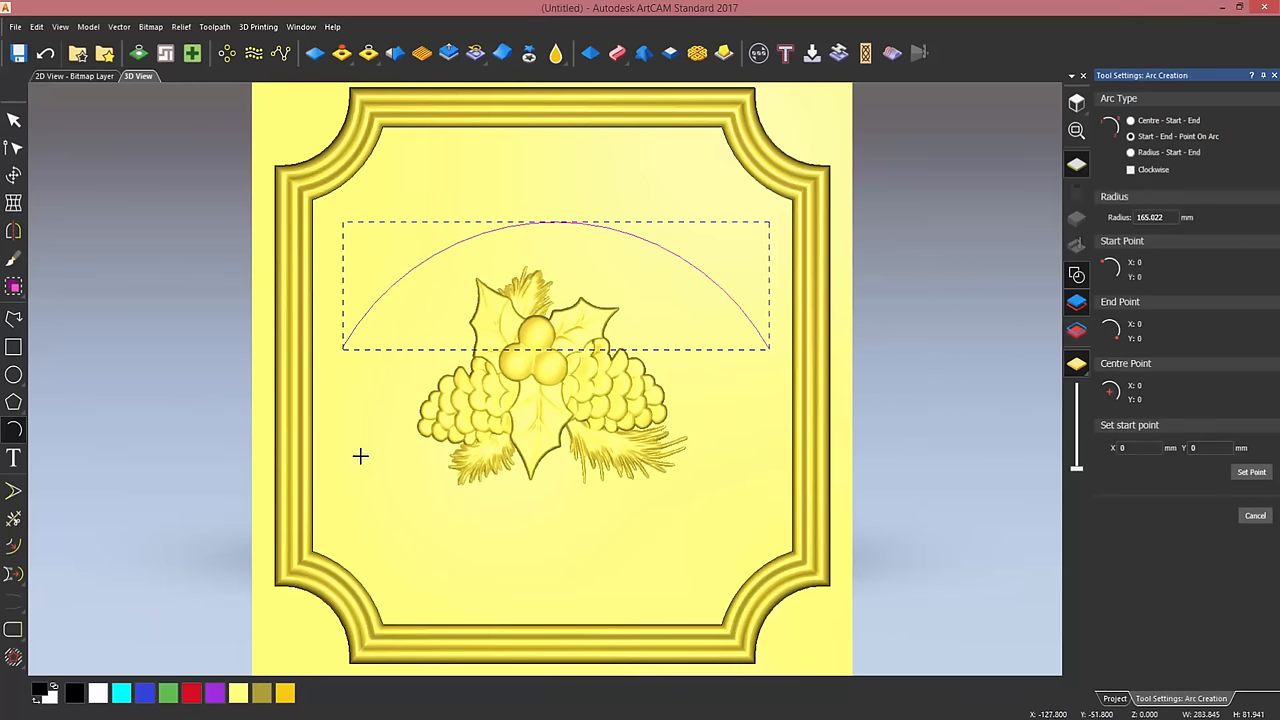
left_click(580, 534)
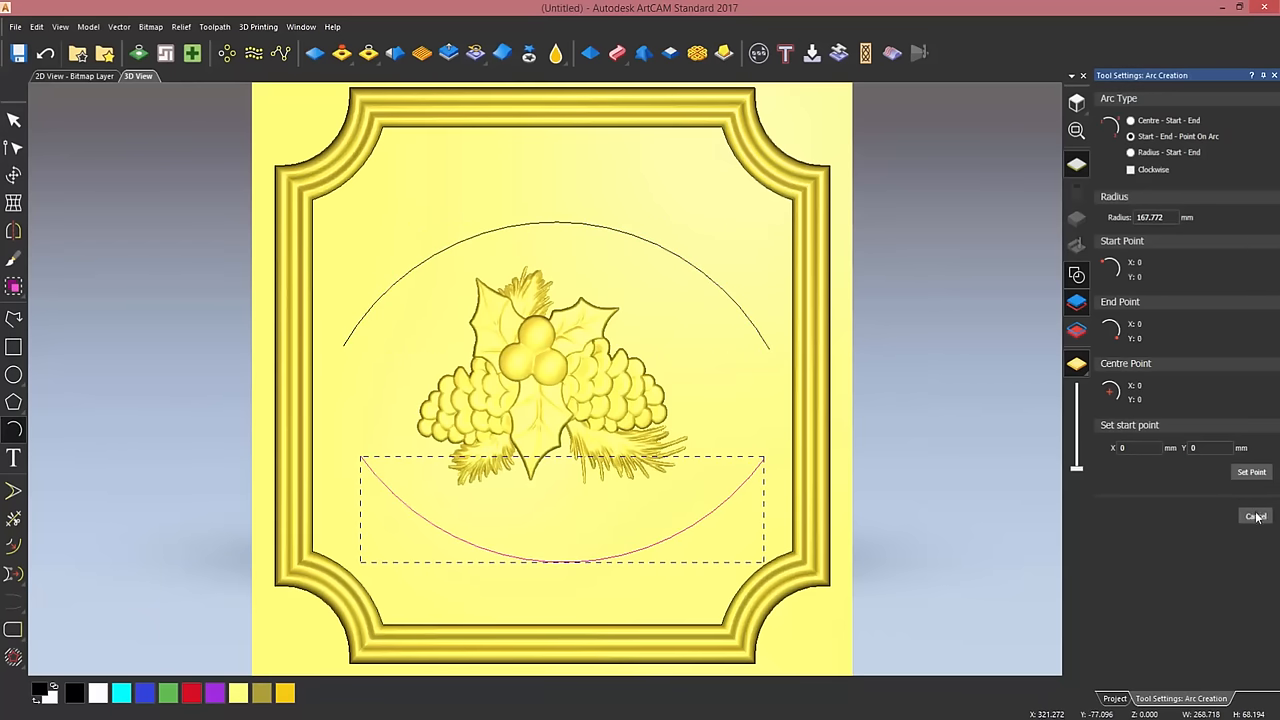
left_click(1253, 515)
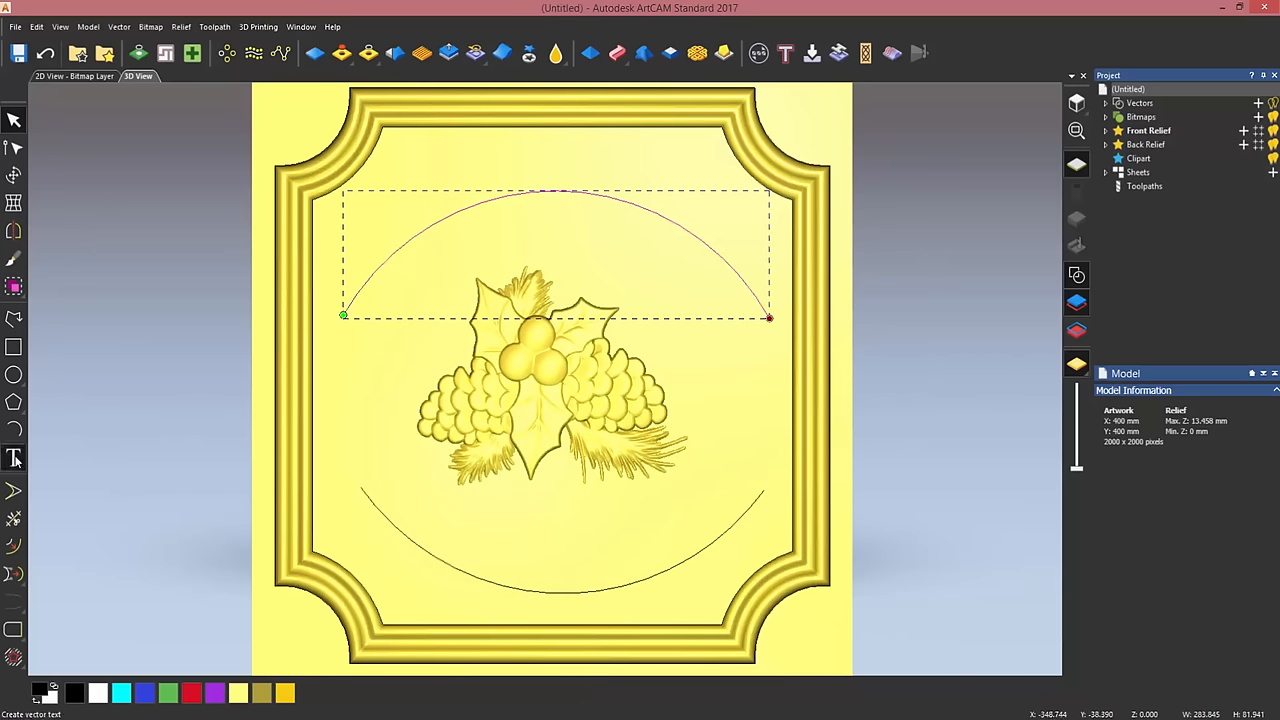
Create the vector text 'ArtCAM wishes you a' aligned along the upper arc.
left_click(15, 459)
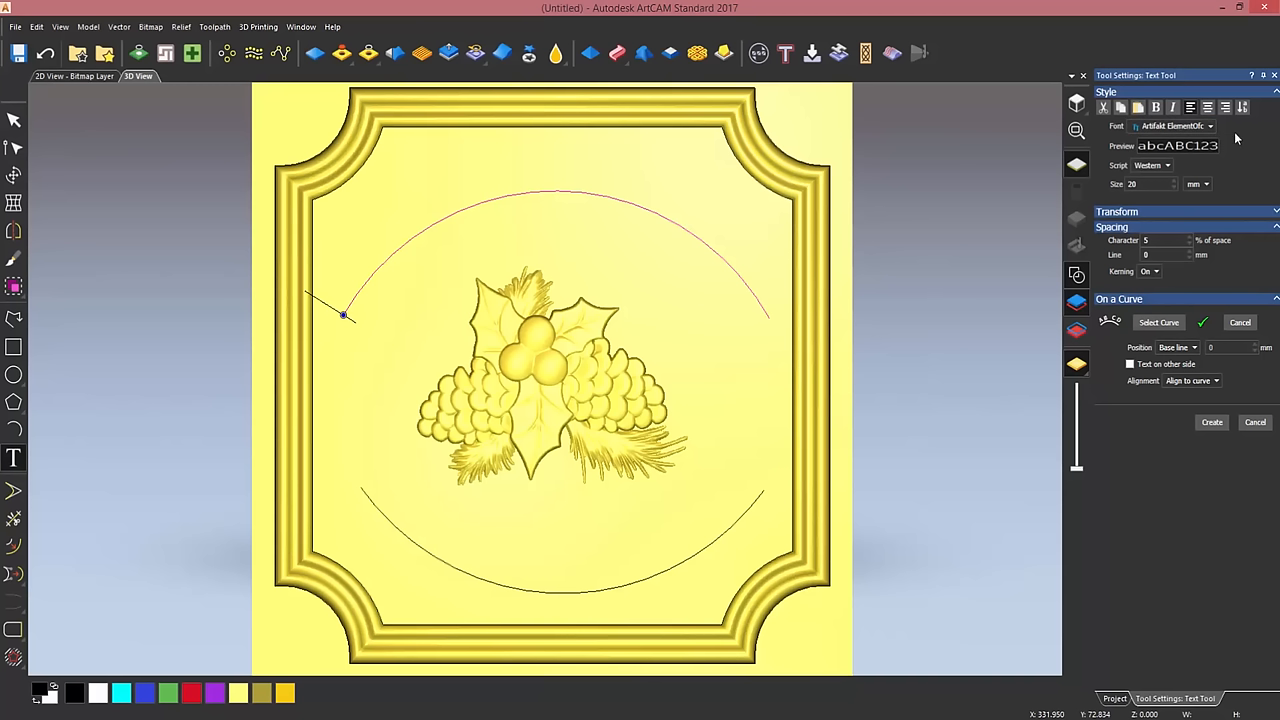
mouse_move(1200, 305)
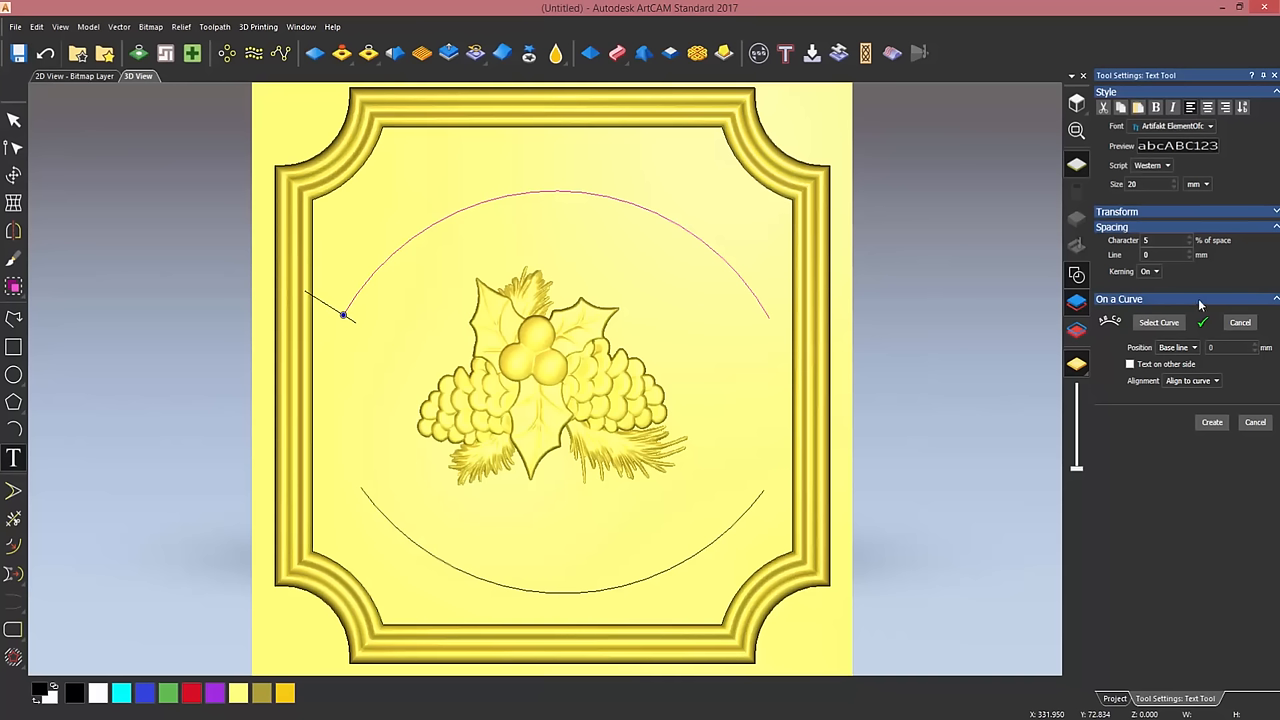
mouse_move(1205, 322)
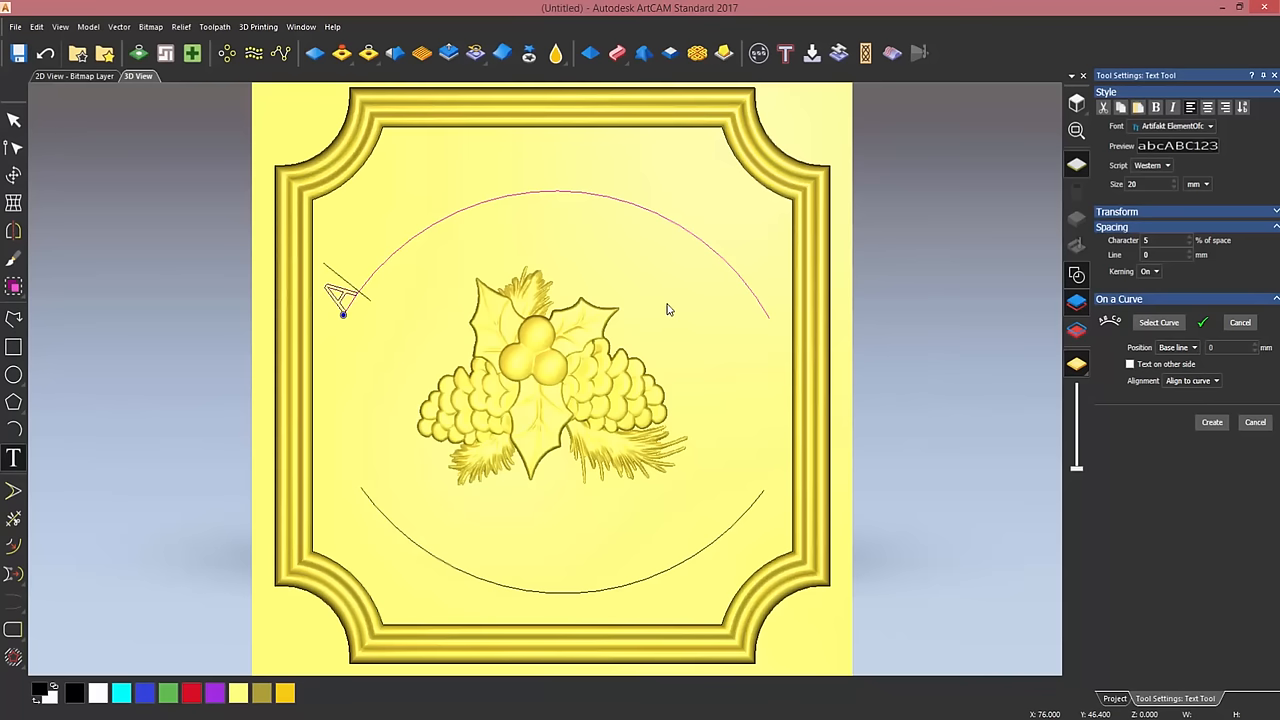
type("ArtCAM")
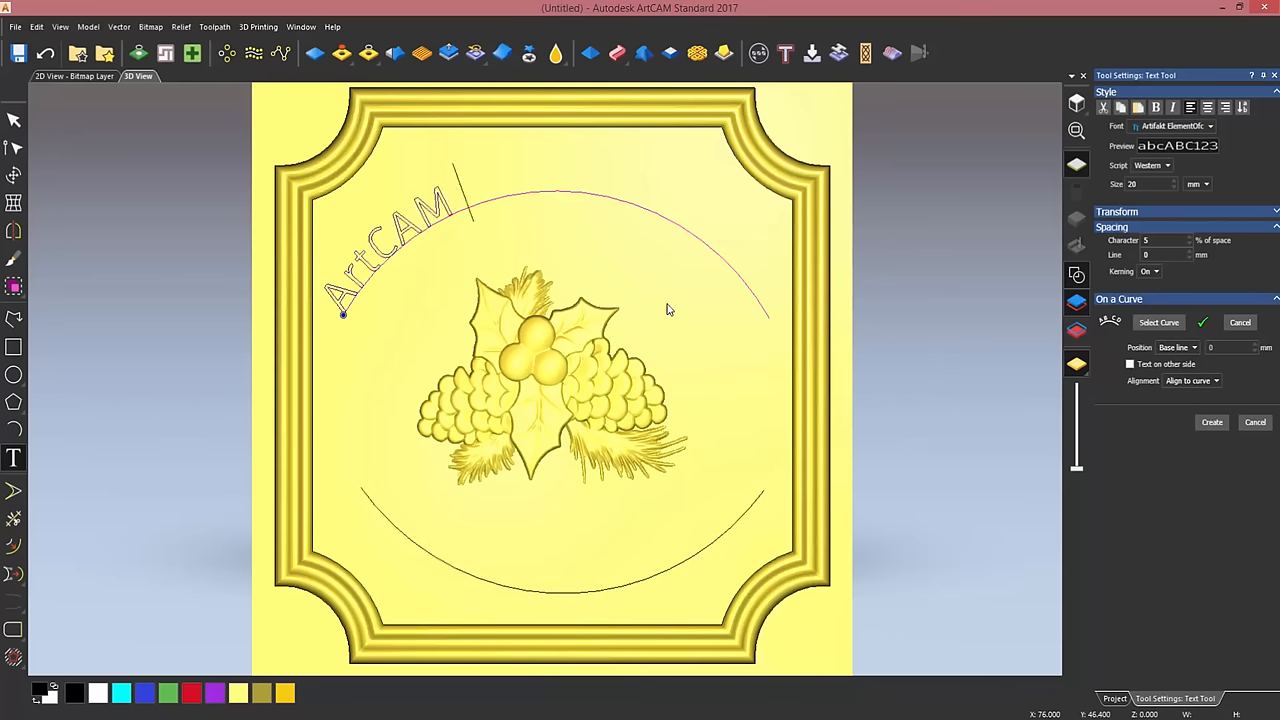
type("wishes")
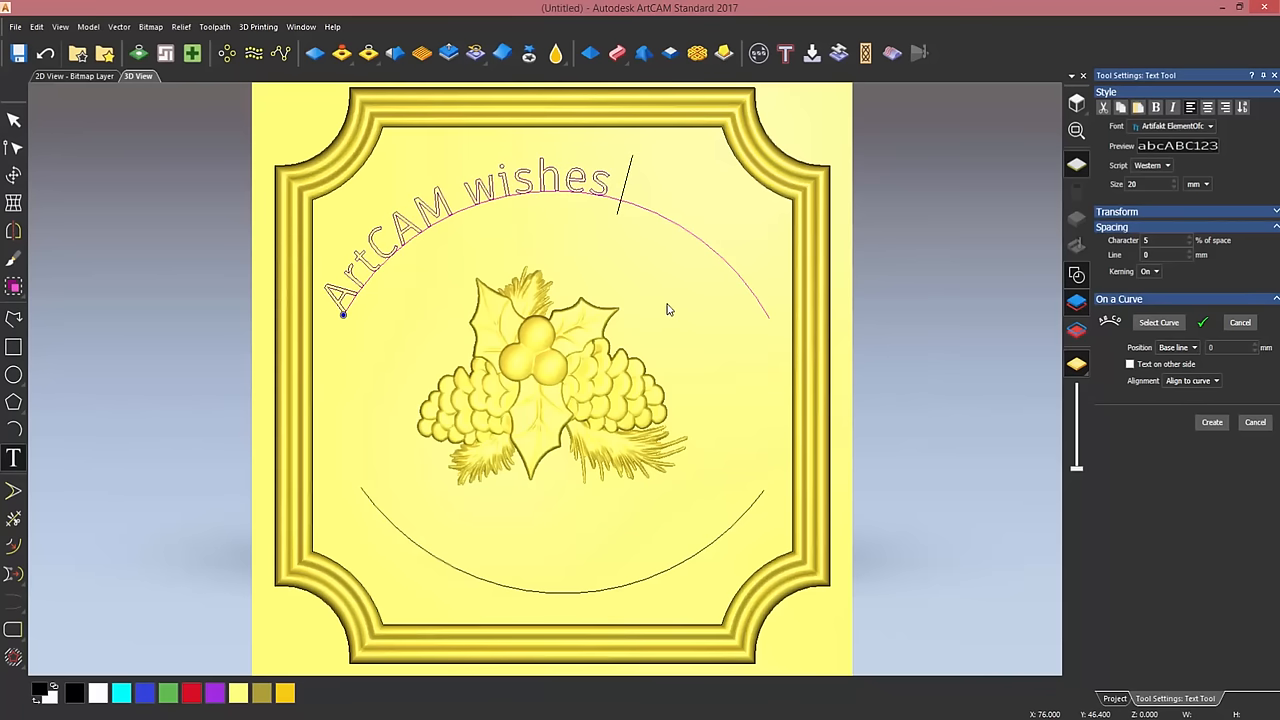
type("you a")
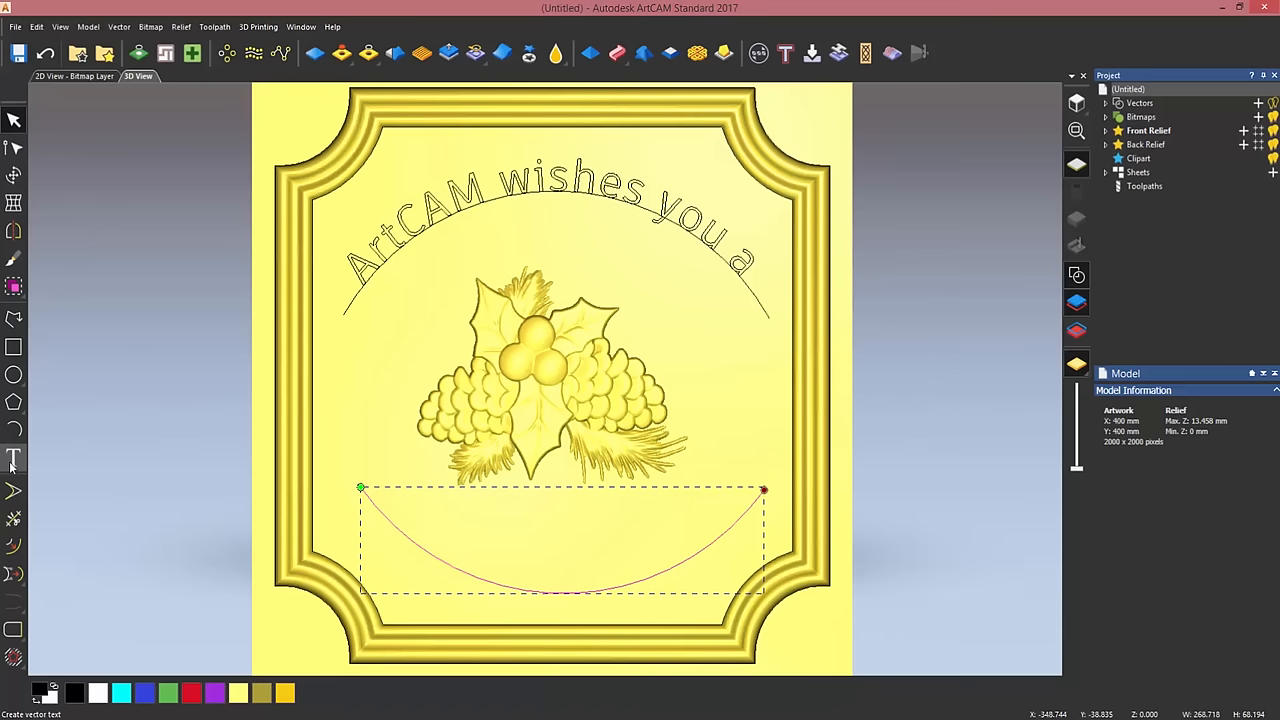
Create the vector text 'very merry Christmas!' aligned along the lower arc.
left_click(14, 459)
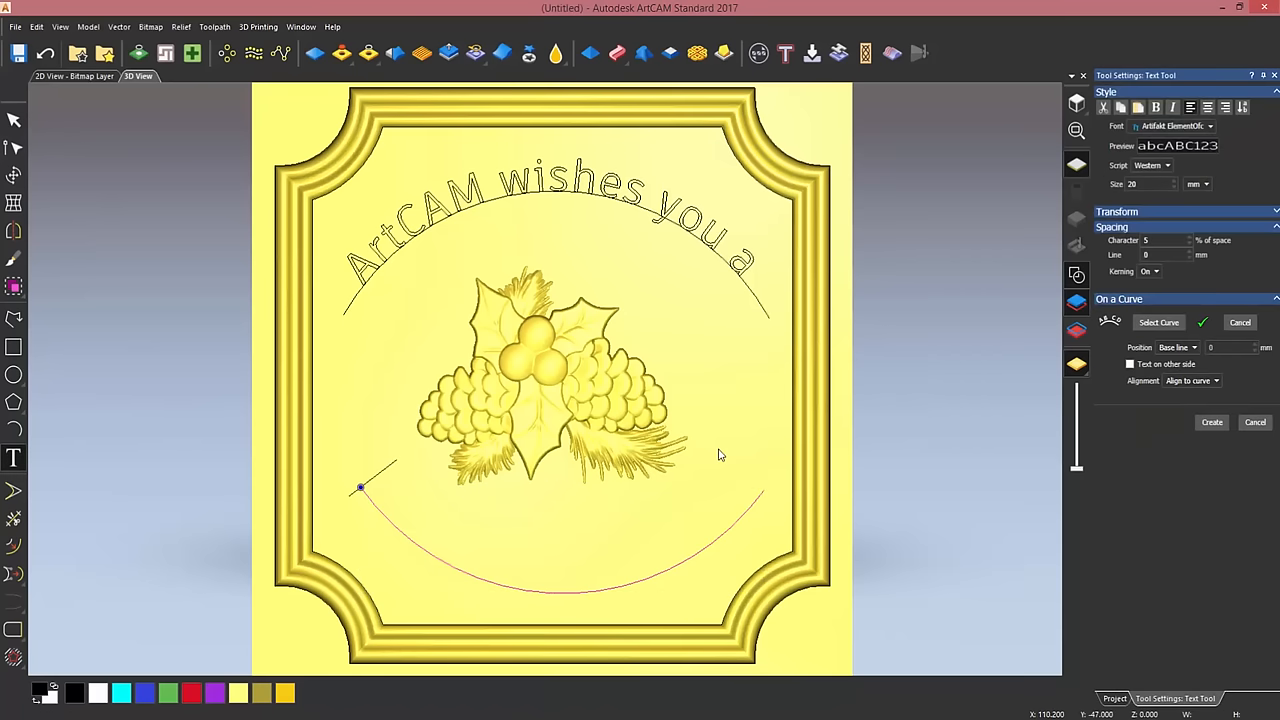
type("very merry")
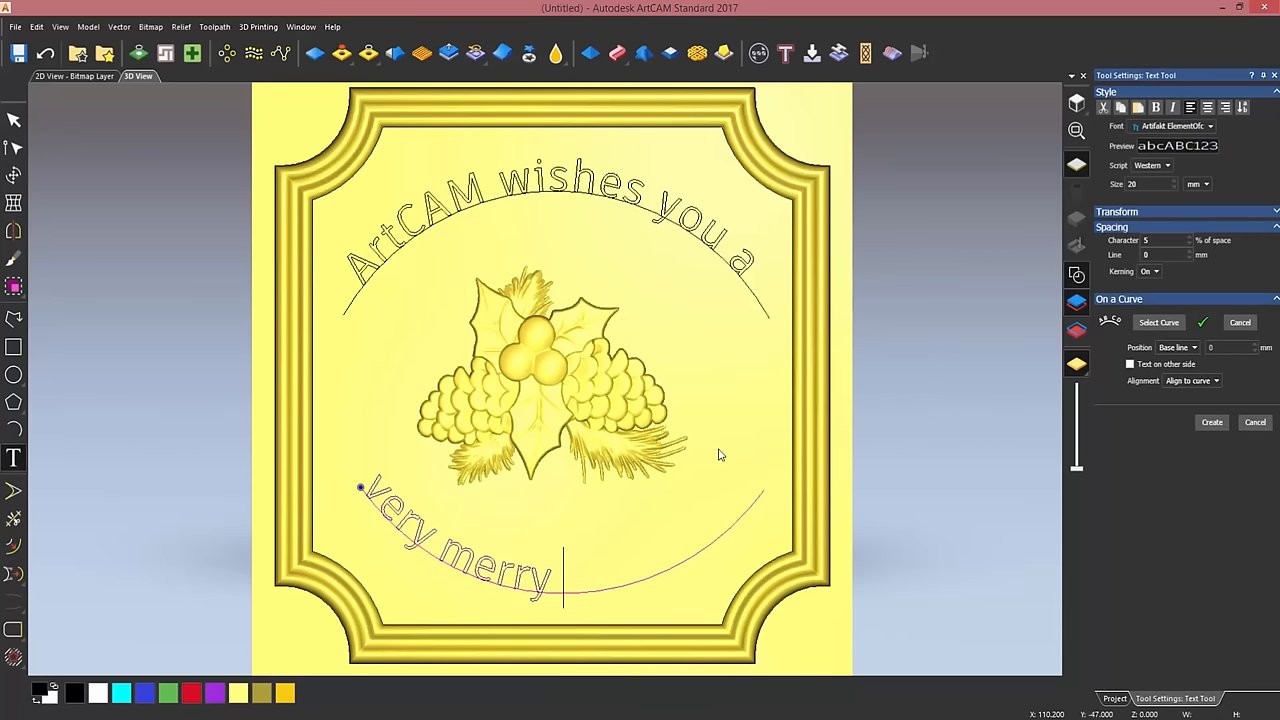
type("Christmas!")
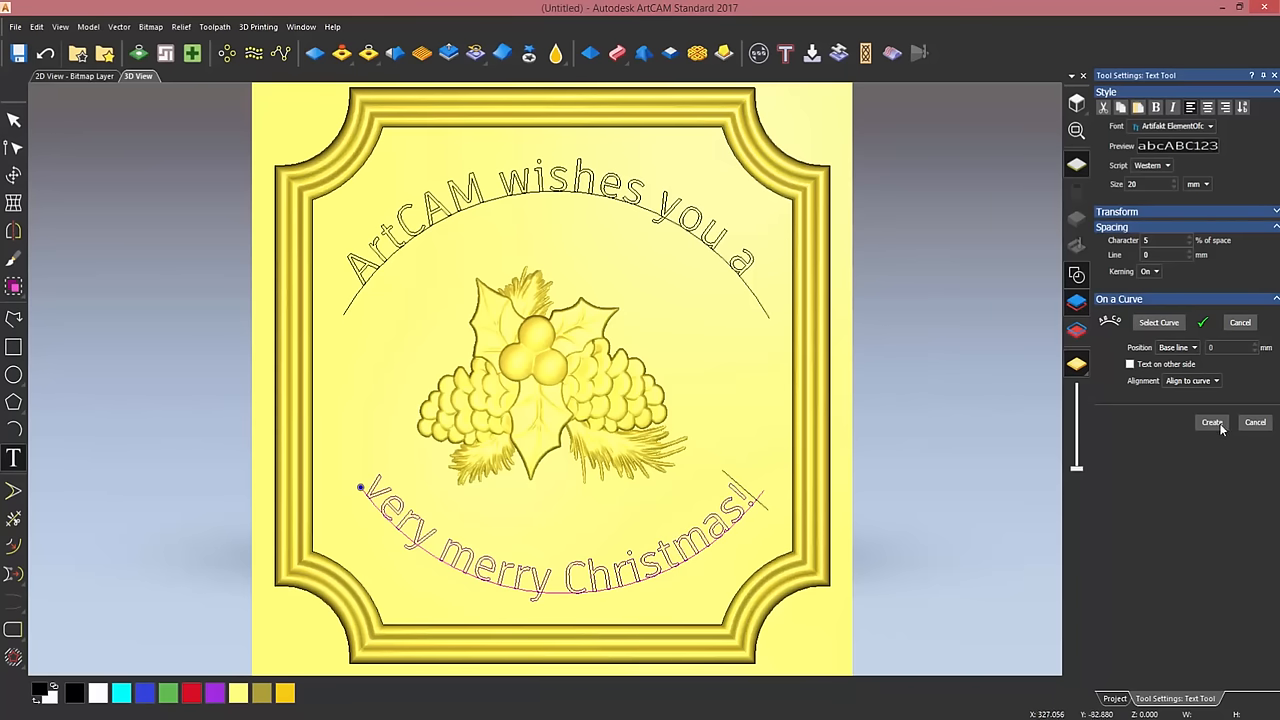
left_click(1210, 423)
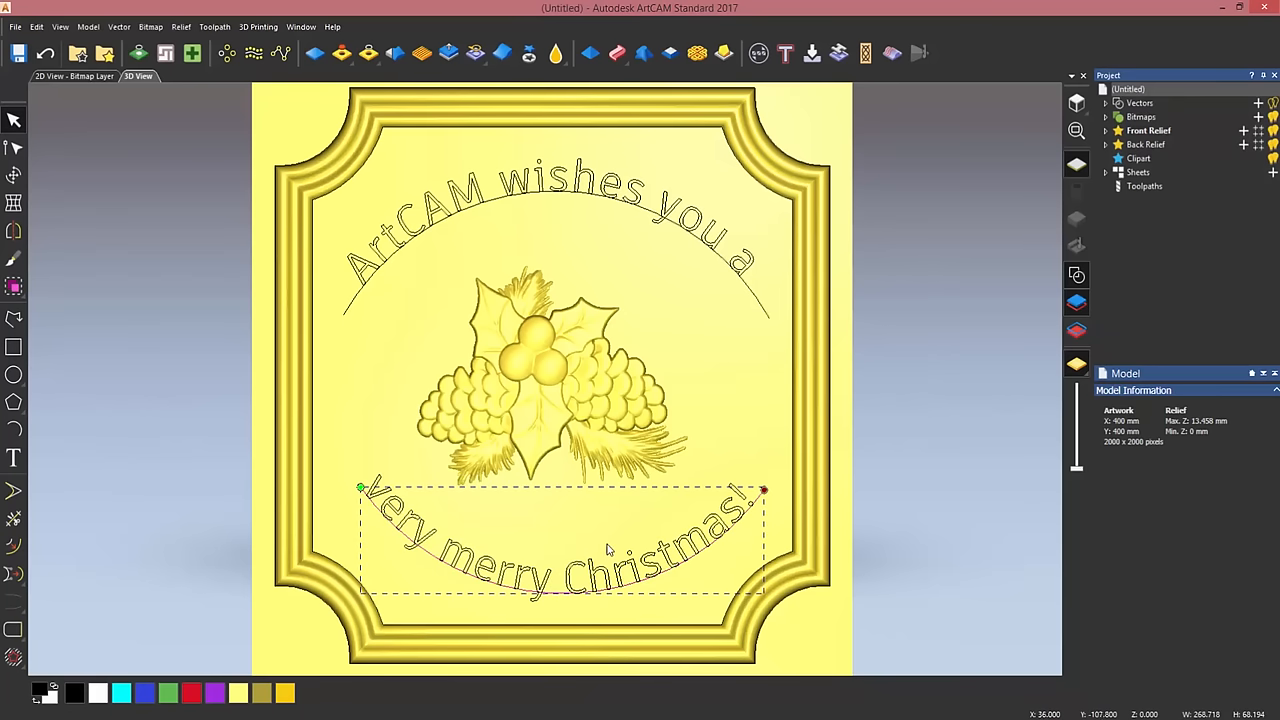
Delete the guide arcs, set a fixed nudge distance and nudge the top text downward.
left_click(493, 205)
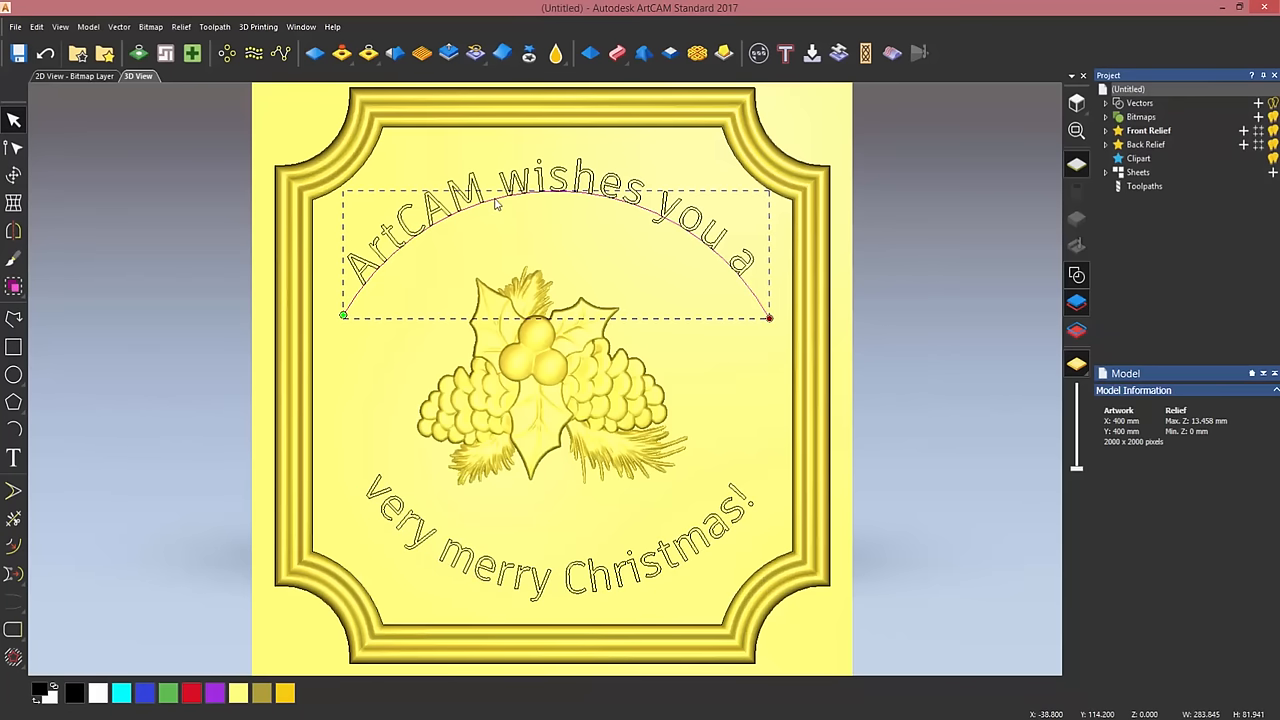
left_click(653, 318)
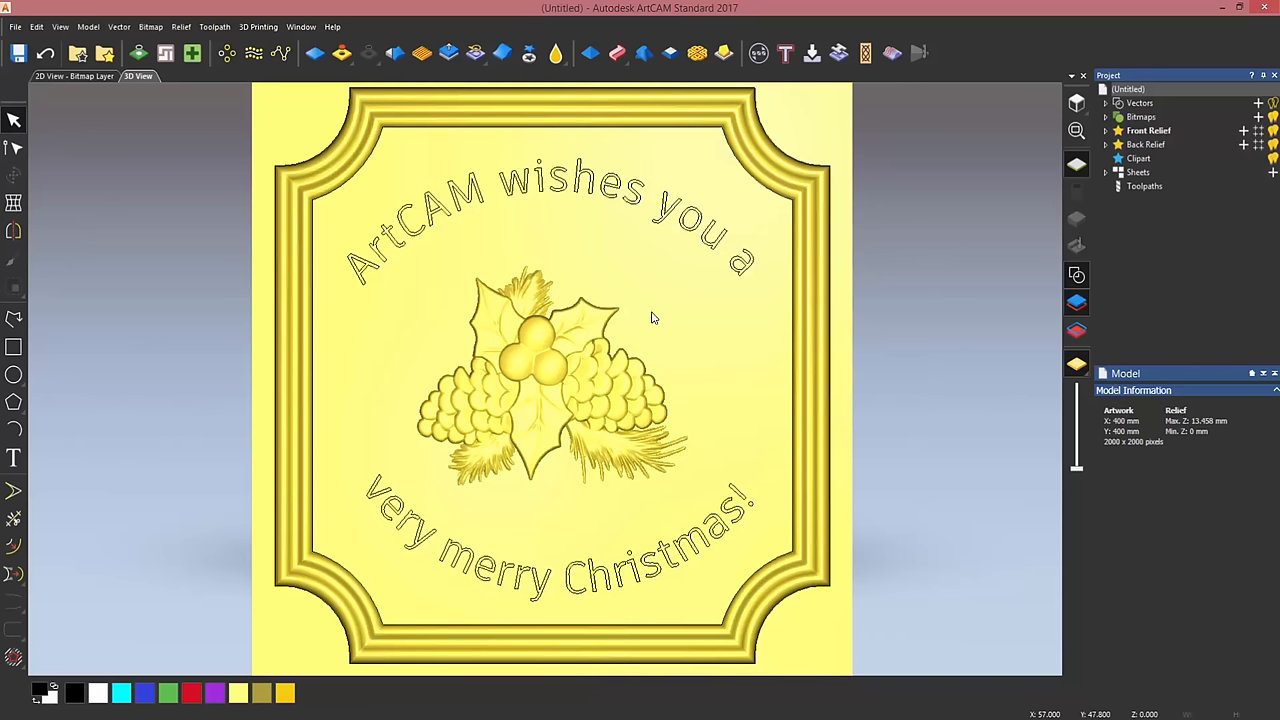
mouse_move(495, 193)
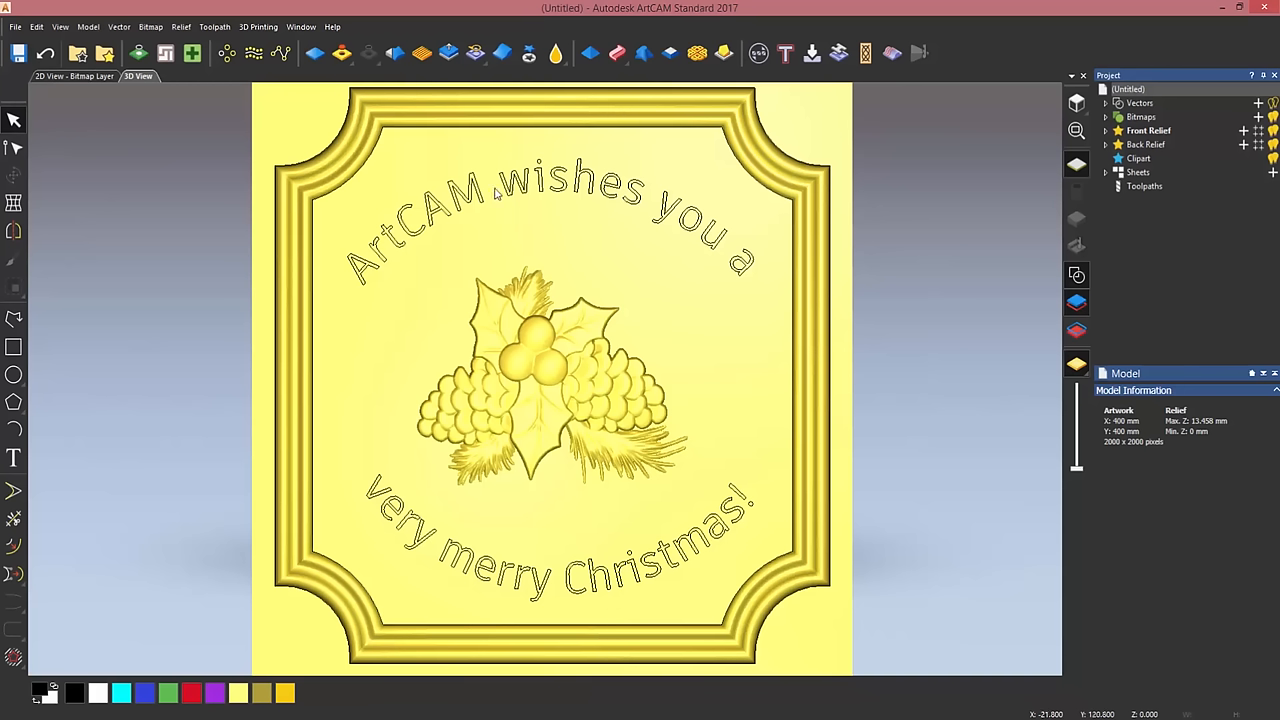
mouse_move(640, 218)
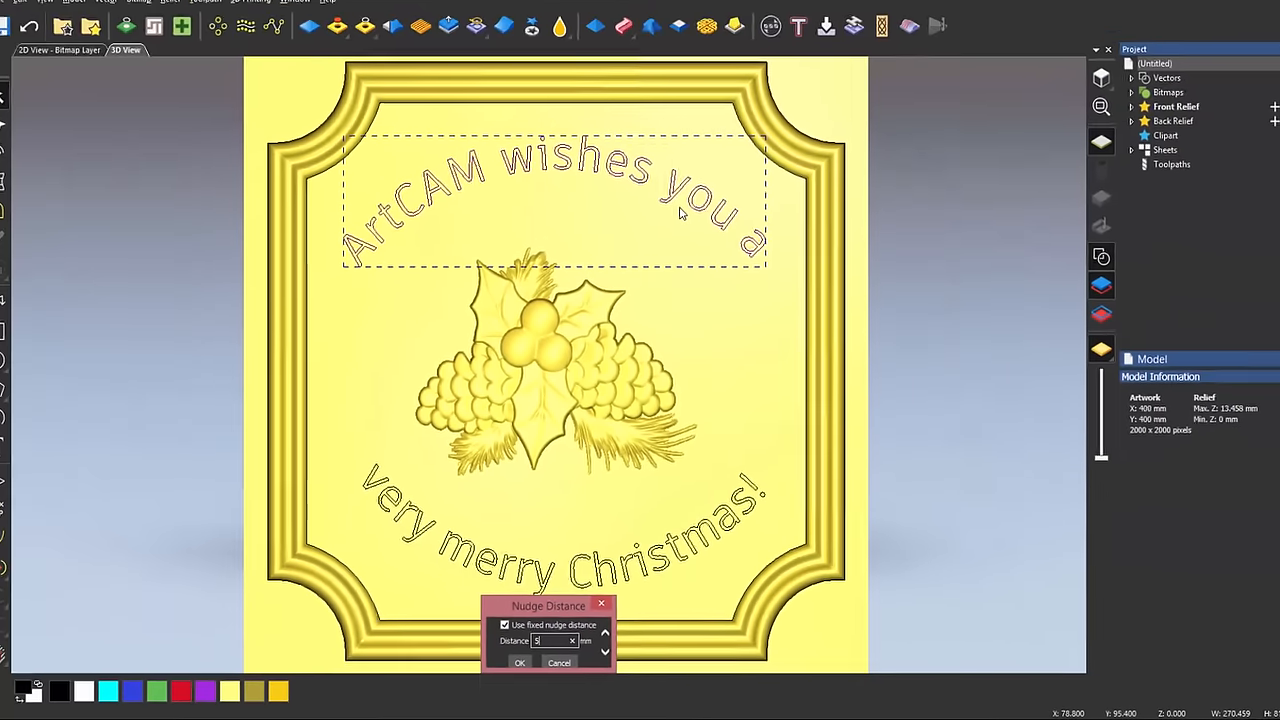
left_click(522, 663)
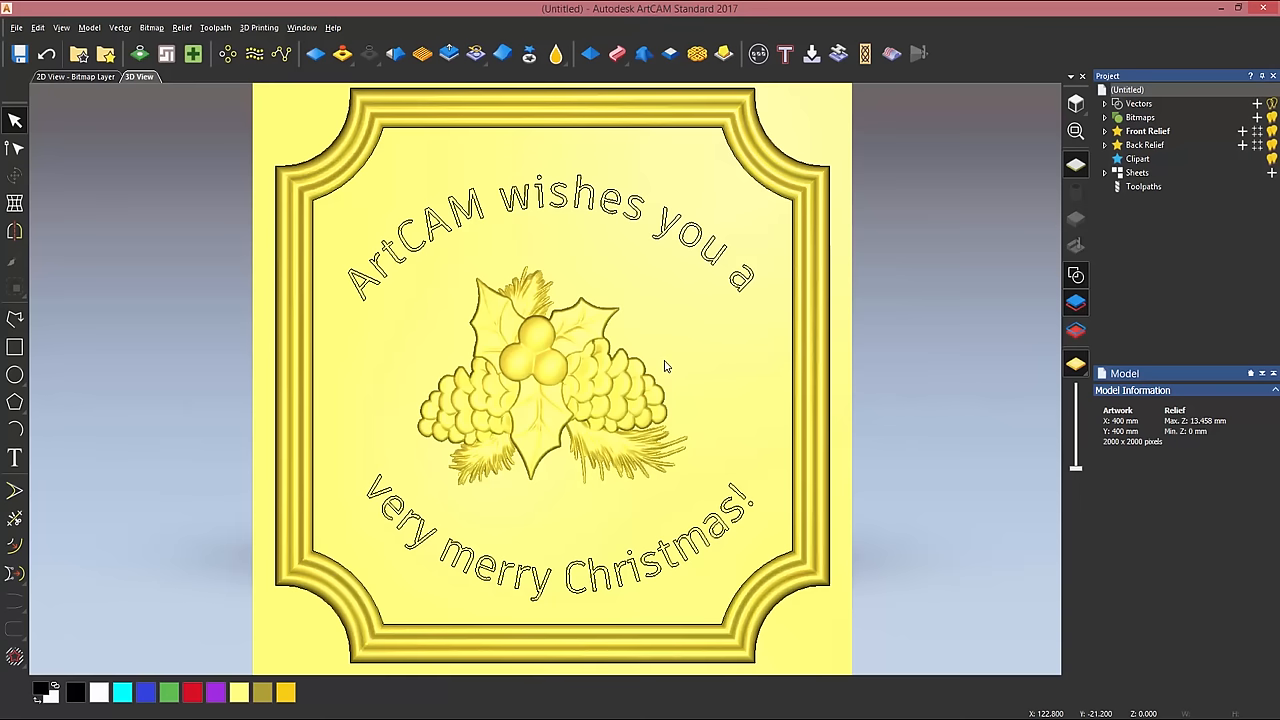
mouse_move(617, 540)
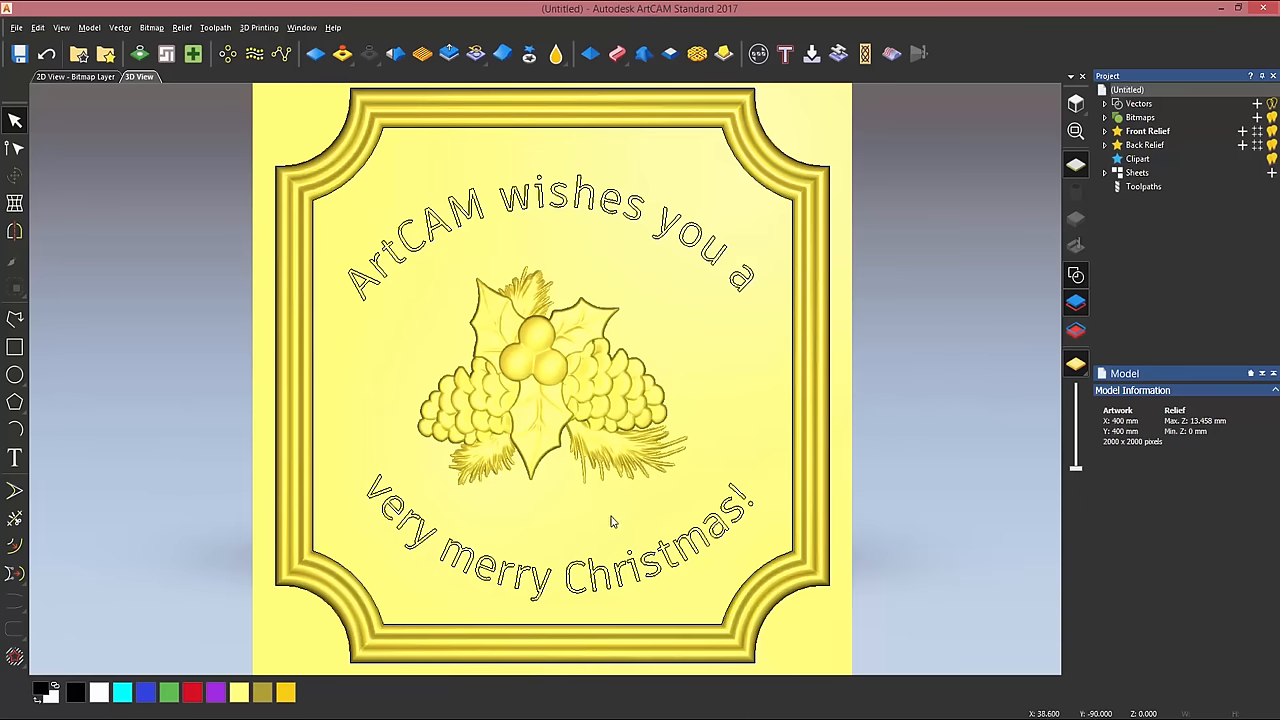
mouse_move(556, 533)
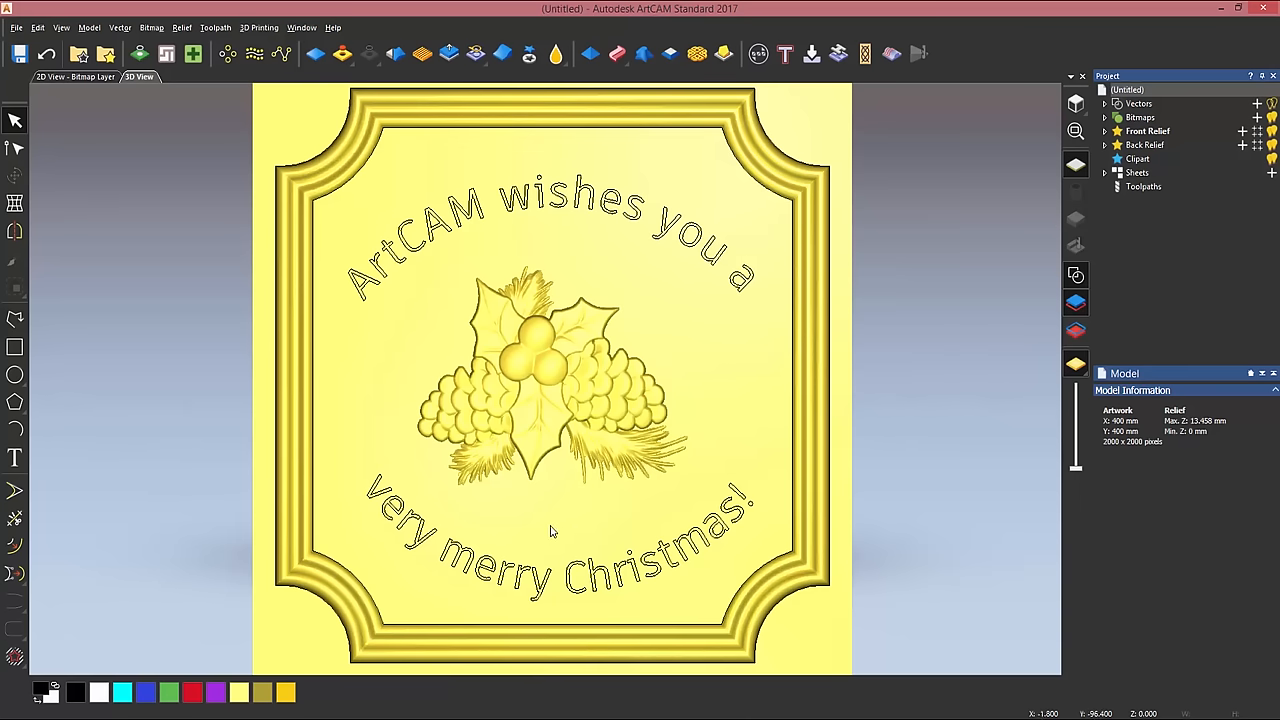
mouse_move(616, 244)
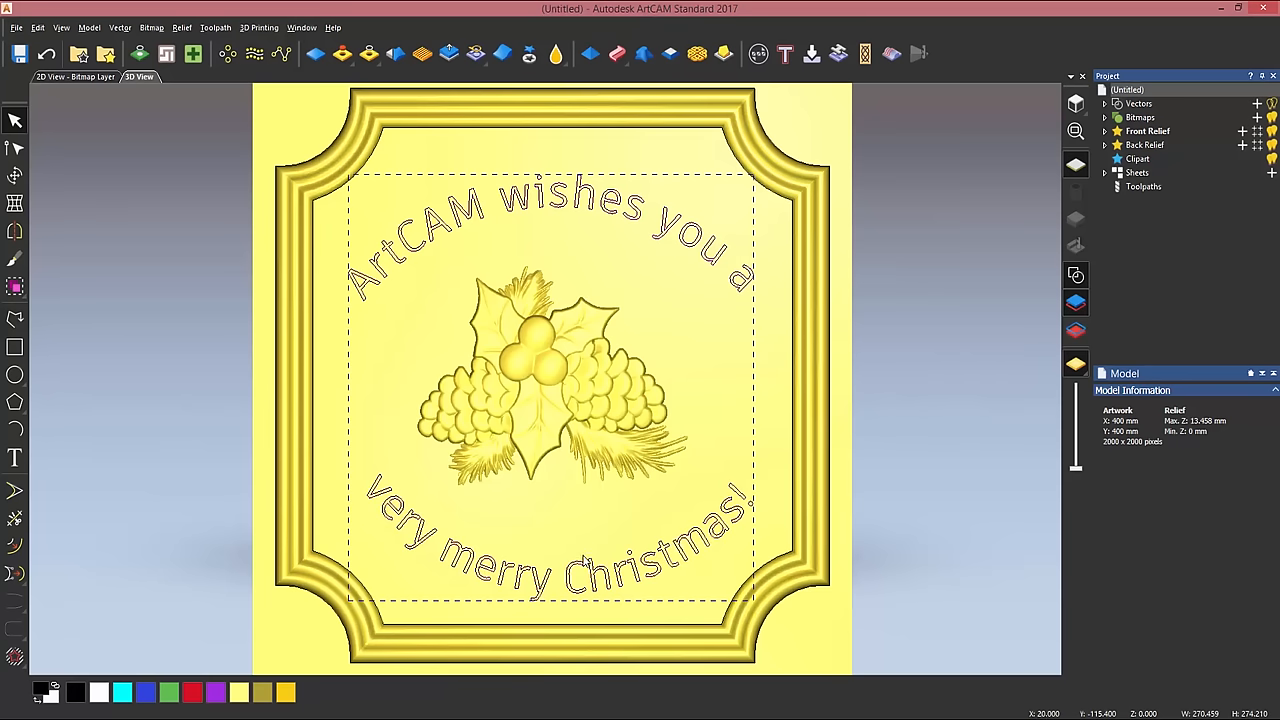
mouse_move(667, 368)
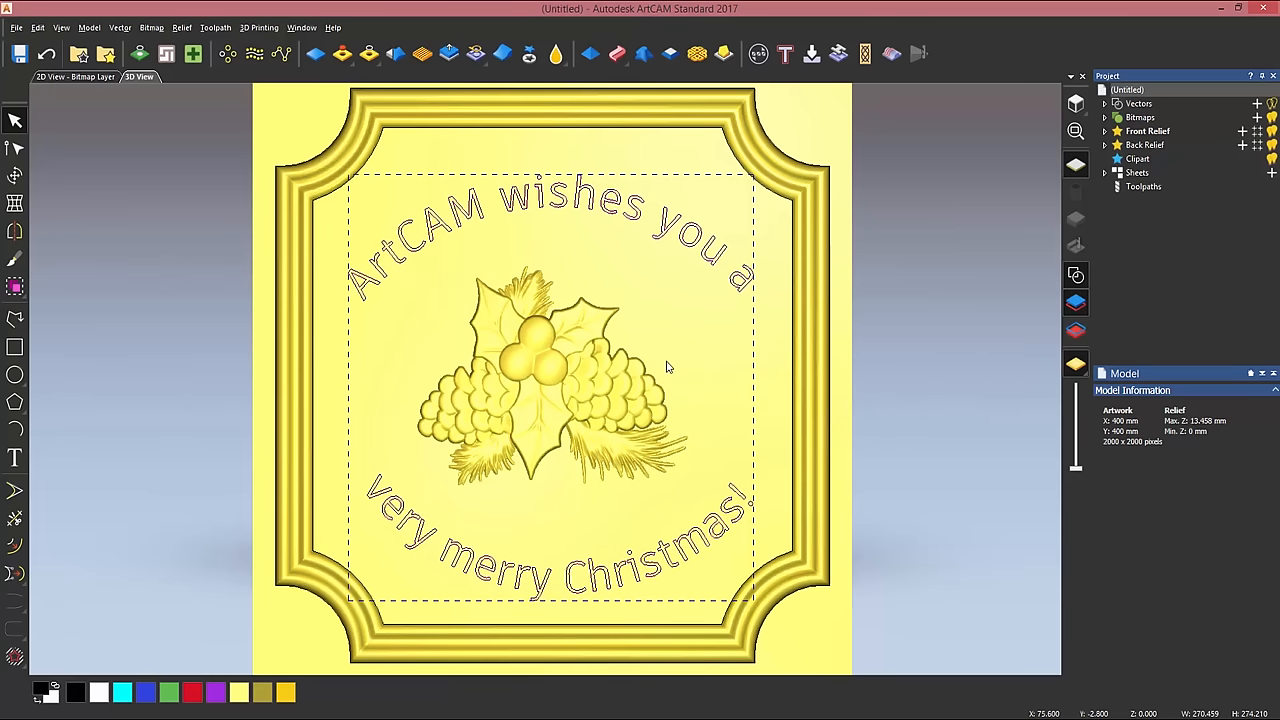
mouse_move(610, 190)
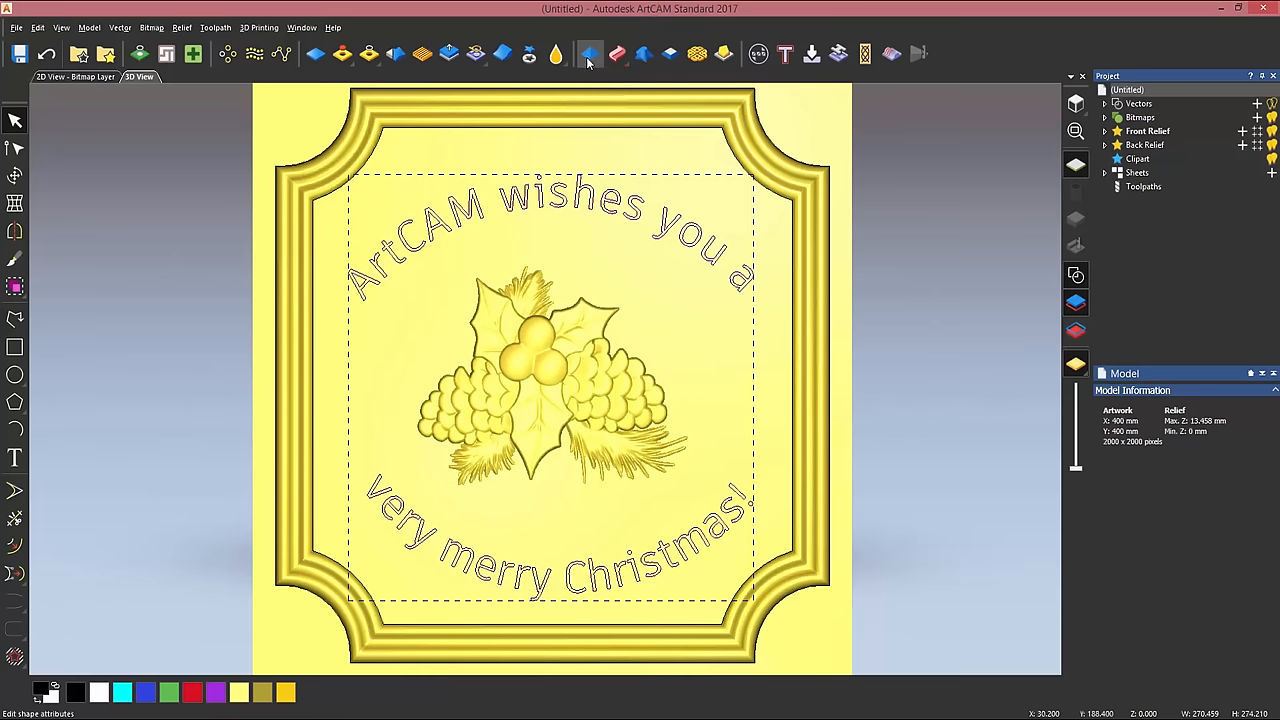
mouse_move(589, 57)
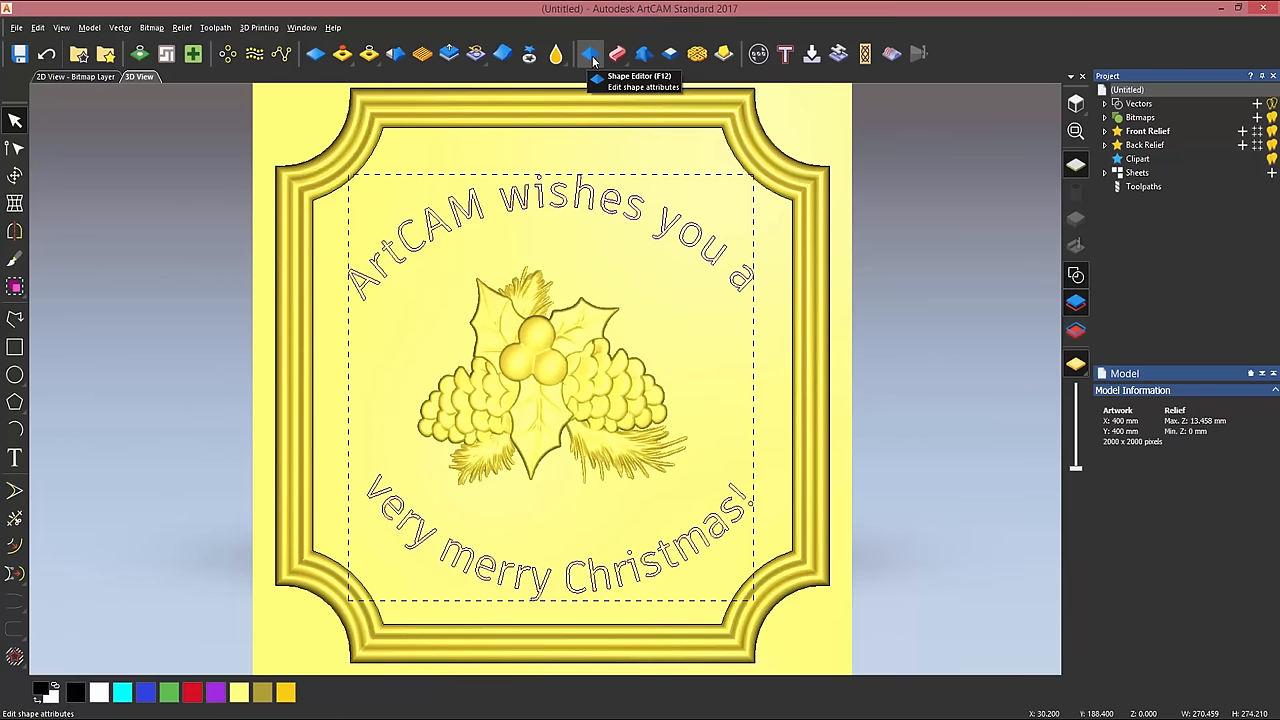
Raise both text lines into the relief with a square profile, 30° angle and start height 2, via Shape Editor.
left_click(585, 53)
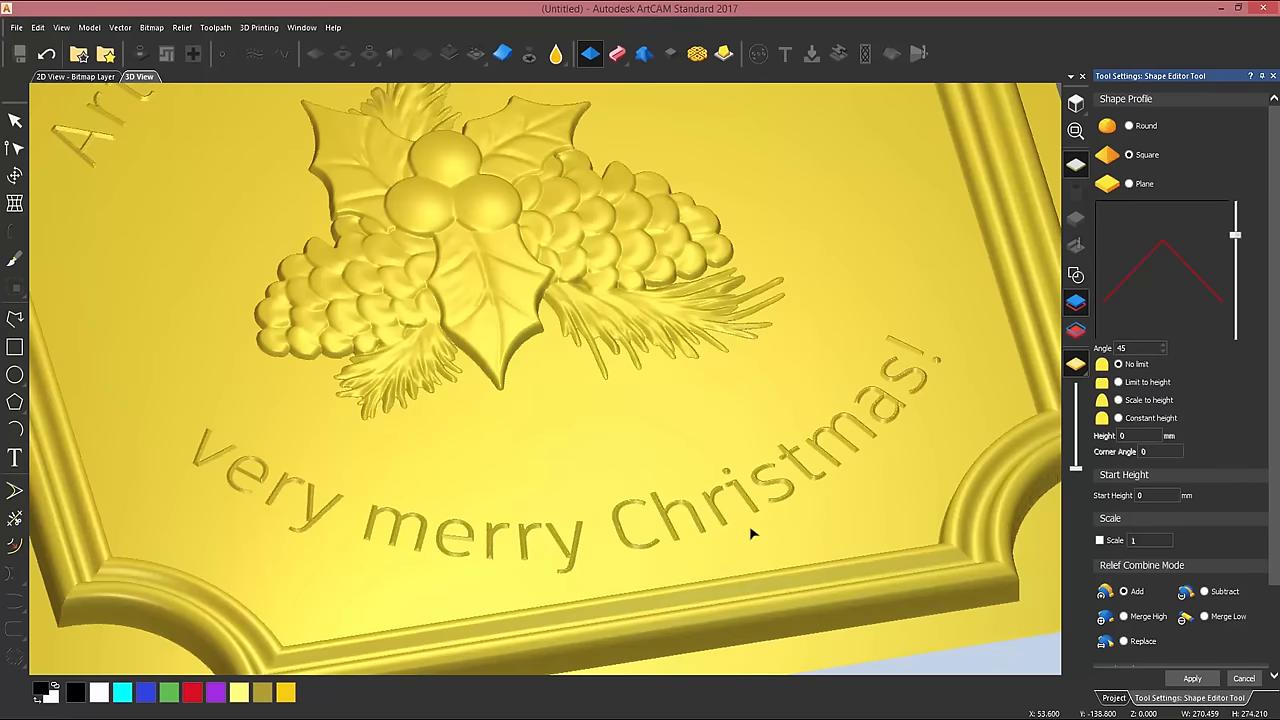
mouse_move(957, 426)
type("30")
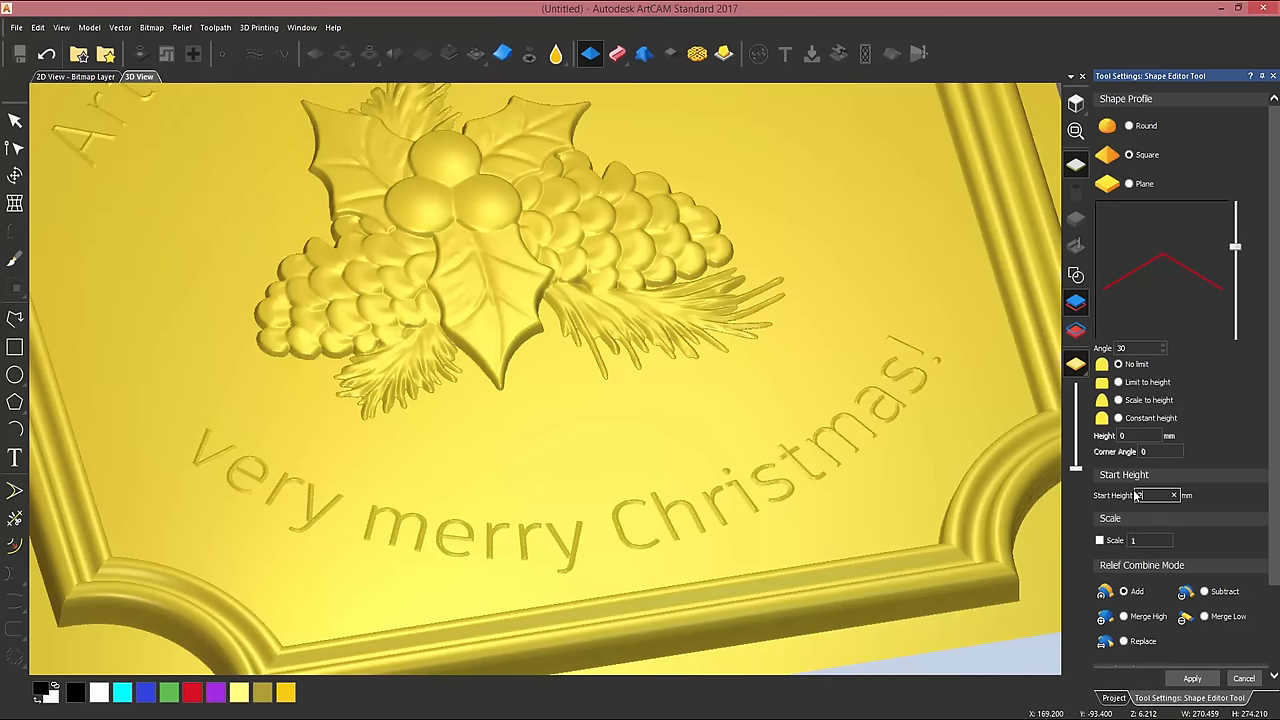
type("2")
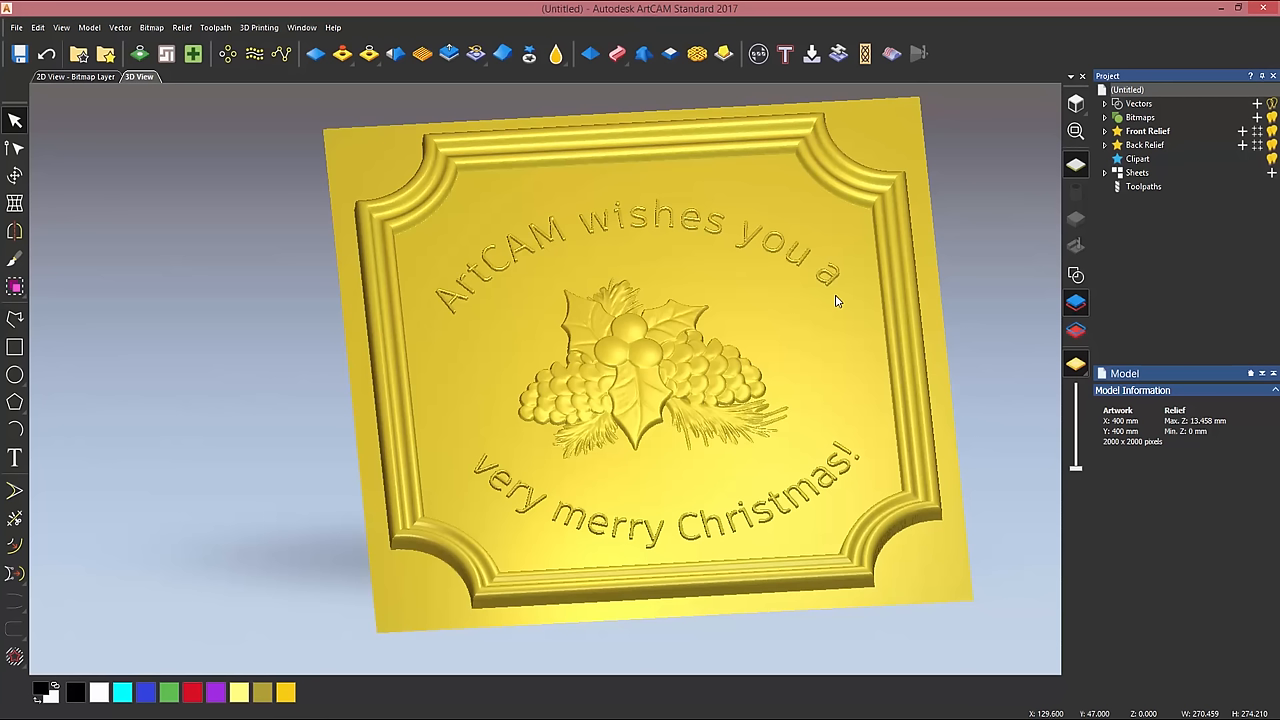
mouse_move(473, 297)
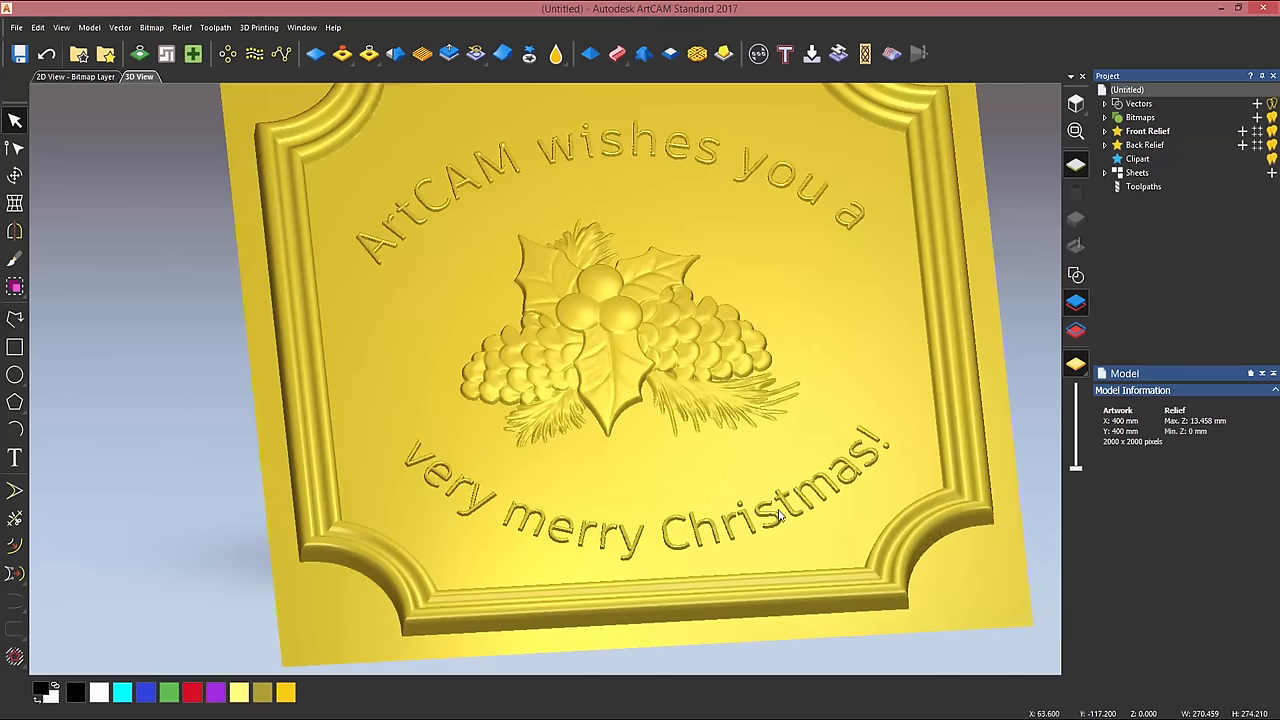
mouse_move(570, 282)
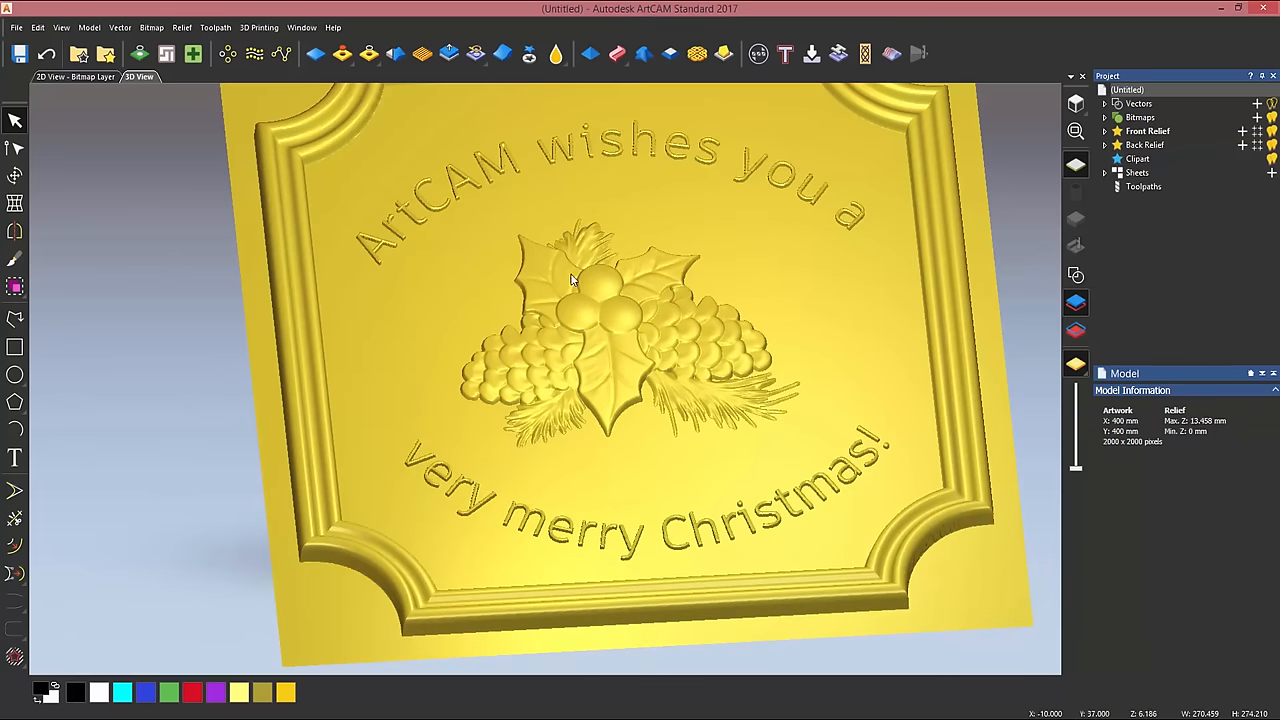
mouse_move(685, 334)
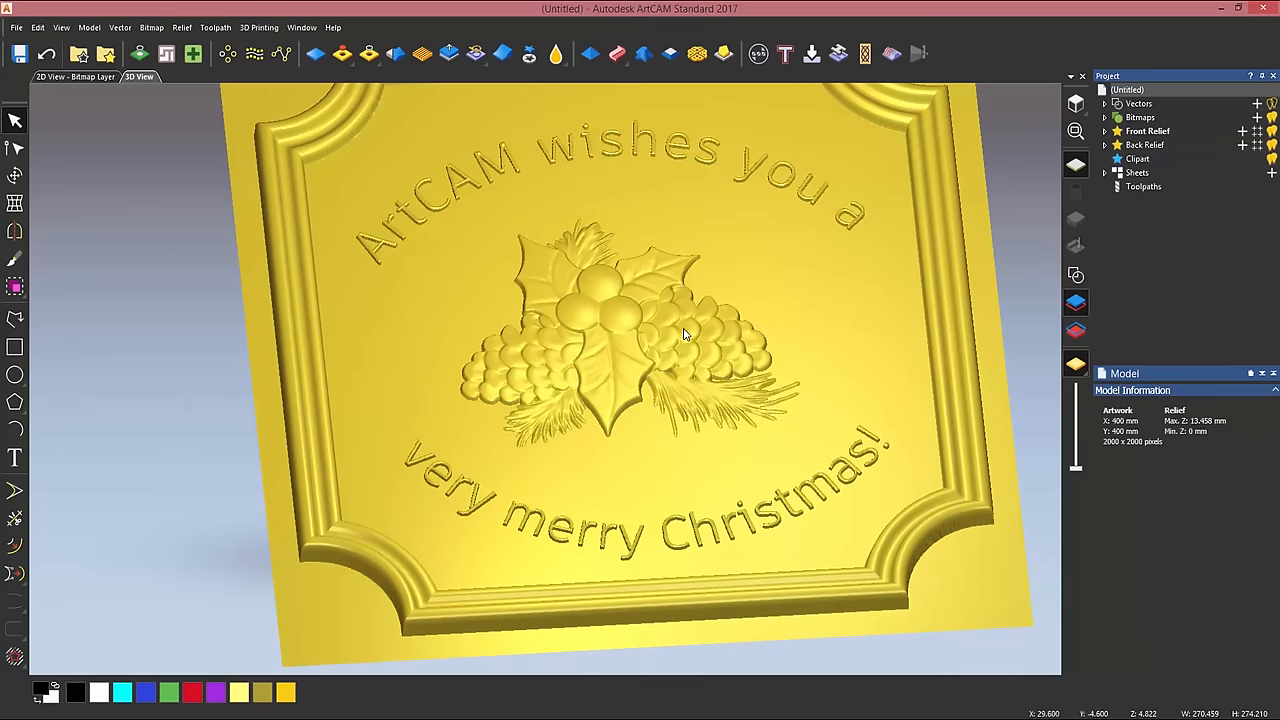
left_click_drag(685, 335, 1010, 275)
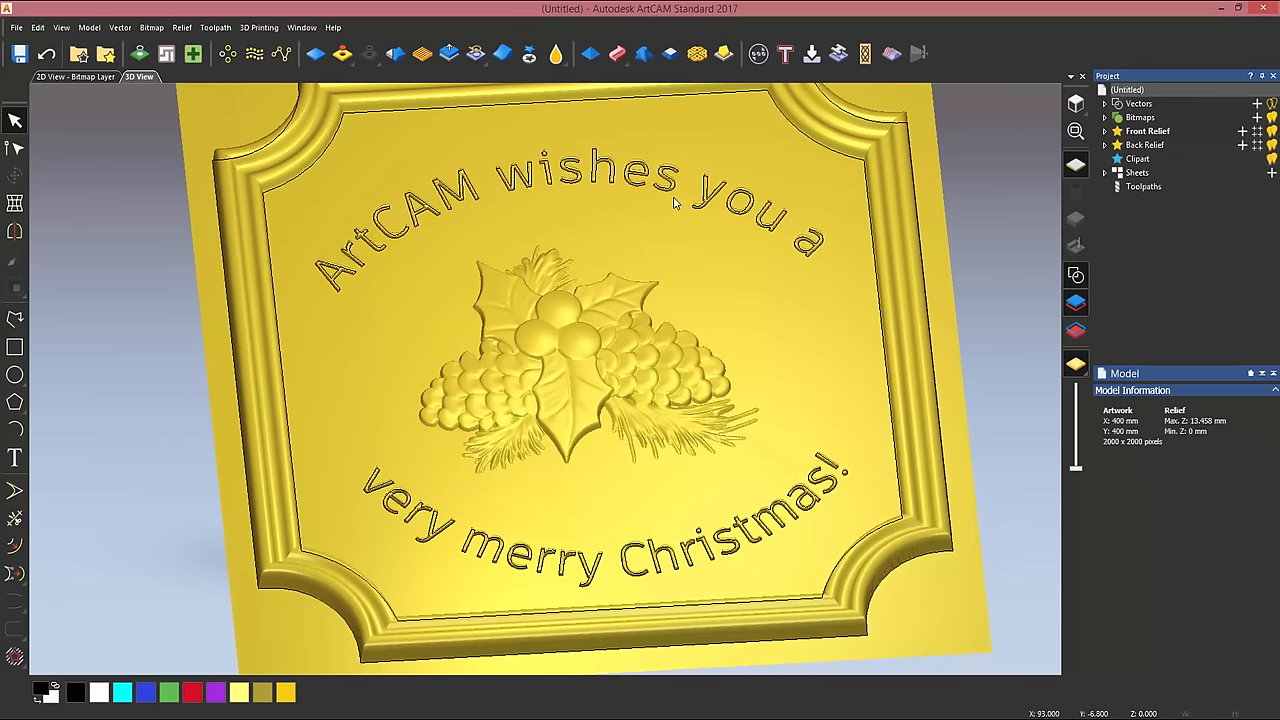
mouse_move(652, 300)
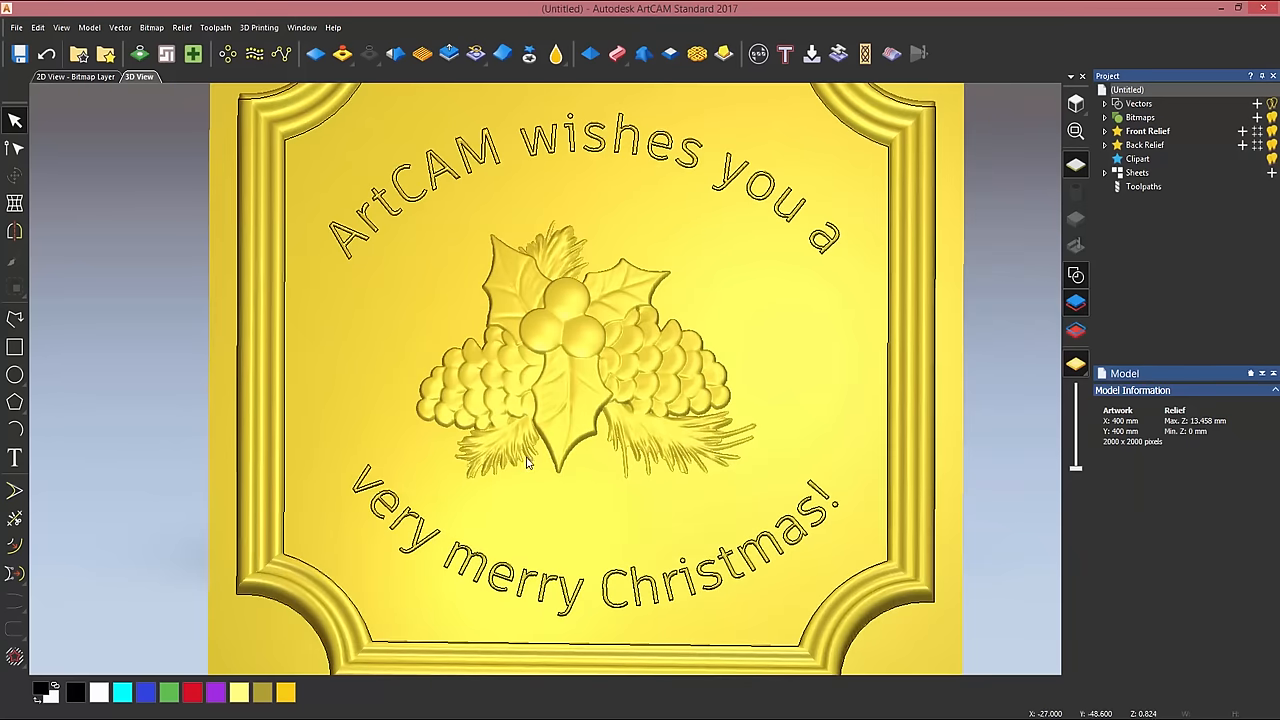
mouse_move(433, 260)
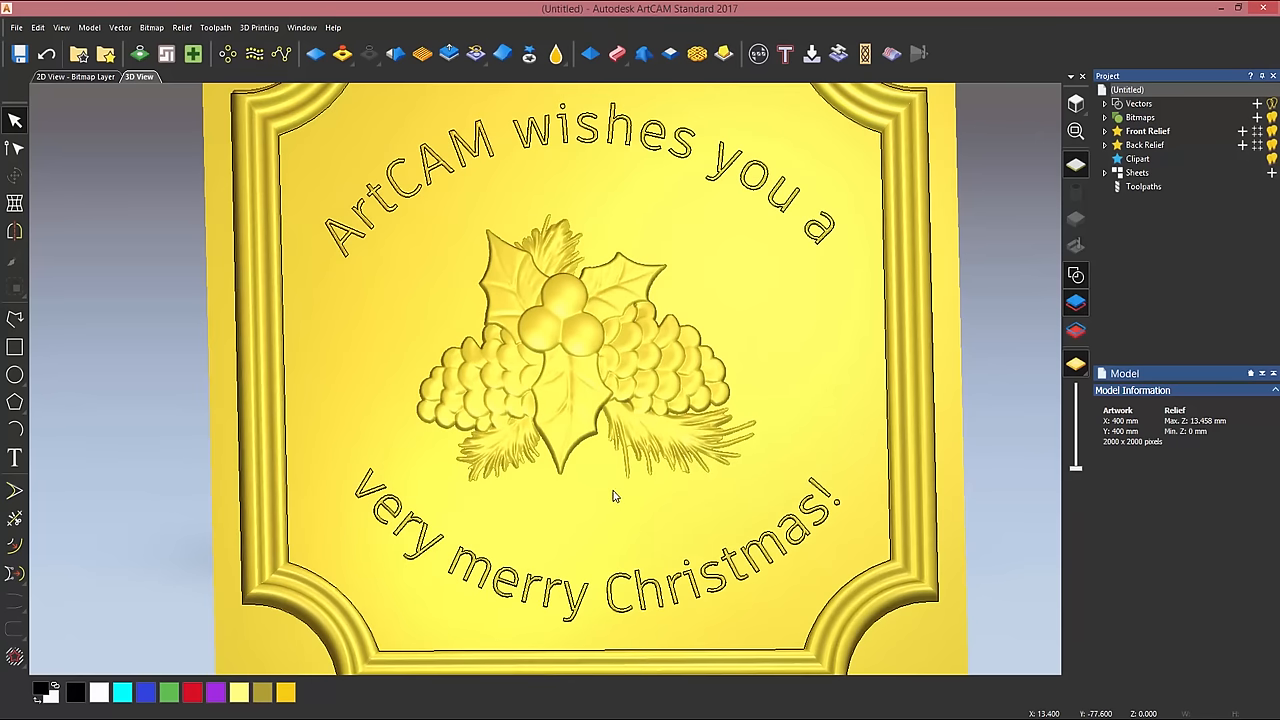
mouse_move(347, 307)
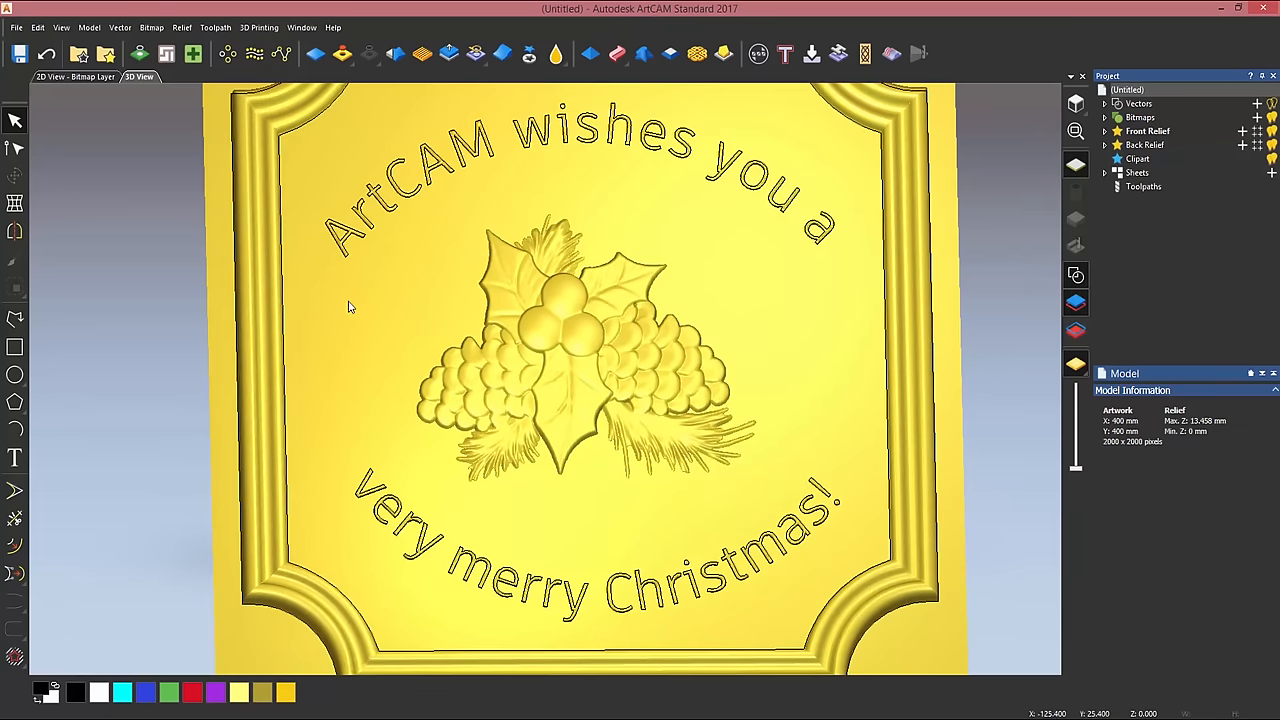
mouse_move(12, 325)
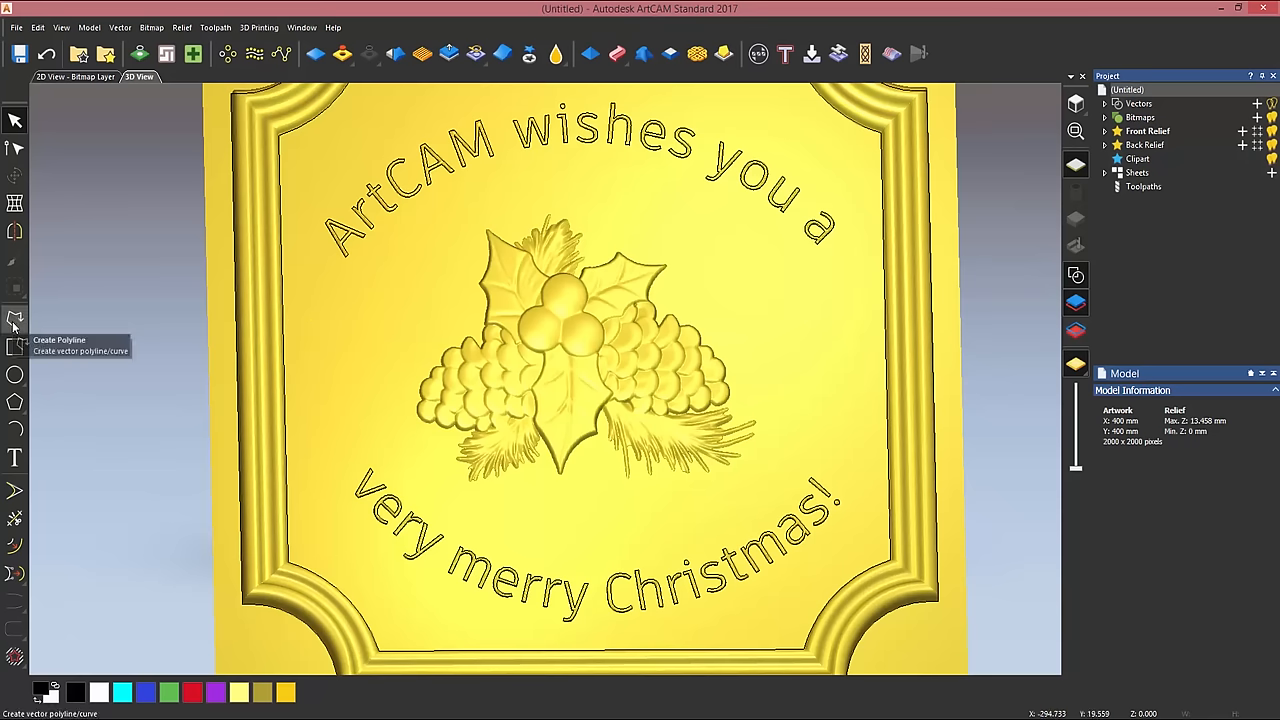
Trace a closed polyline around the holly, cut it to relief clipart and paste it back onto the sign.
left_click(11, 322)
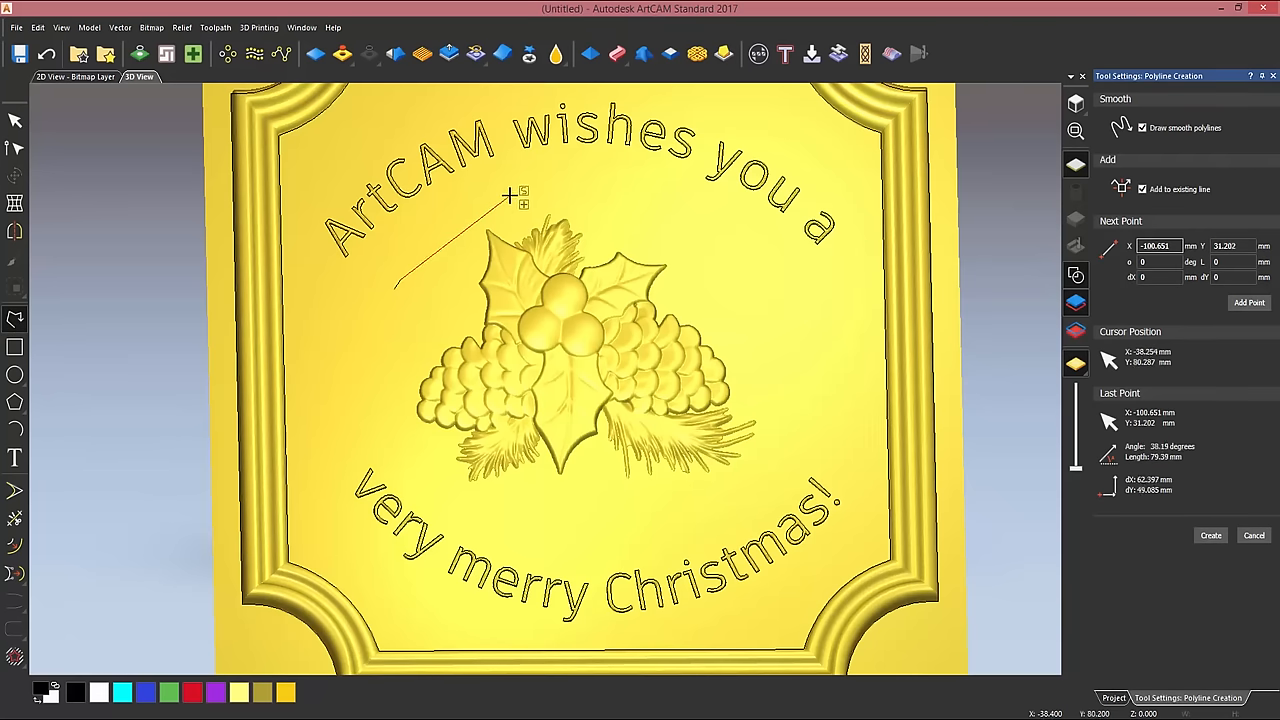
left_click(624, 528)
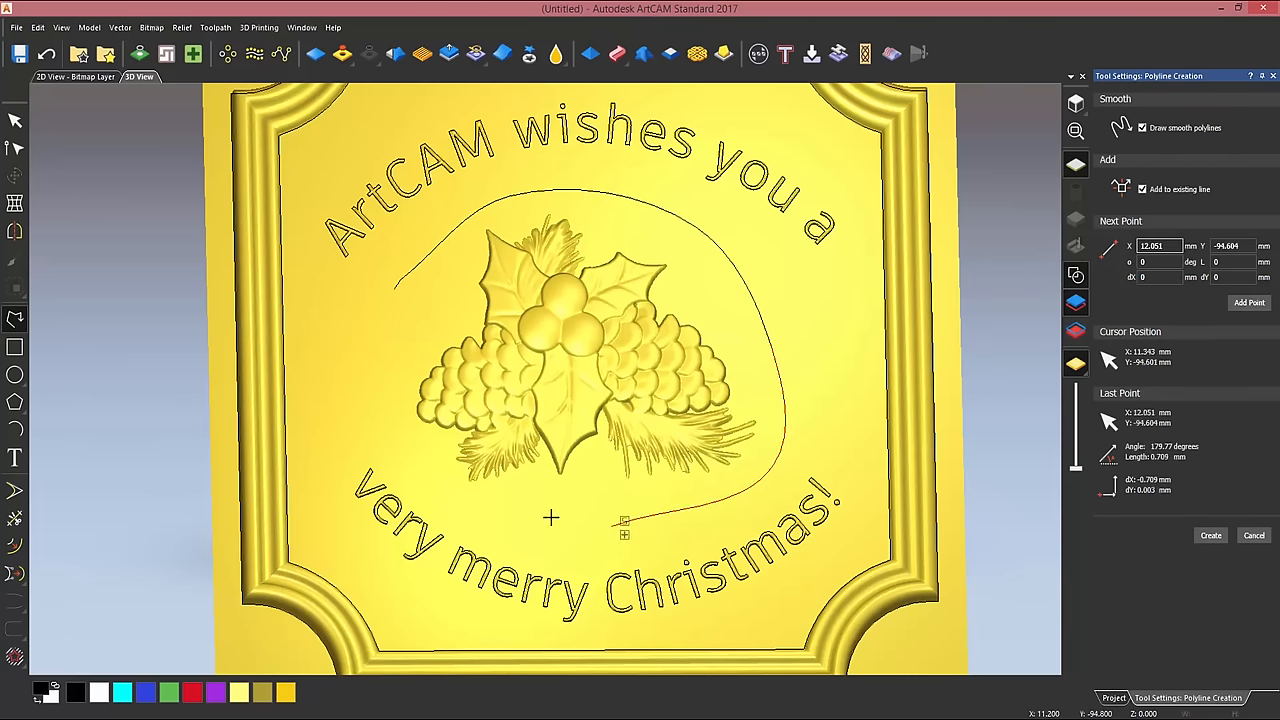
left_click(392, 297)
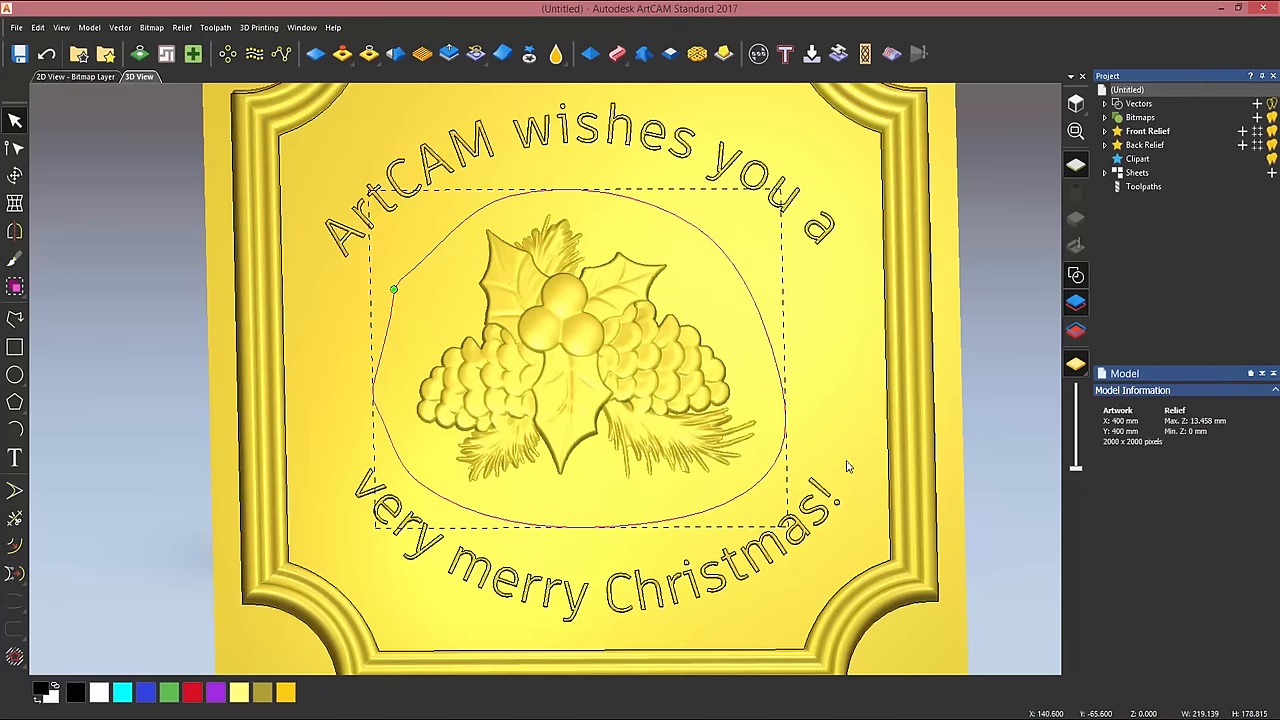
mouse_move(524, 288)
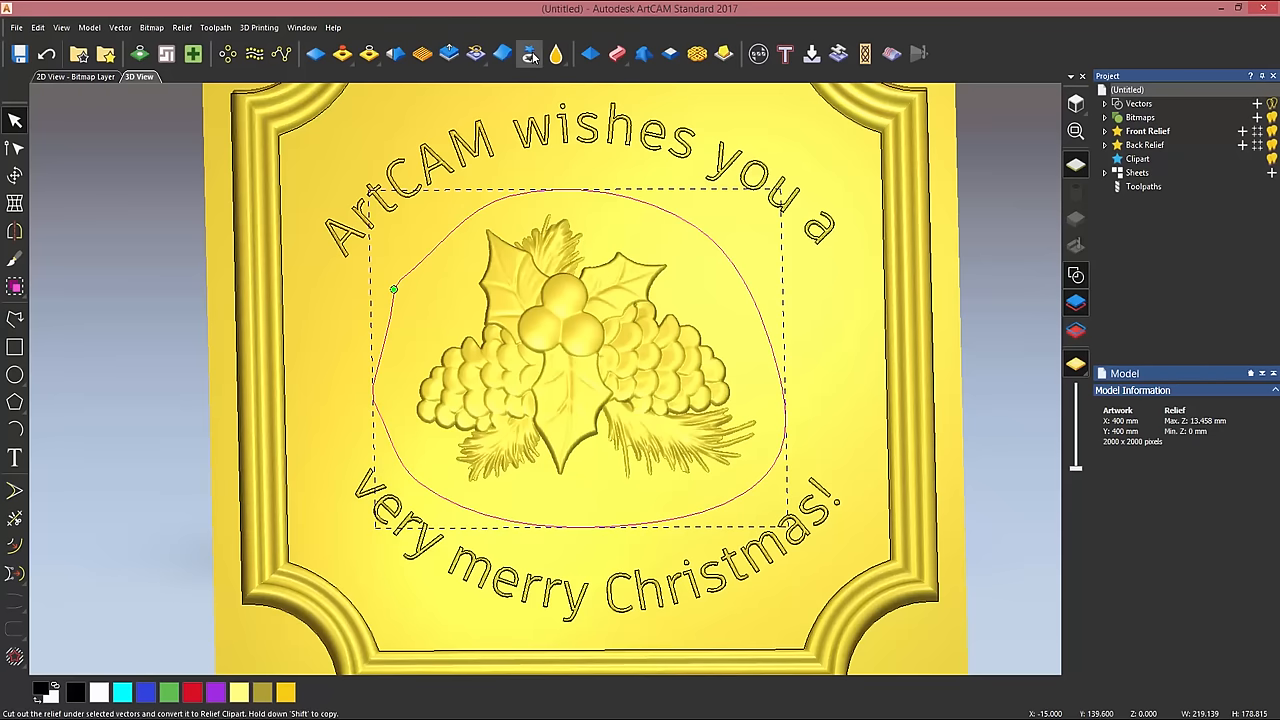
left_click(524, 55)
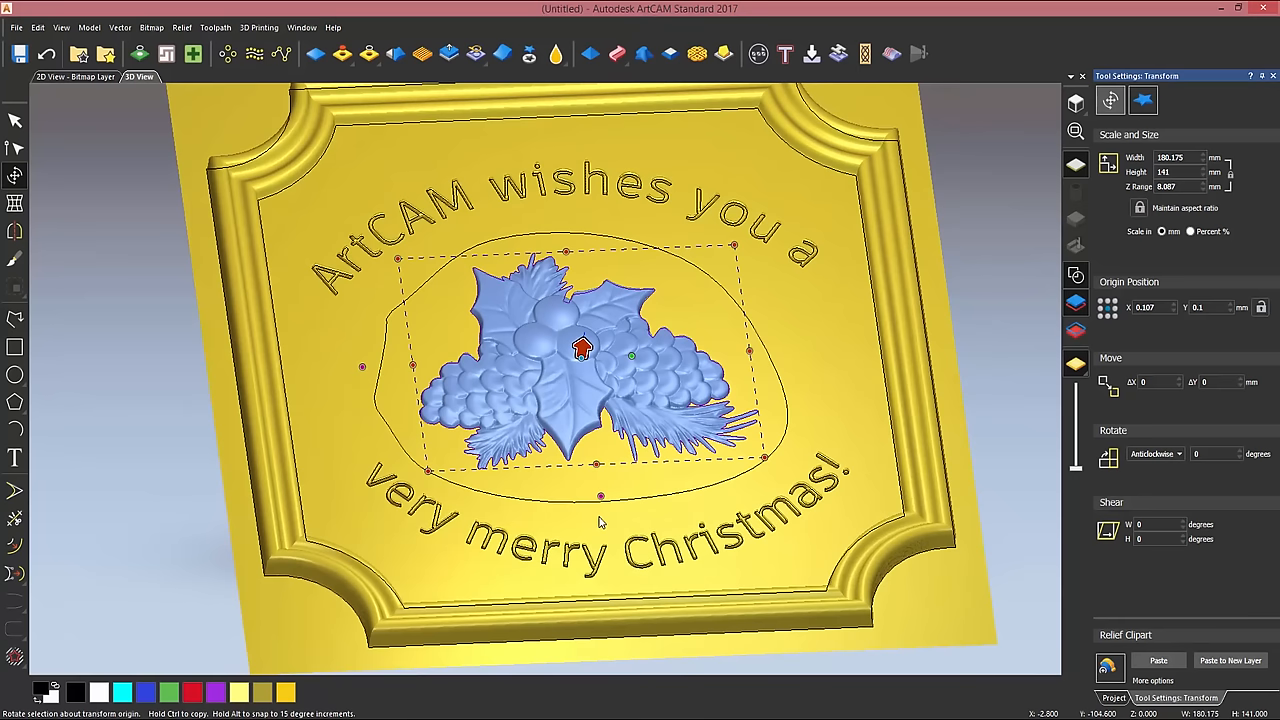
left_click(1143, 100)
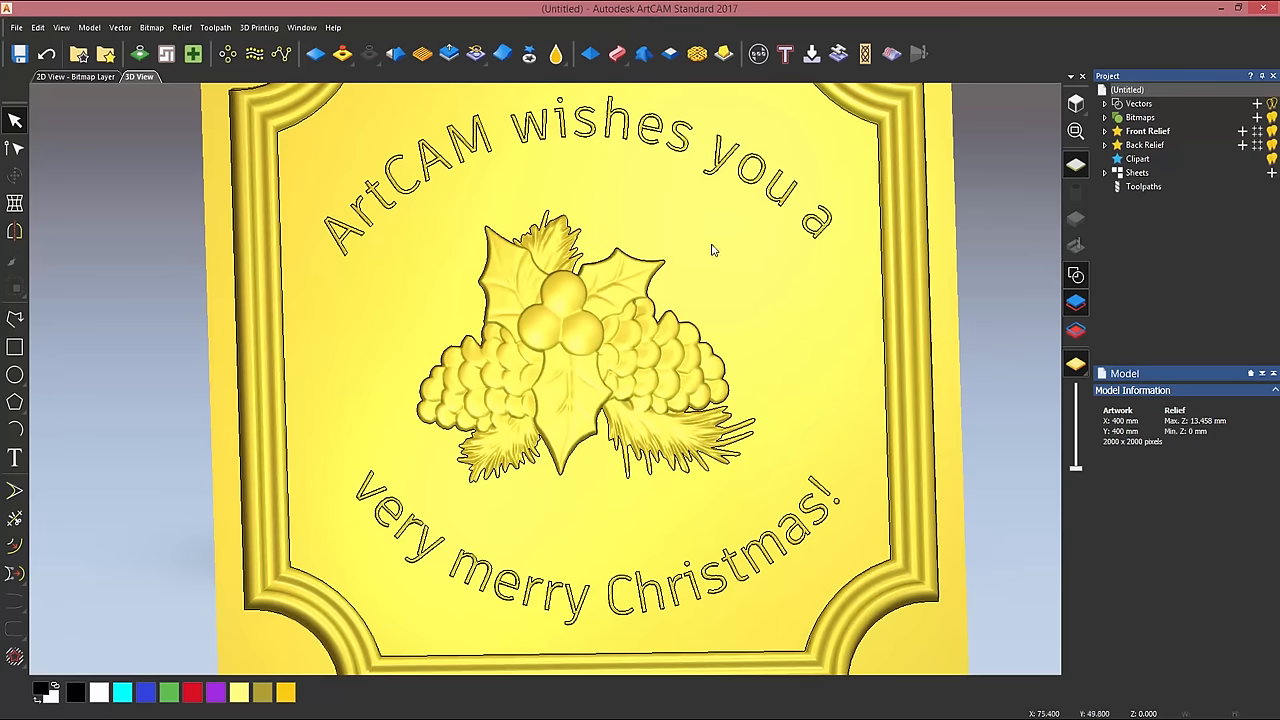
mouse_move(419, 54)
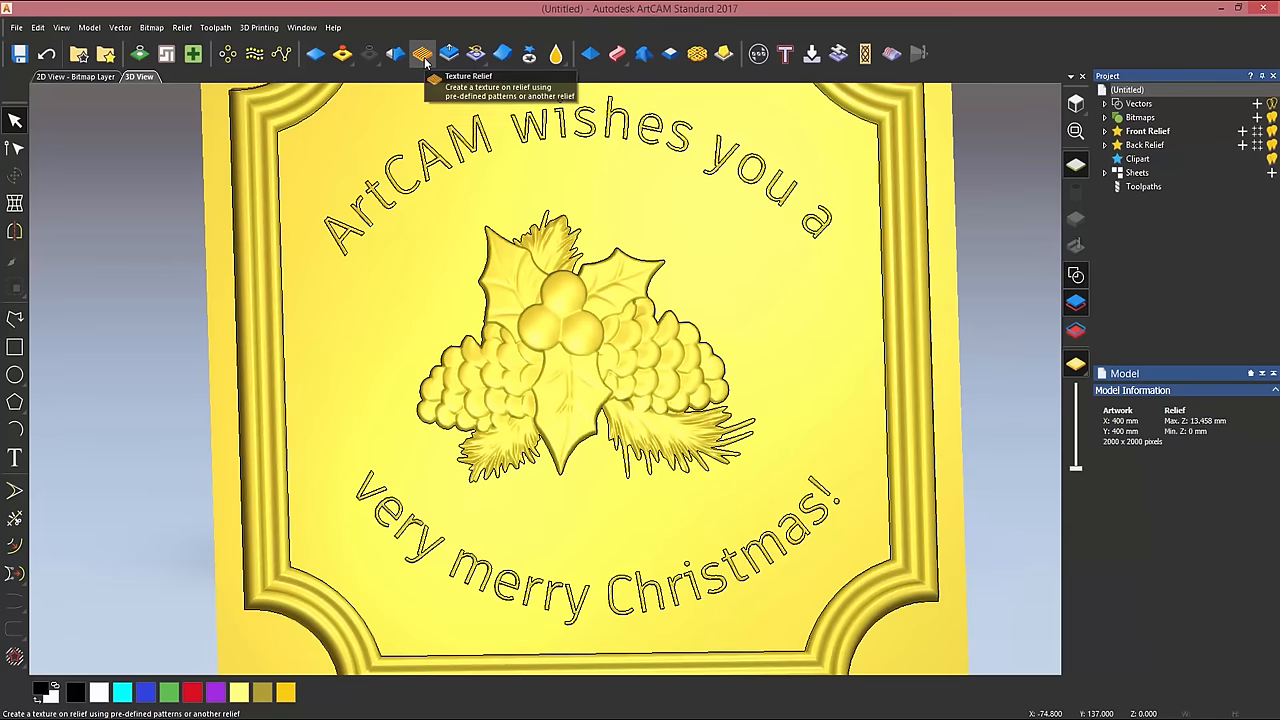
Apply the TreeBark texture file to the sign's background panel via Texture Relief.
left_click(420, 54)
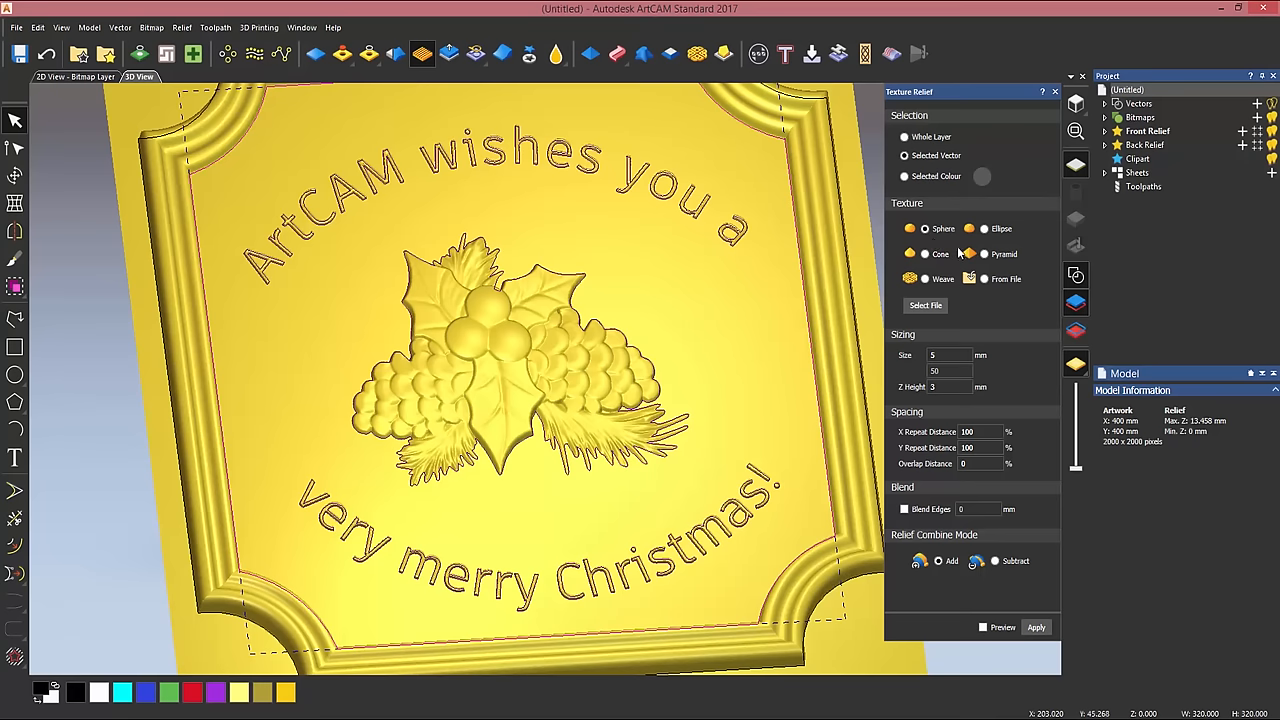
left_click(924, 305)
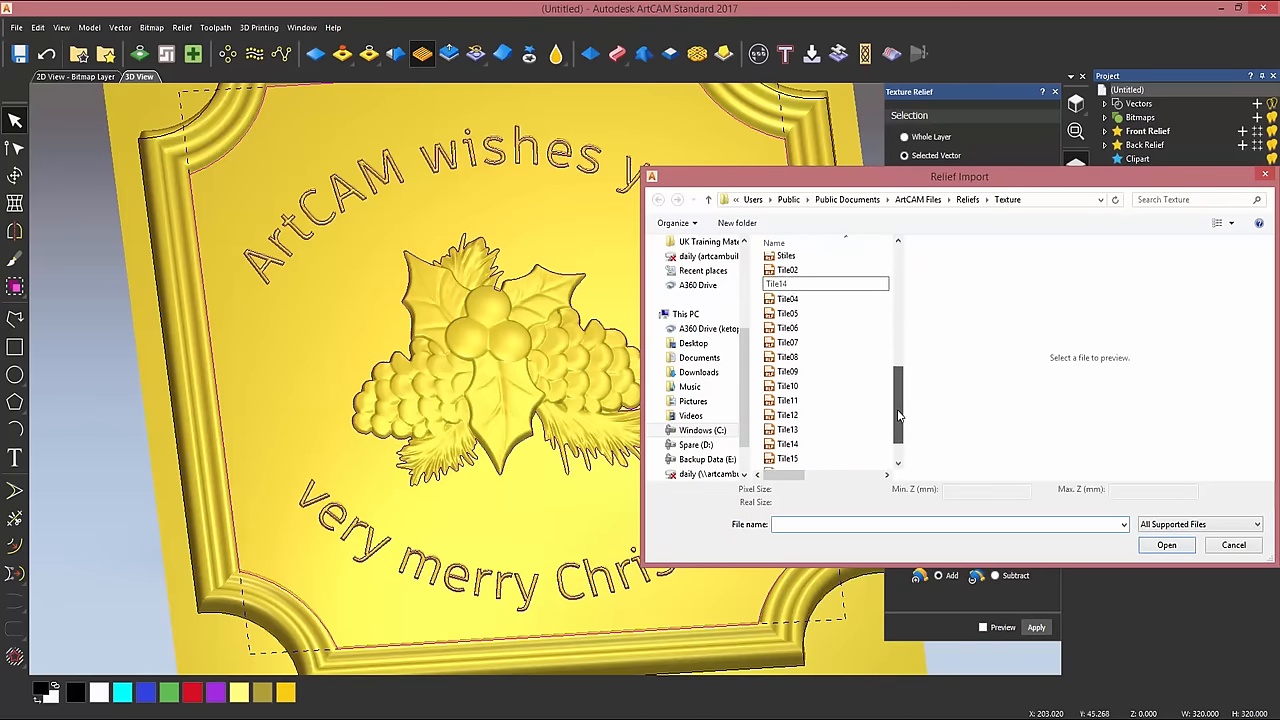
left_click(792, 446)
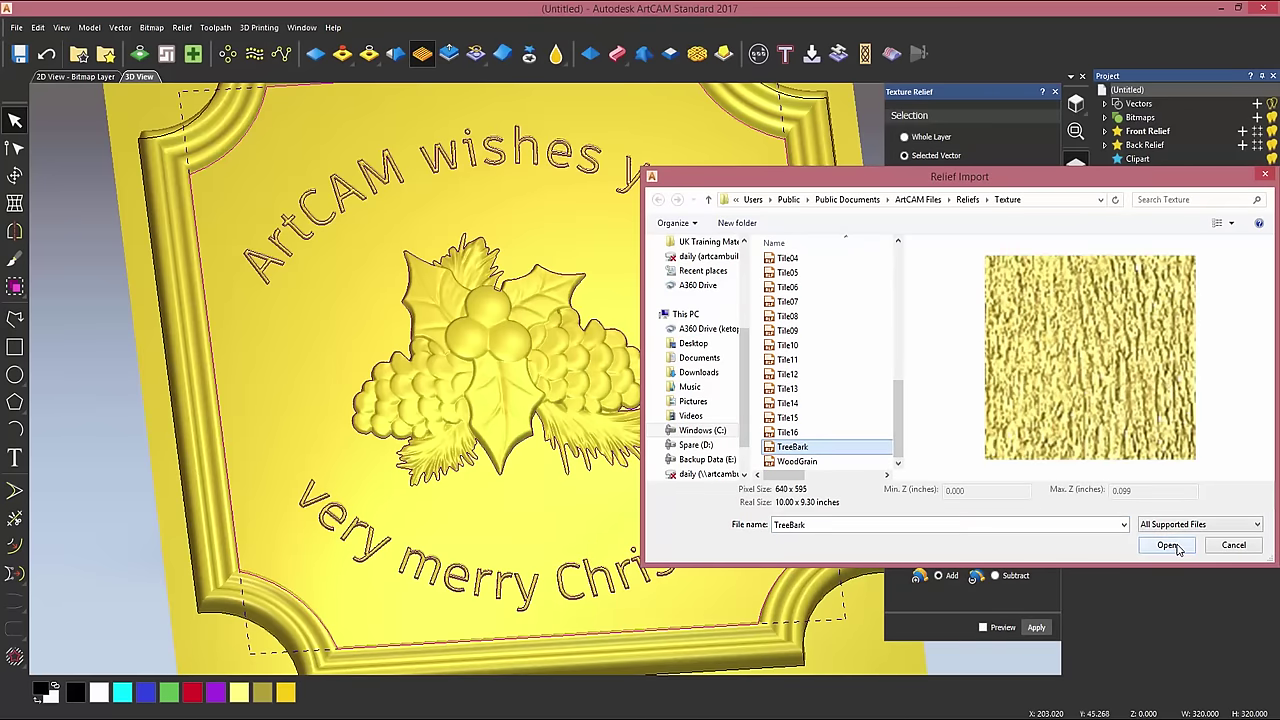
left_click(1167, 545)
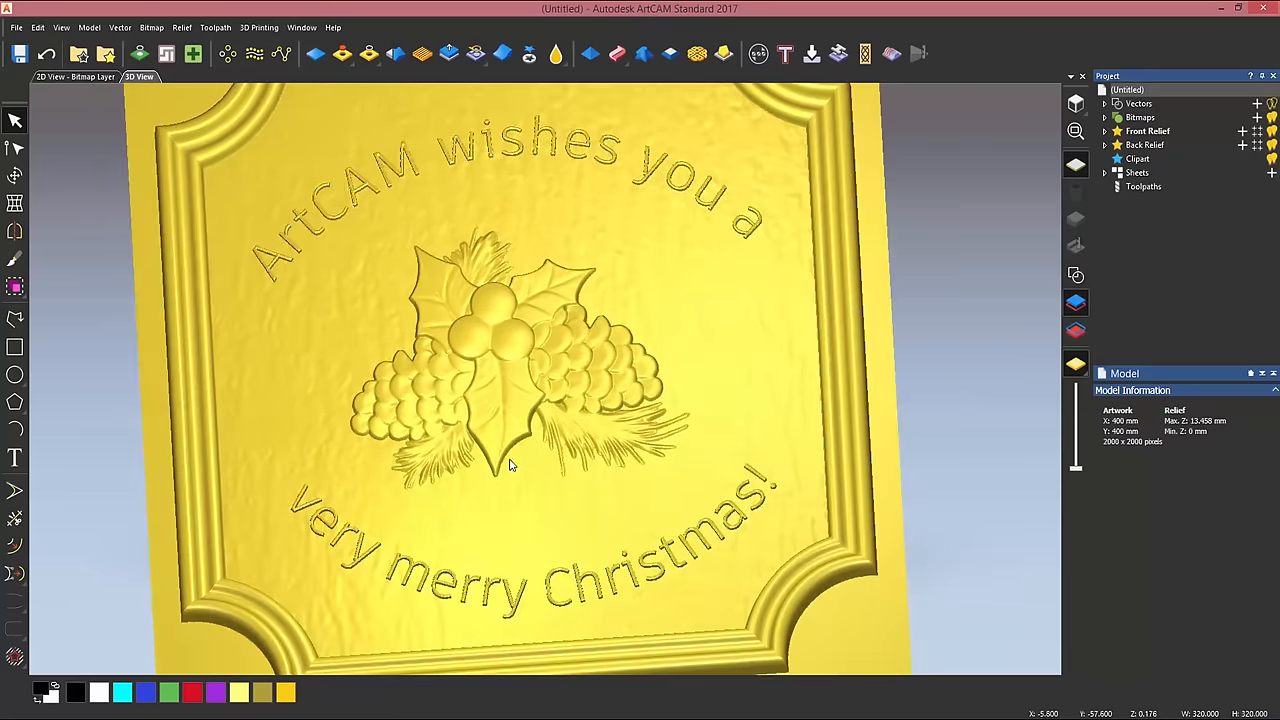
left_click_drag(510, 465, 612, 478)
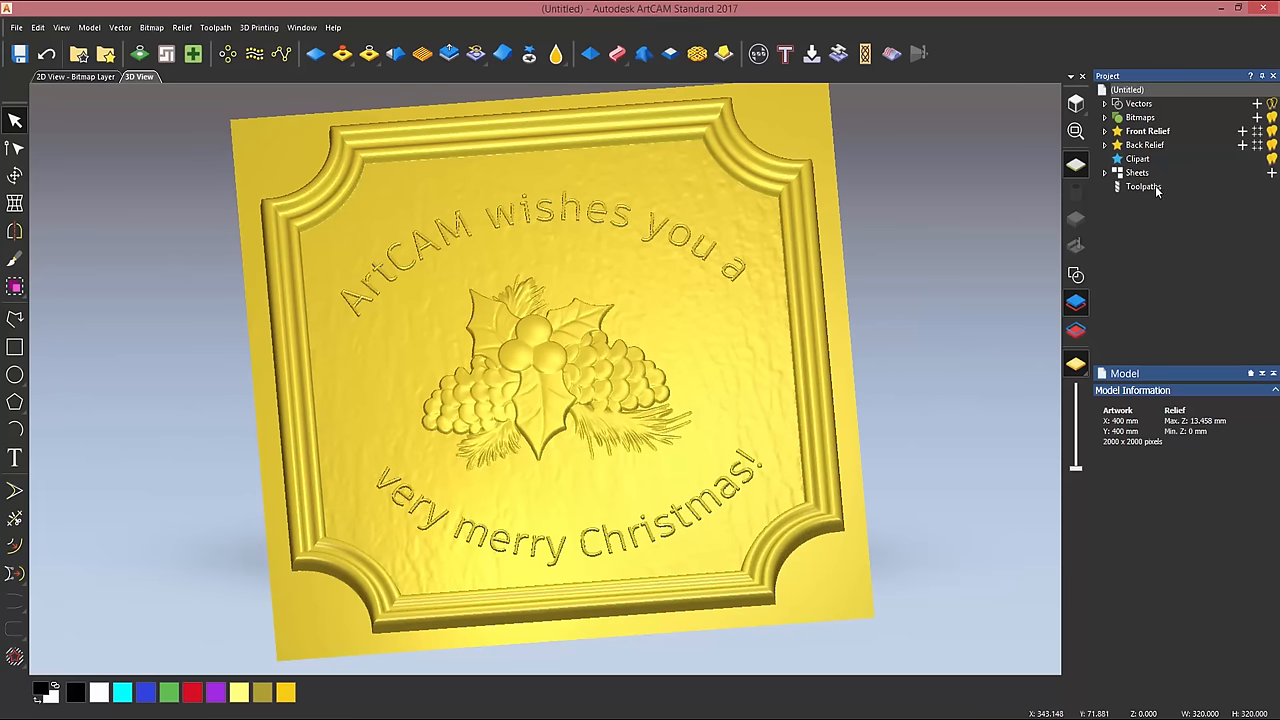
Start a Profiling toolpath and define the material block as 15 mm thick.
left_click(1143, 186)
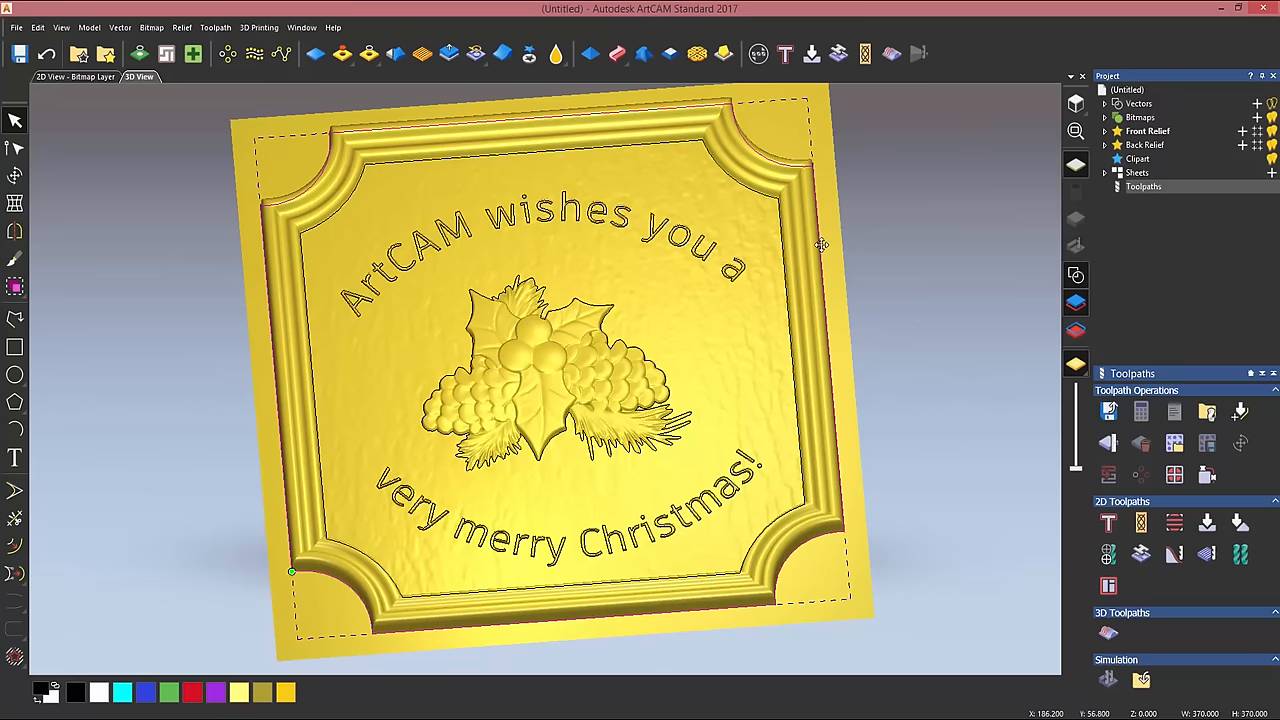
mouse_move(960, 473)
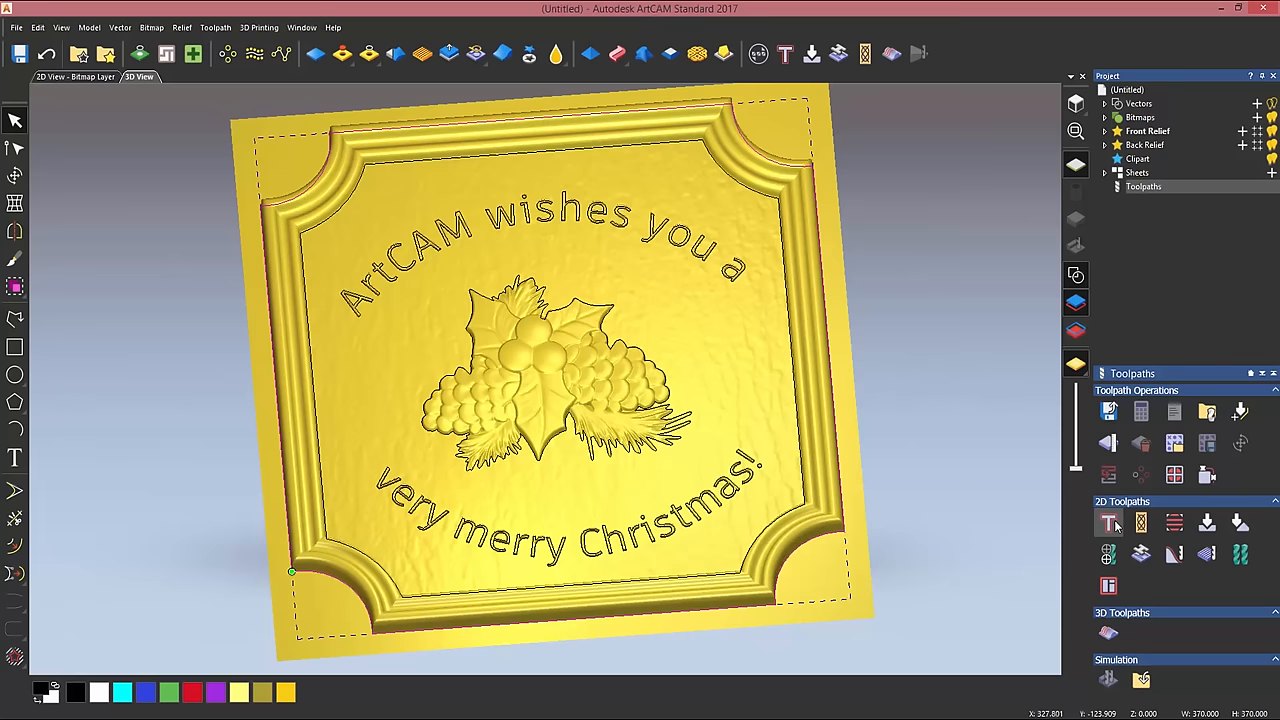
left_click(1109, 525)
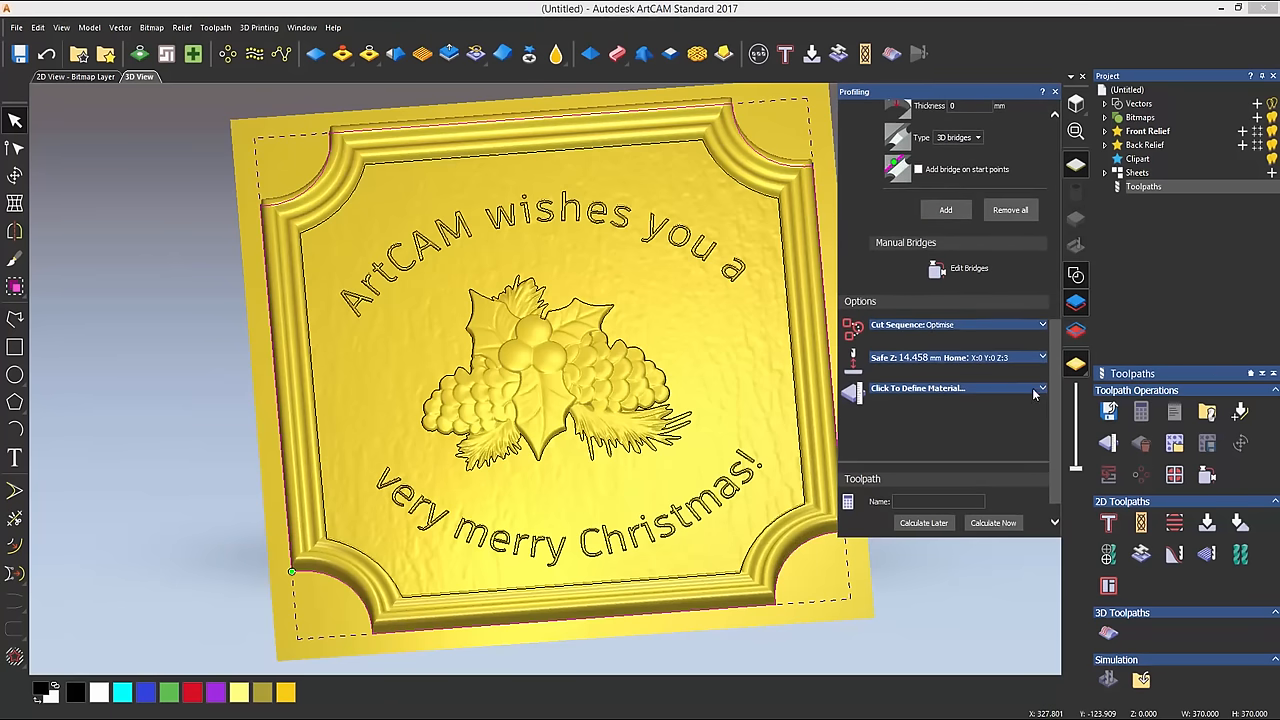
left_click(956, 387)
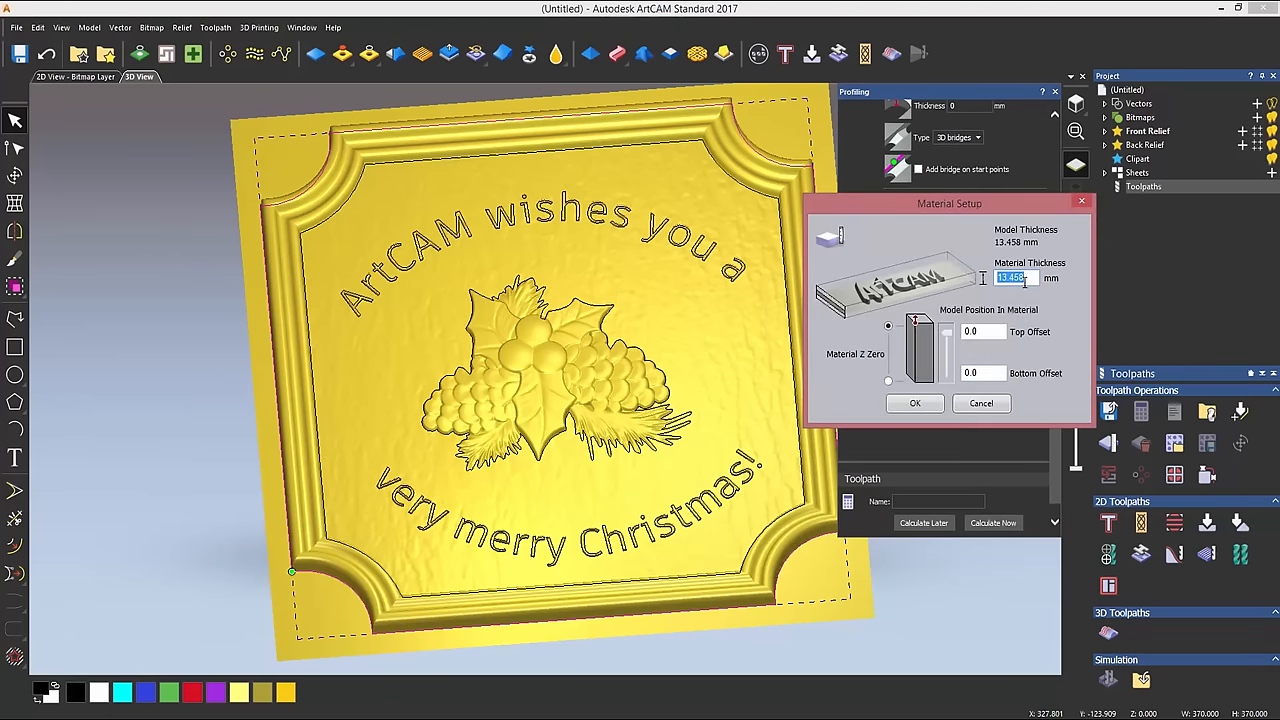
type("15")
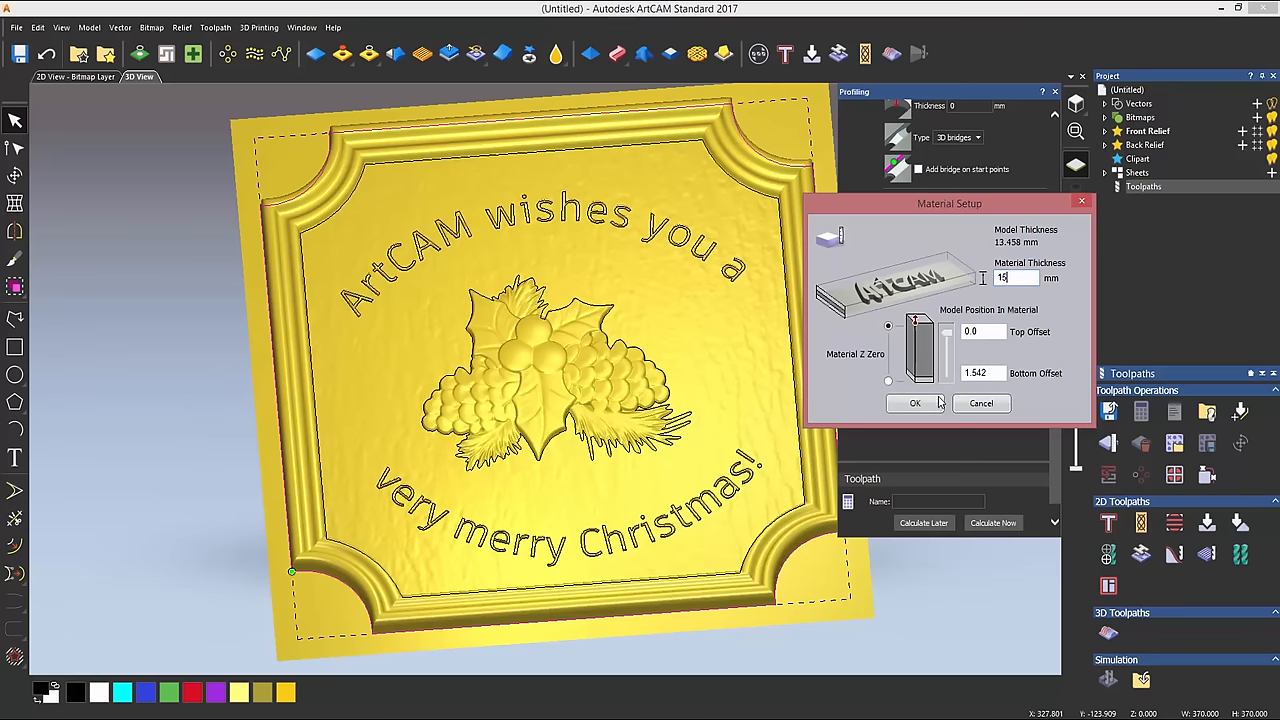
left_click(916, 403)
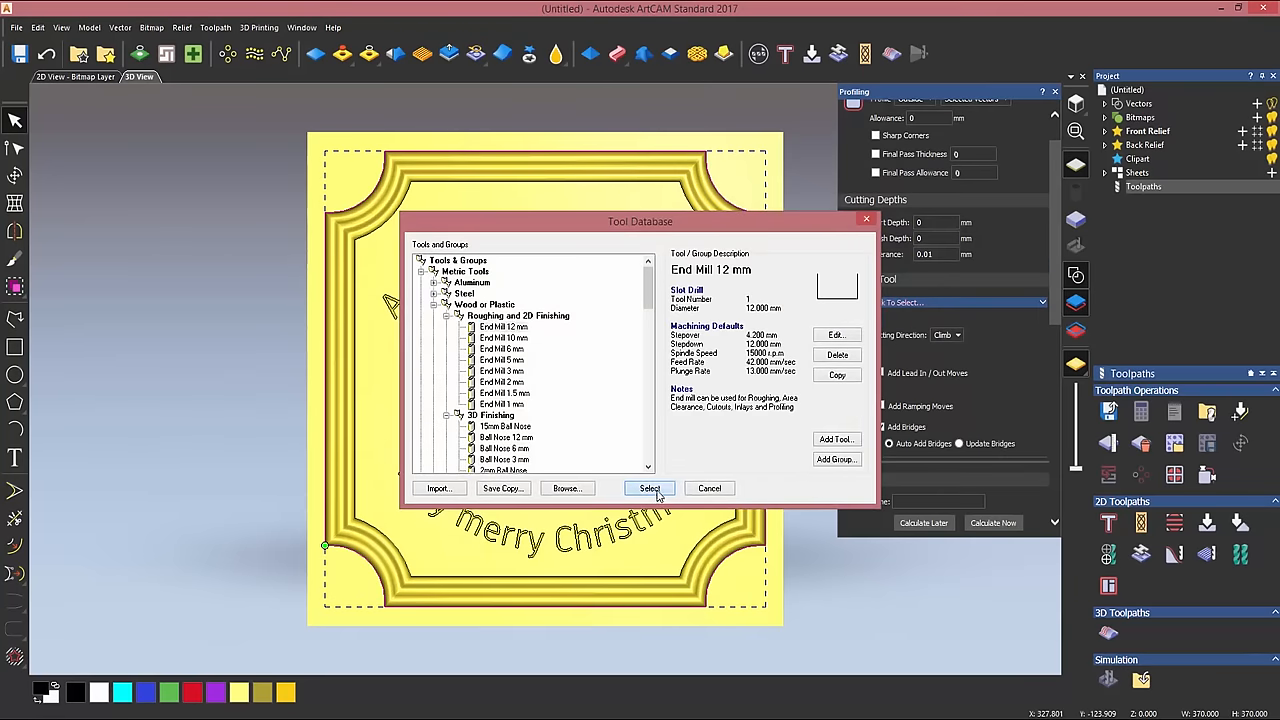
Select the 12 mm end mill, set finish depth 5, and add bridges 7 mm long and 5 mm thick.
left_click(649, 488)
type("1")
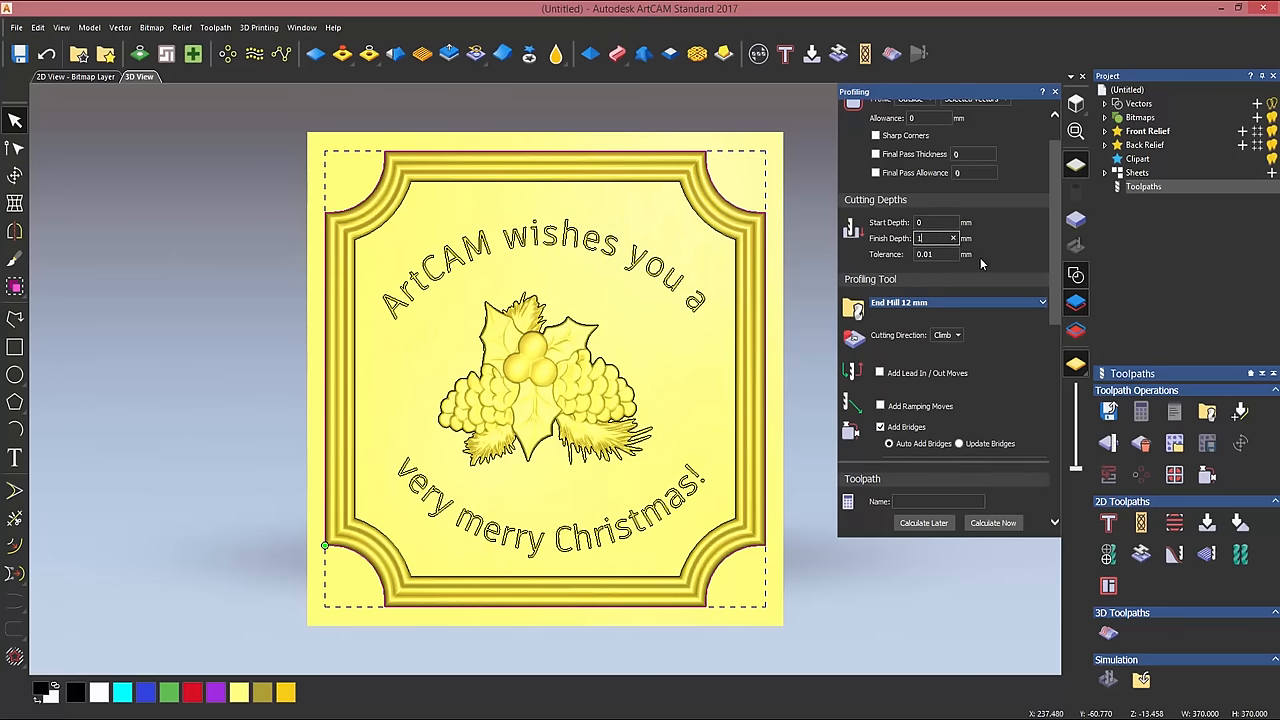
type("5")
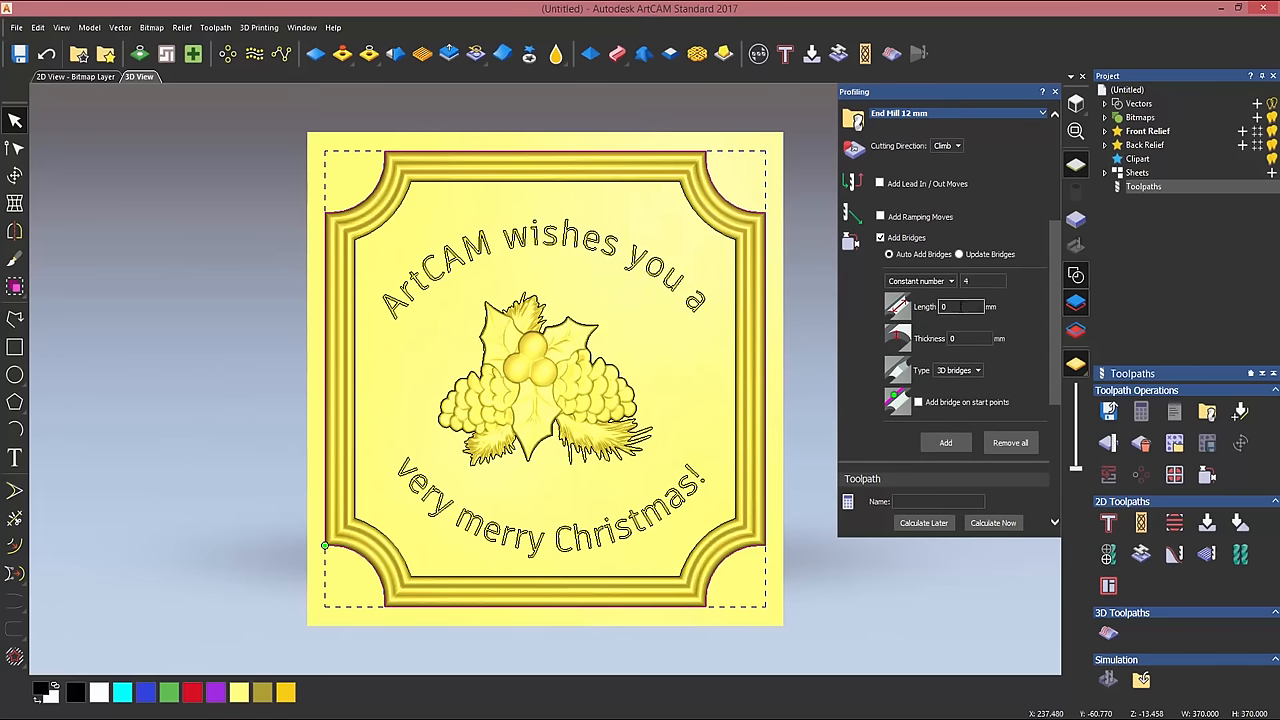
type("7")
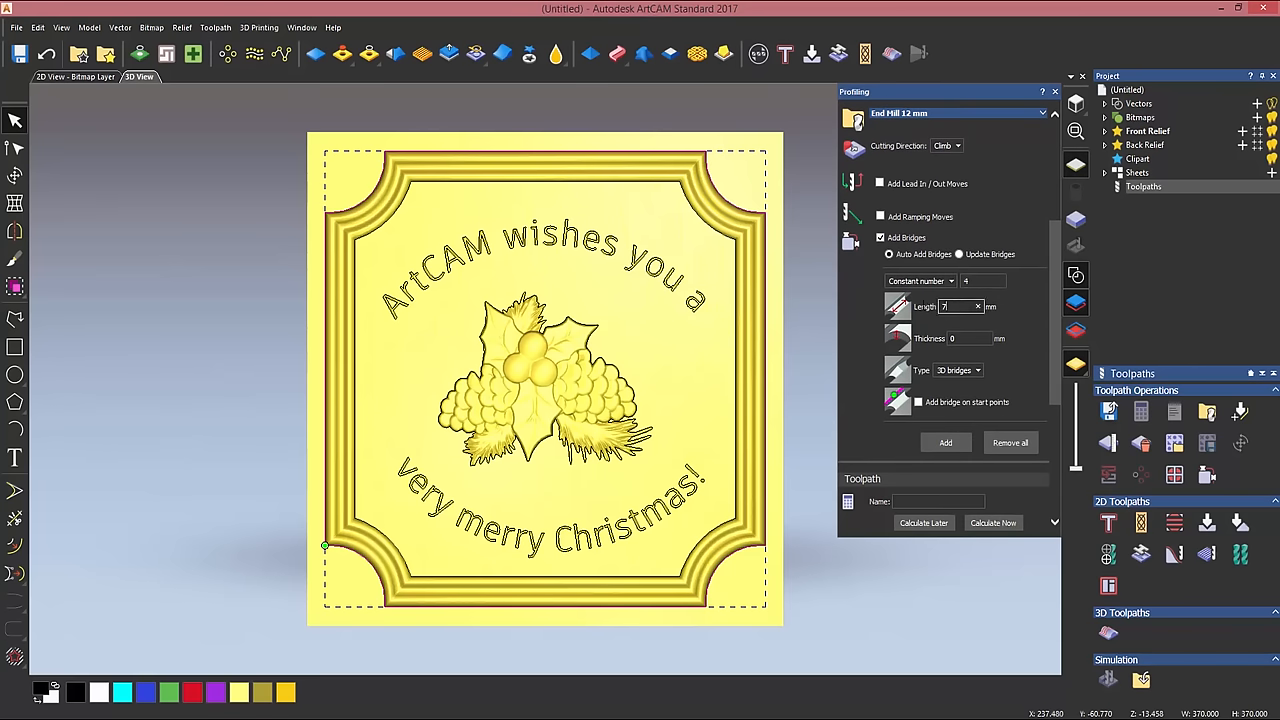
type("5")
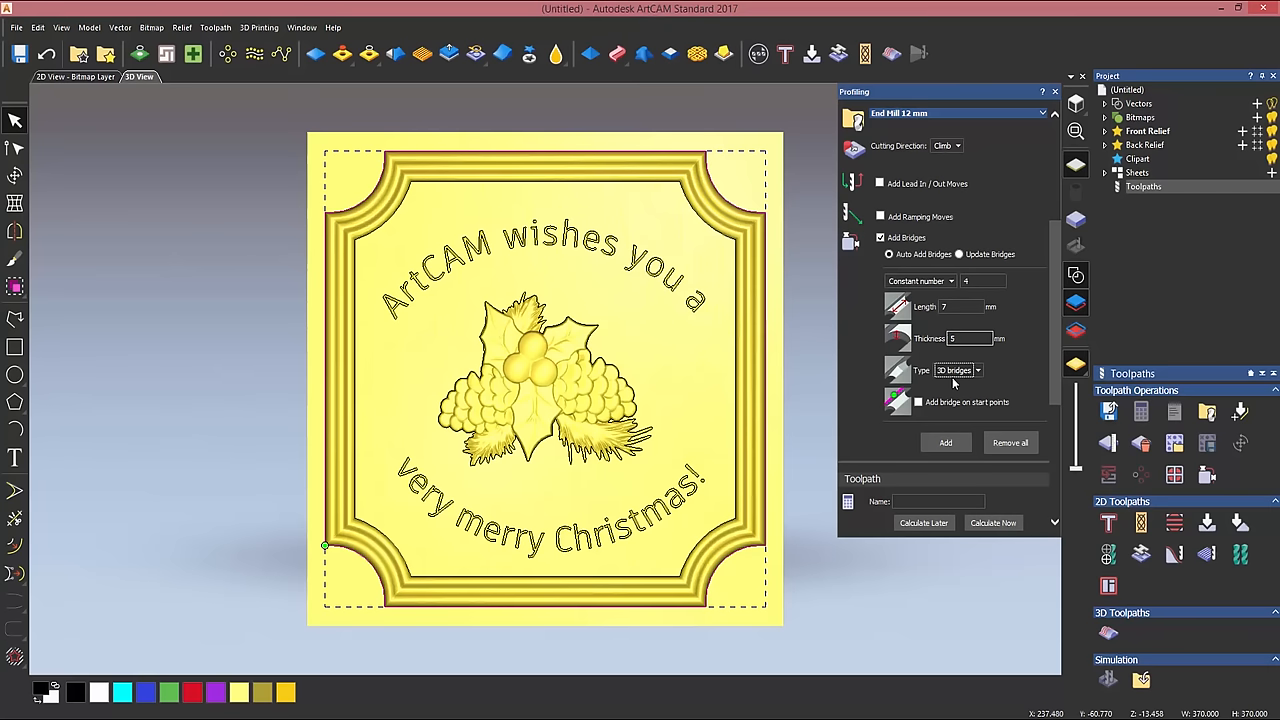
left_click(945, 442)
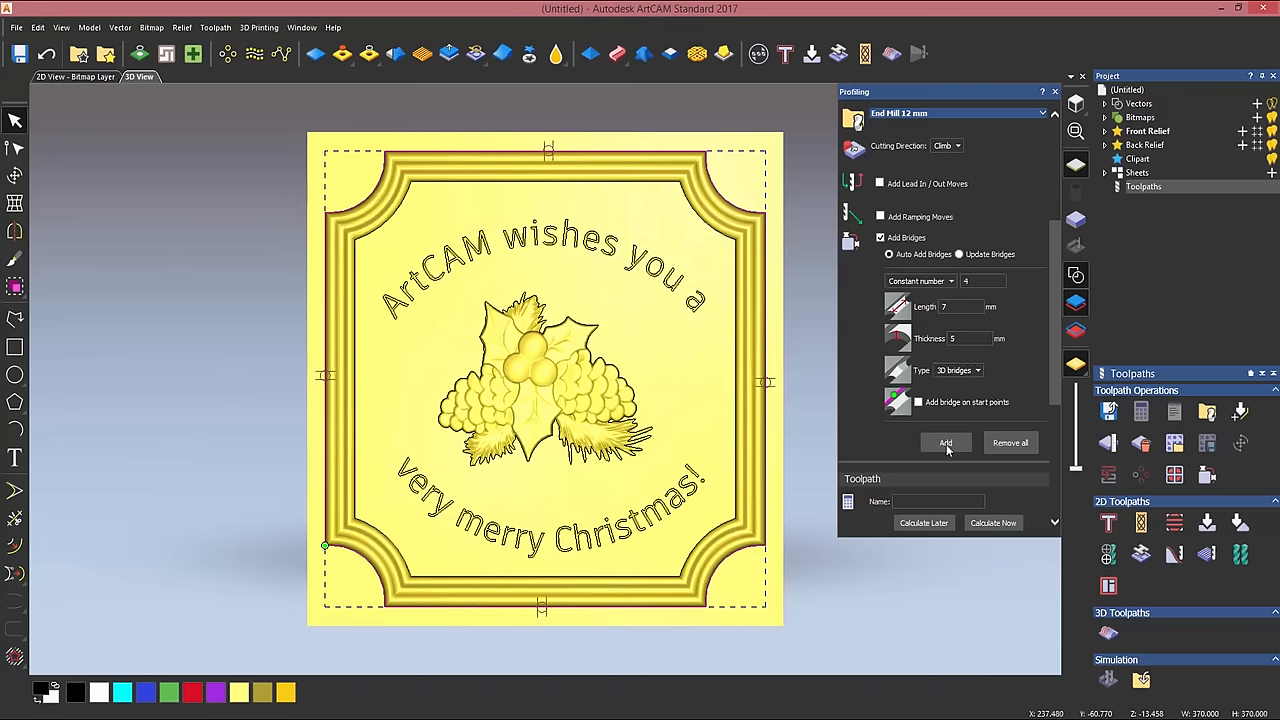
mouse_move(515, 178)
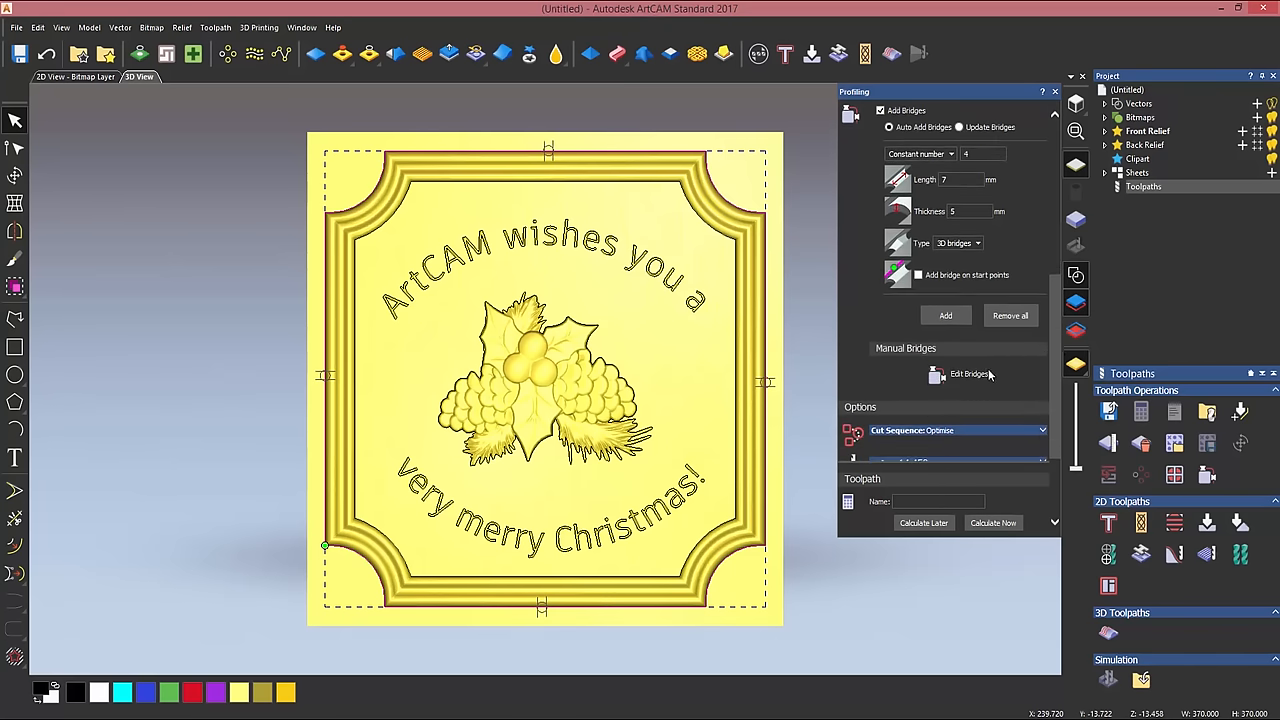
mouse_move(967, 373)
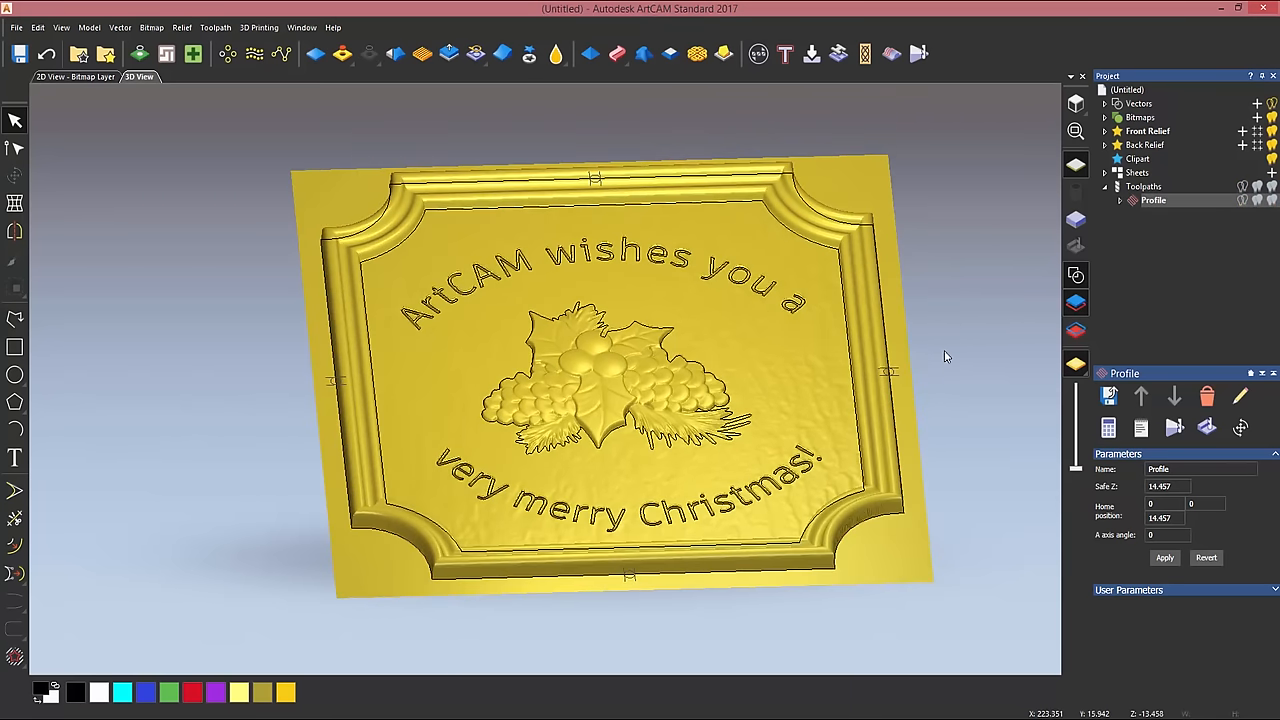
mouse_move(742, 178)
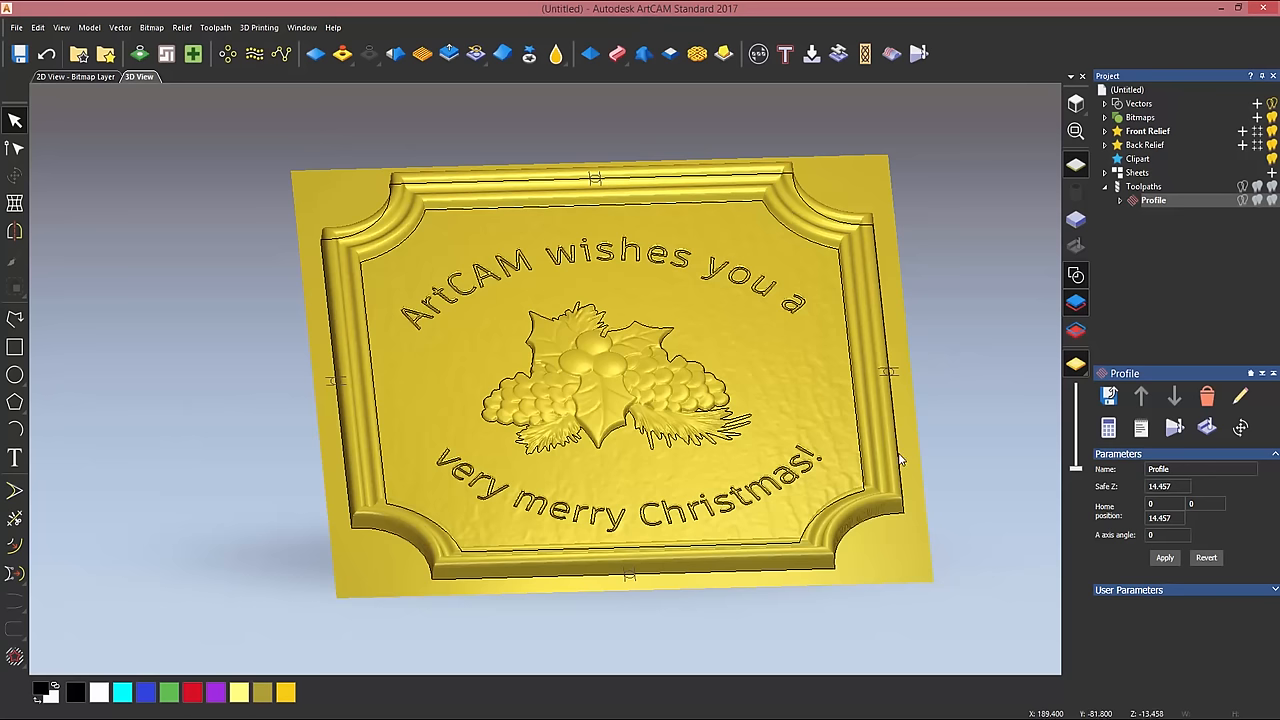
mouse_move(936, 356)
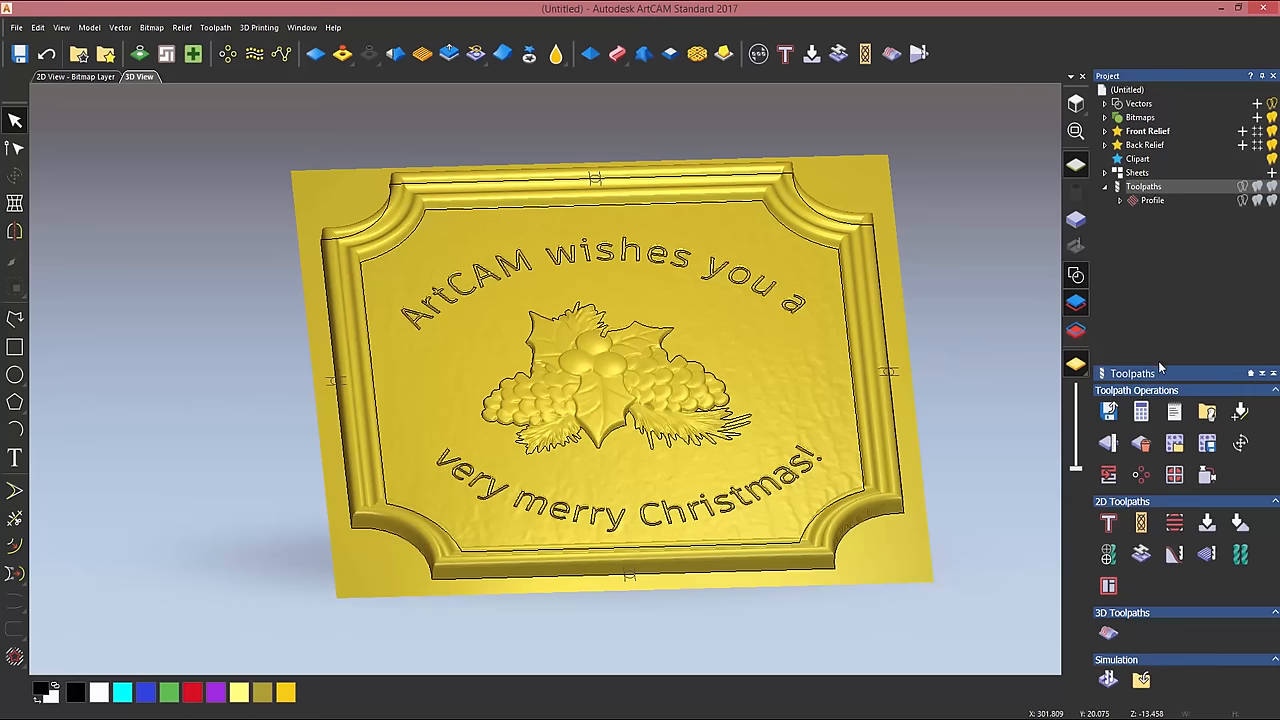
mouse_move(1105, 634)
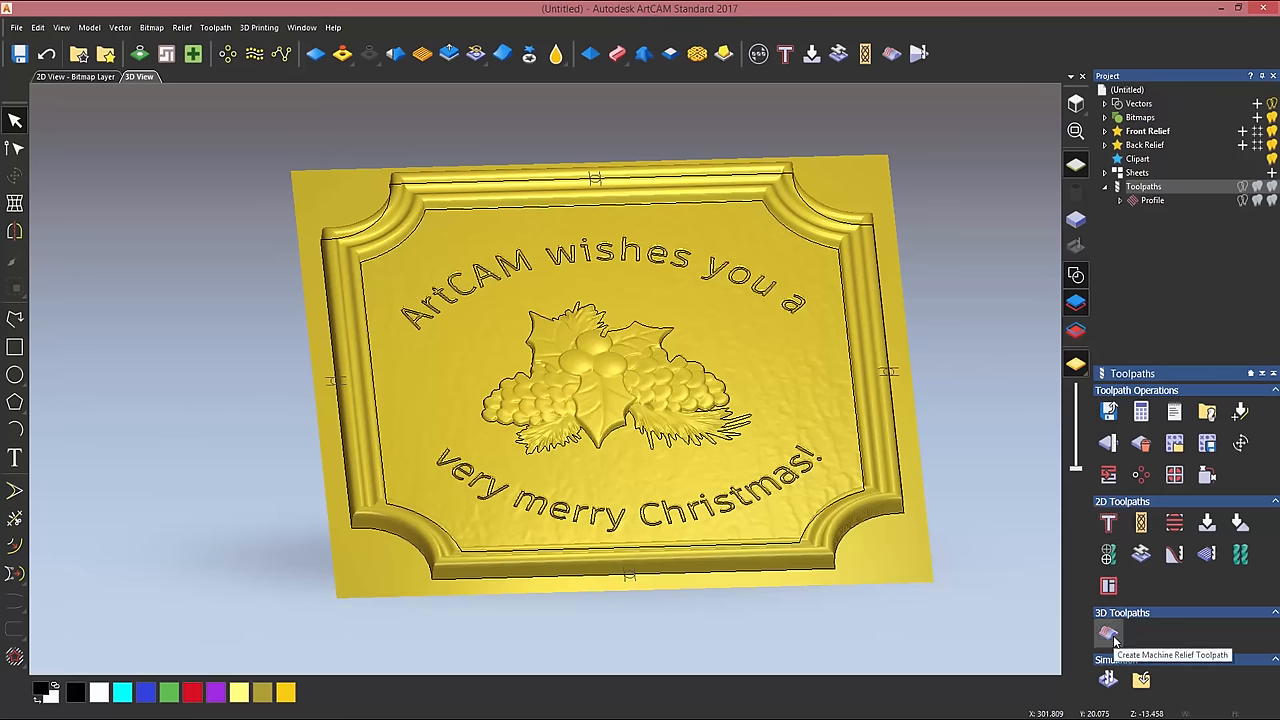
Set up a Machine Relief toolpath inside the selected vectors with a 2 mm end mill for roughing.
left_click(1105, 634)
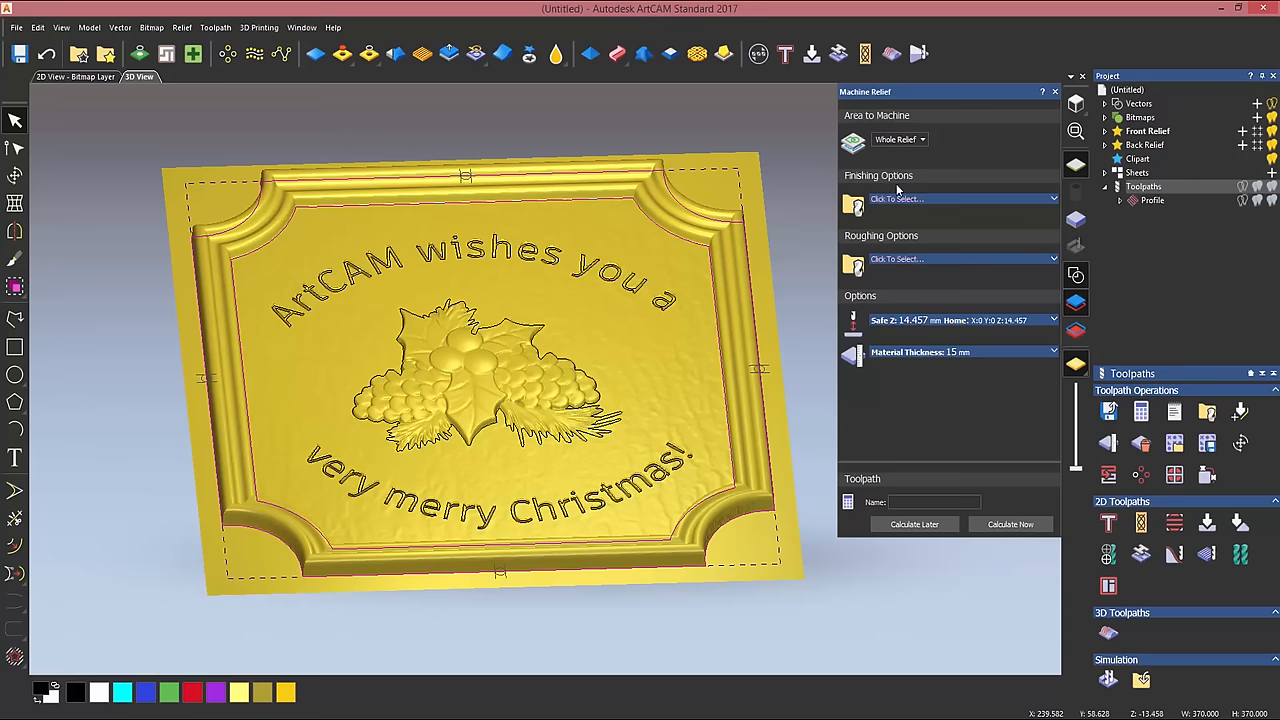
left_click(921, 139)
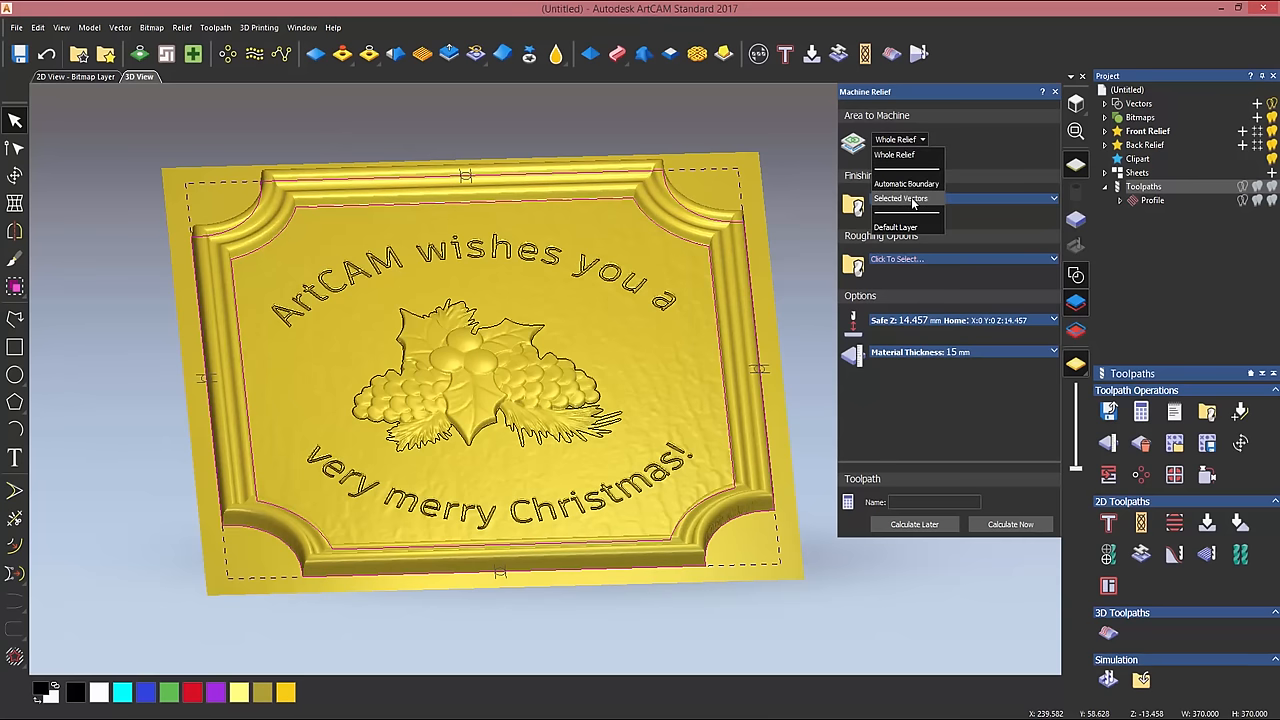
left_click(900, 198)
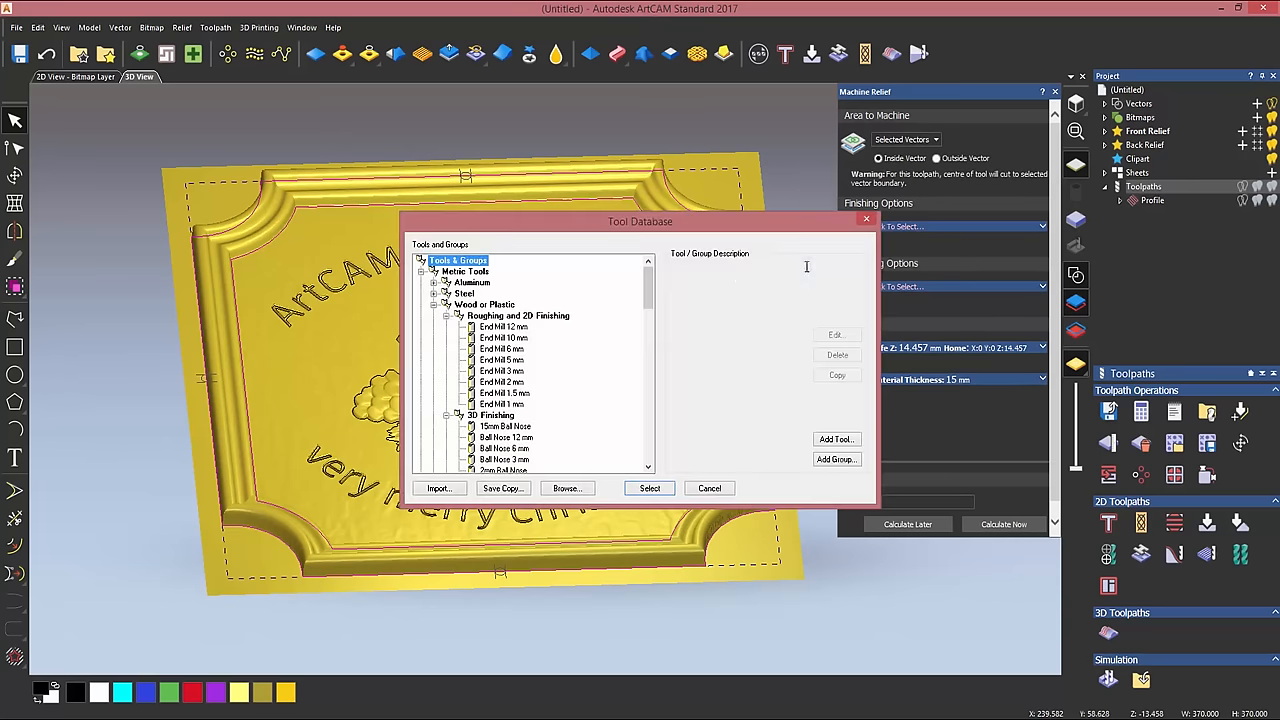
scroll("down", 3)
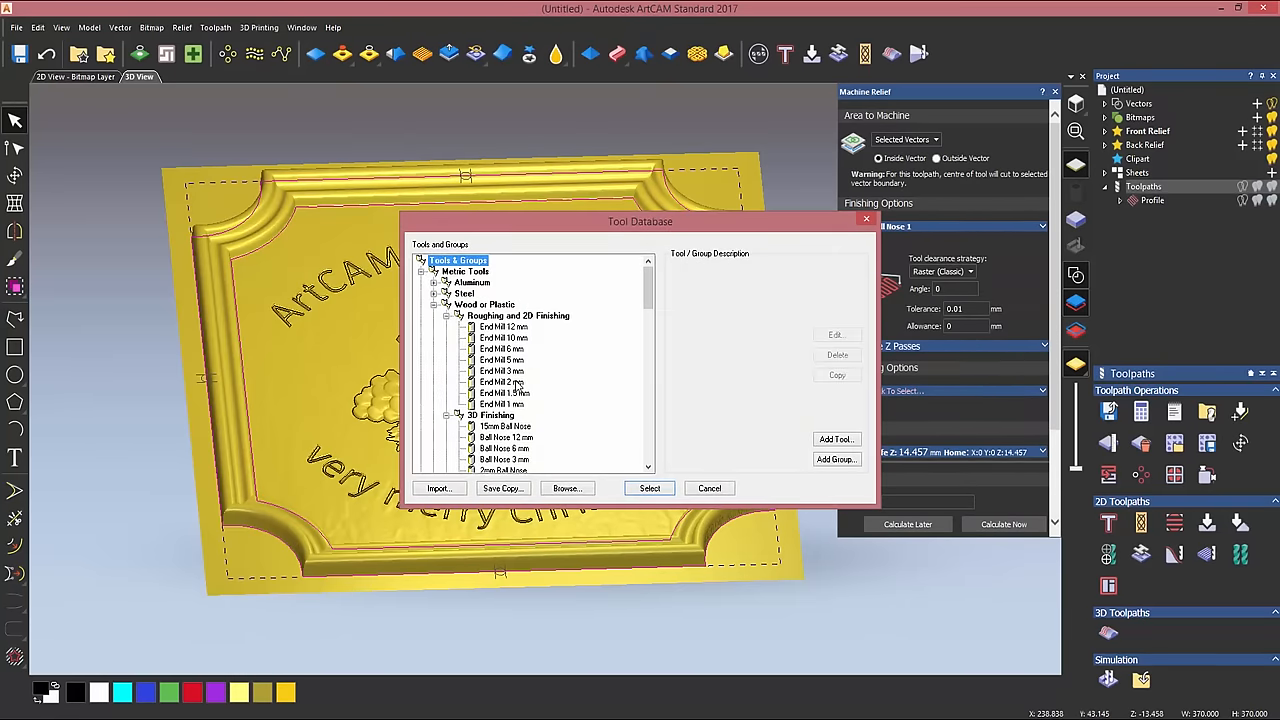
left_click(649, 487)
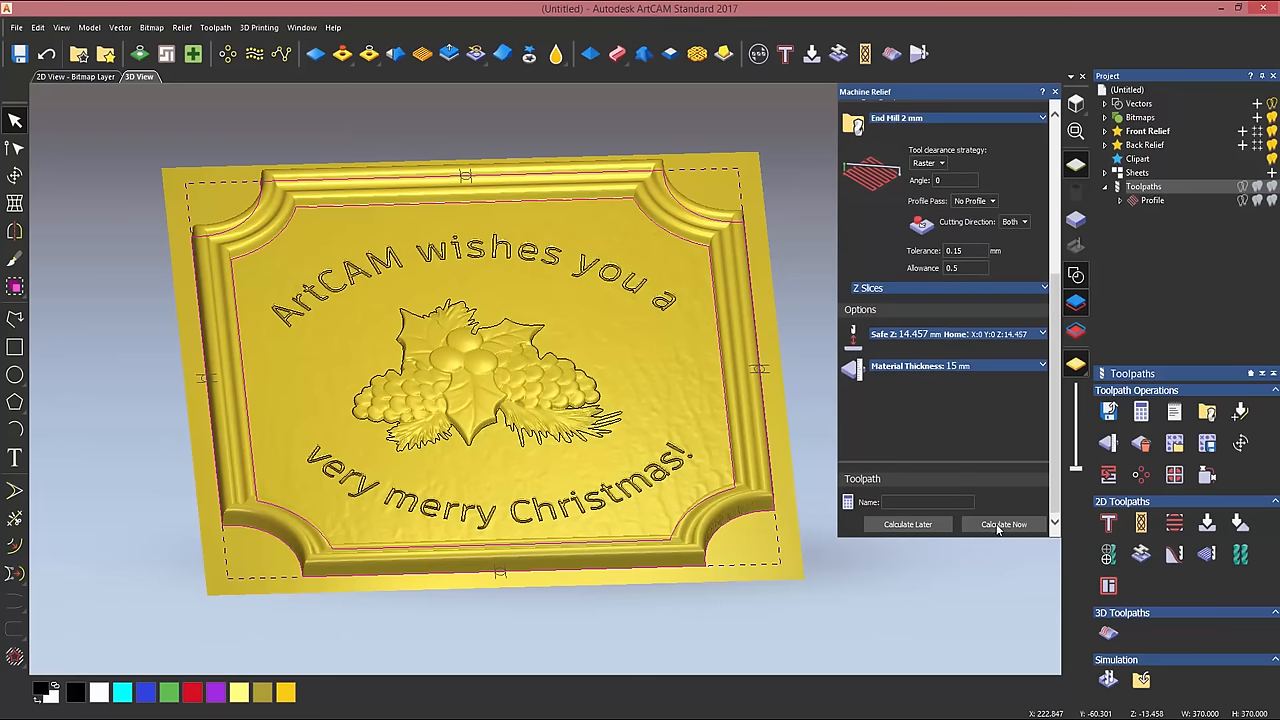
Calculate the Machine Relief toolpath and review its passes in the project tree.
left_click(1003, 524)
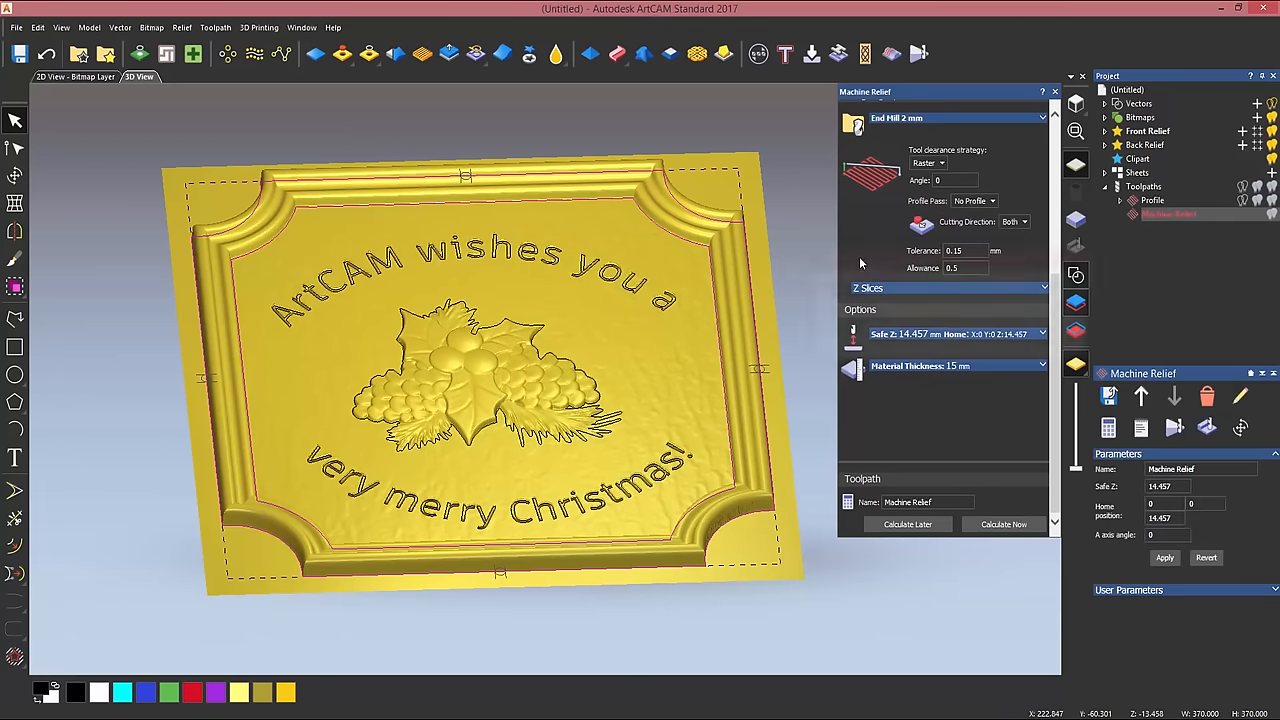
left_click(1004, 524)
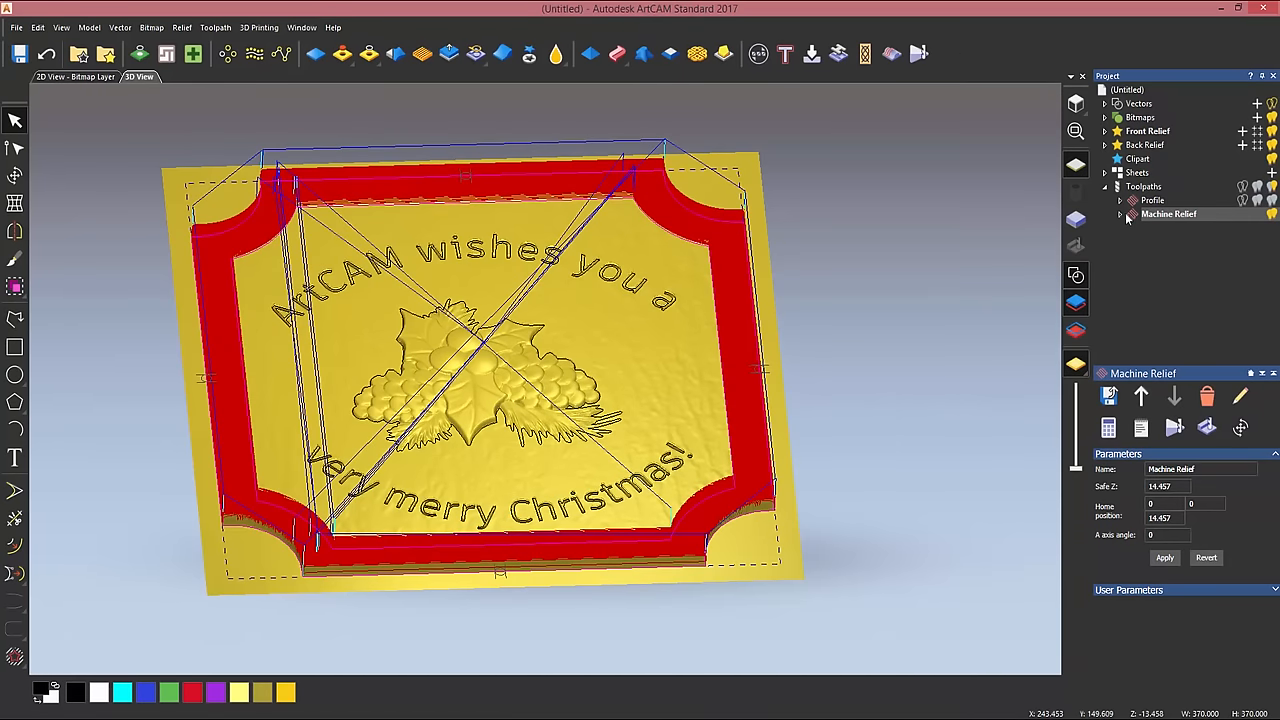
left_click(1120, 214)
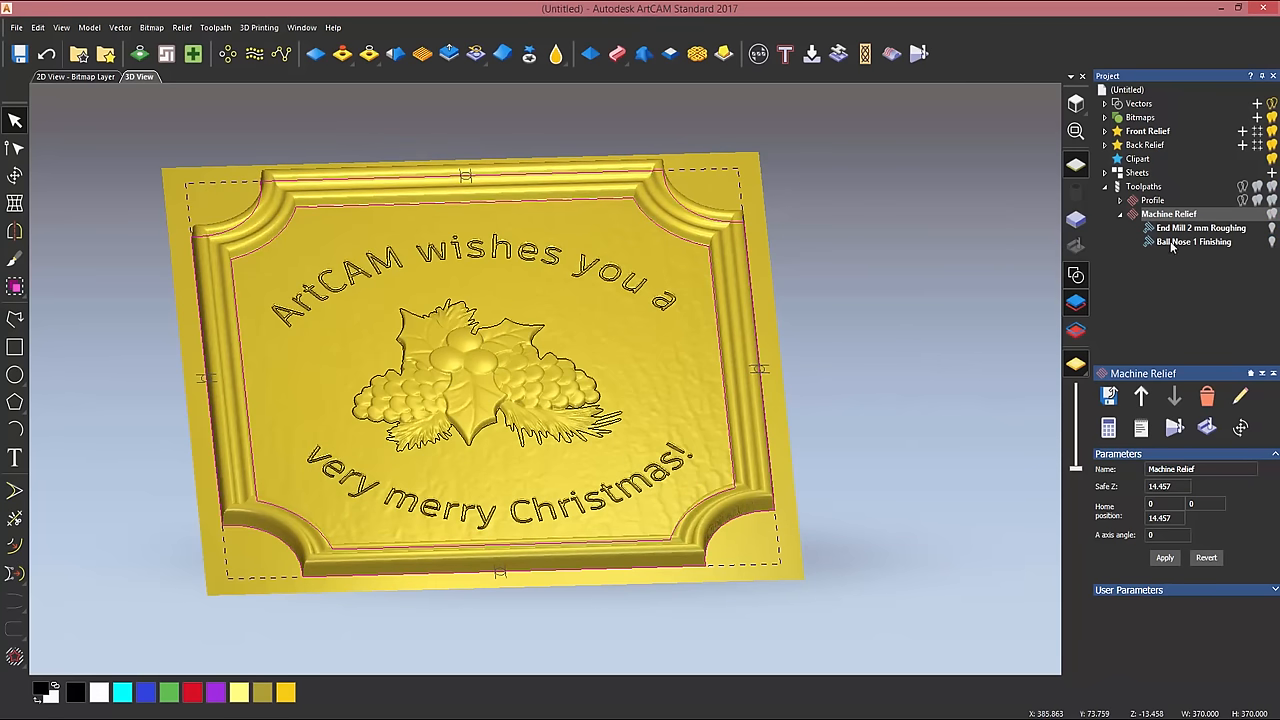
left_click(1120, 213)
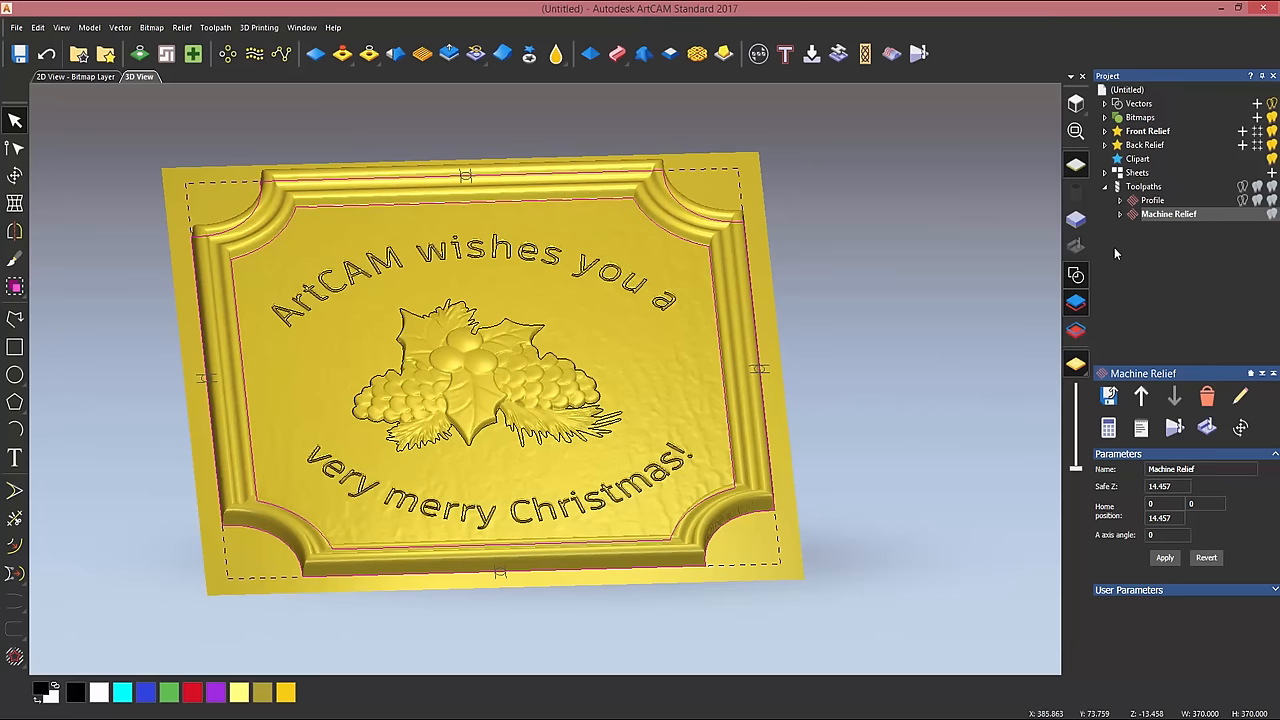
mouse_move(987, 264)
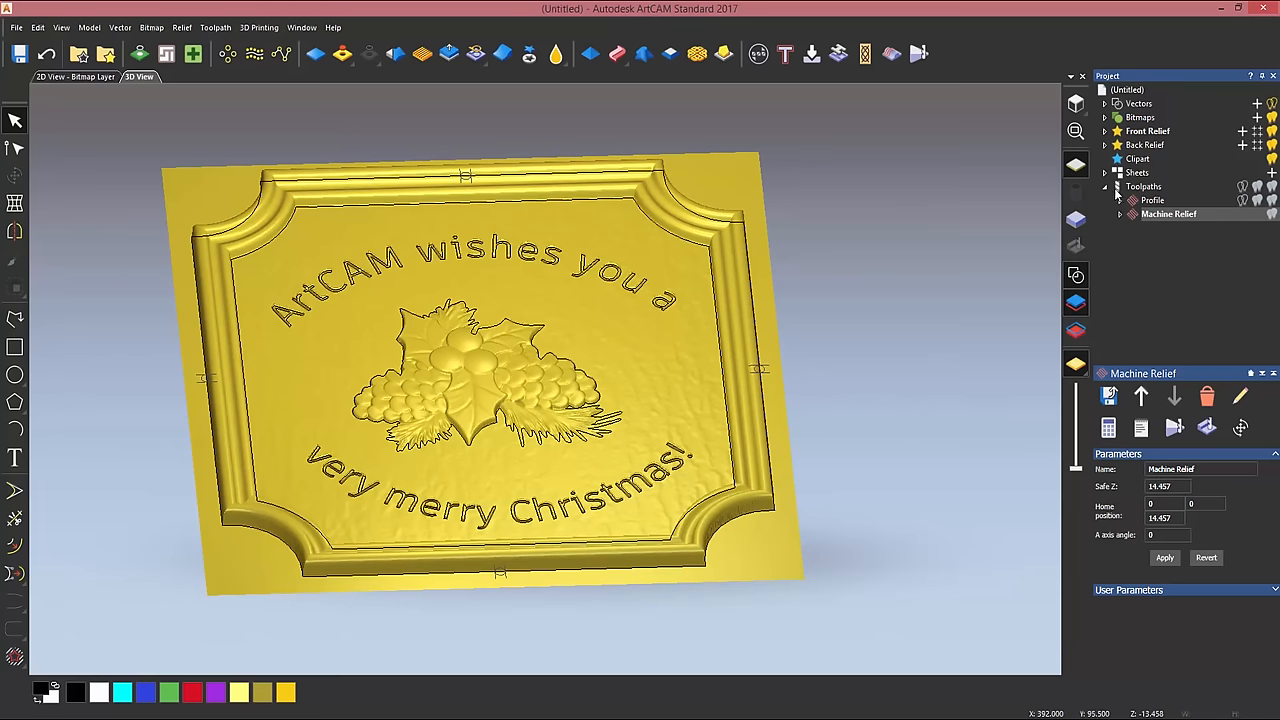
Start another Machine Relief toolpath limited to the selected vectors.
left_click(1143, 186)
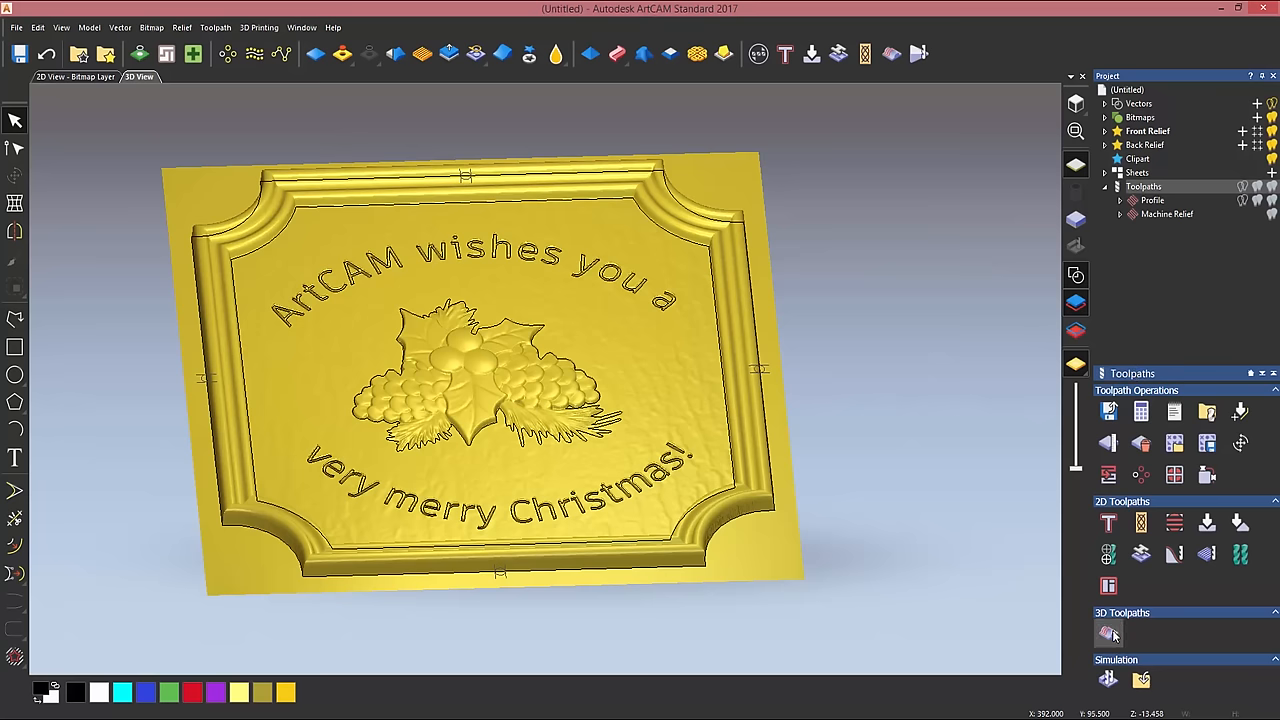
left_click(1105, 632)
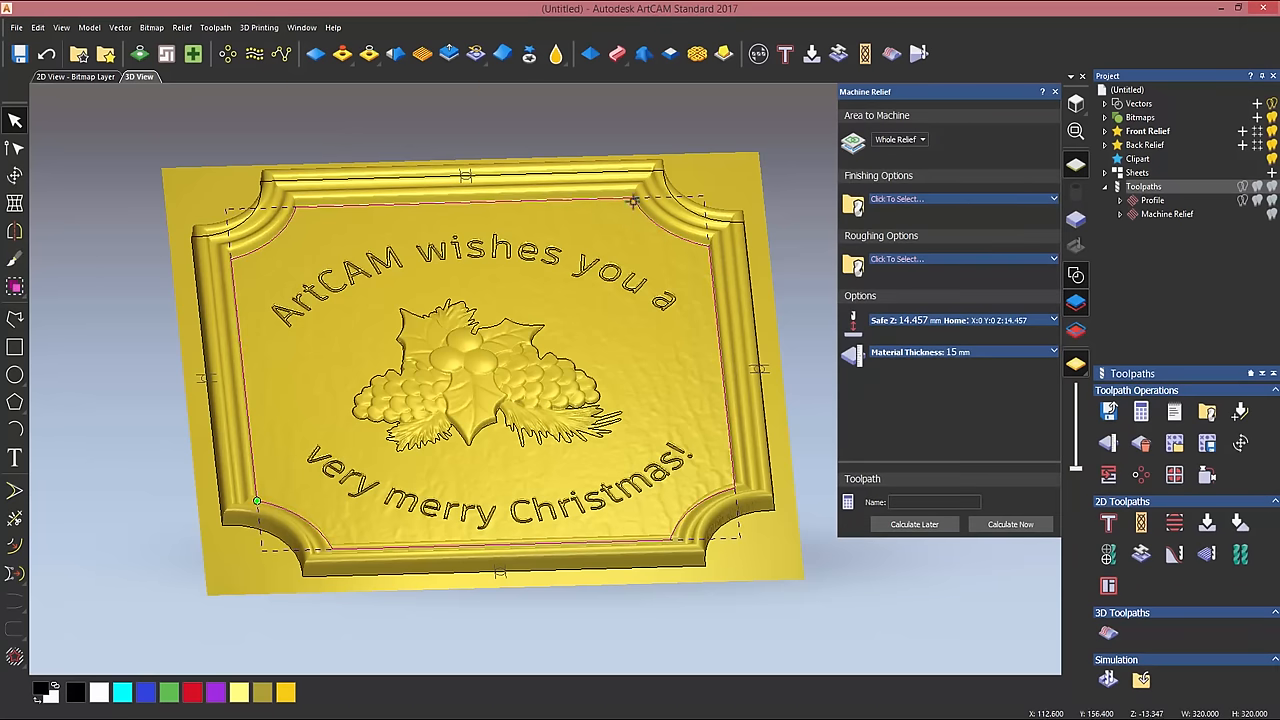
left_click(921, 139)
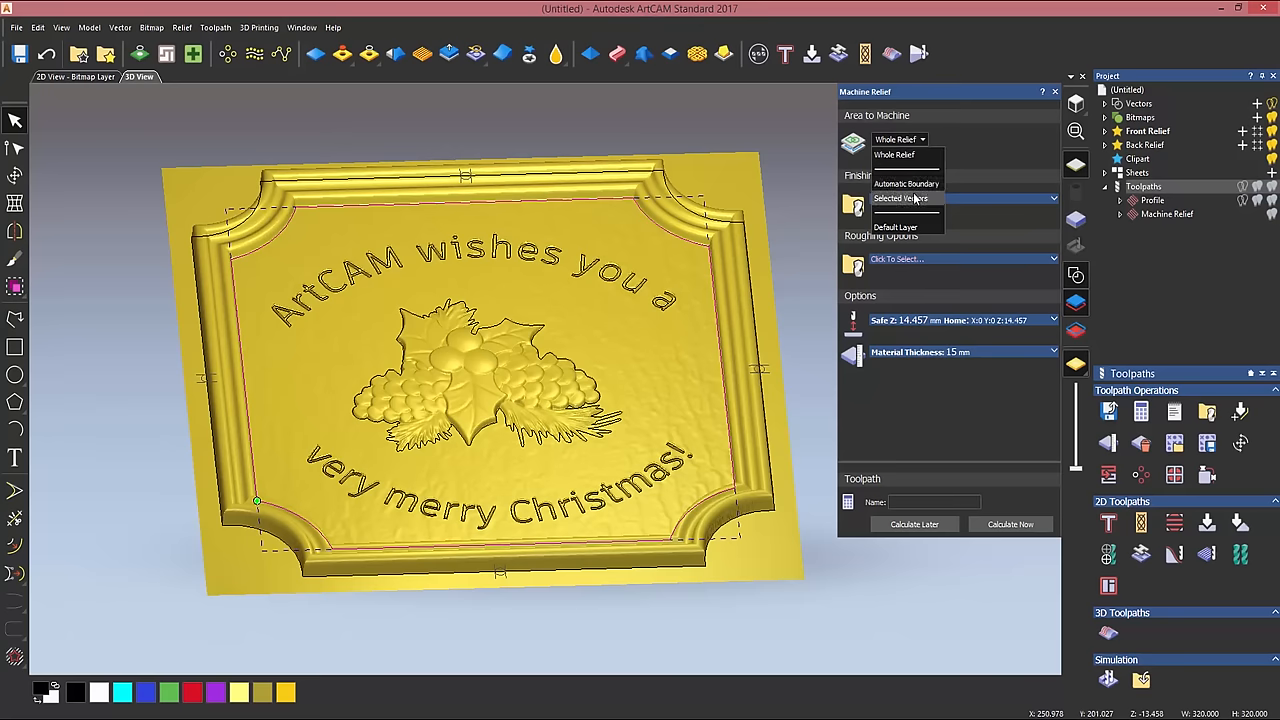
left_click(900, 198)
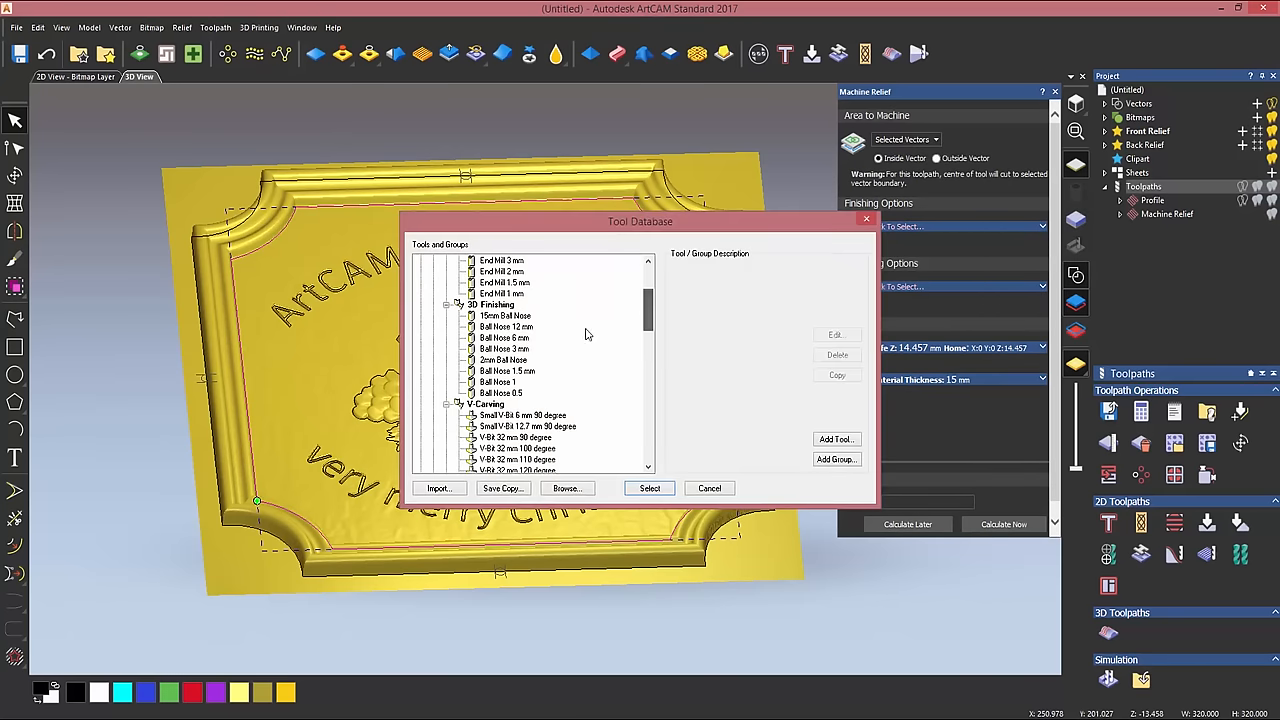
Choose a 1.5 mm ball nose for finishing and a 10 mm end mill for roughing, then calculate.
left_click(505, 370)
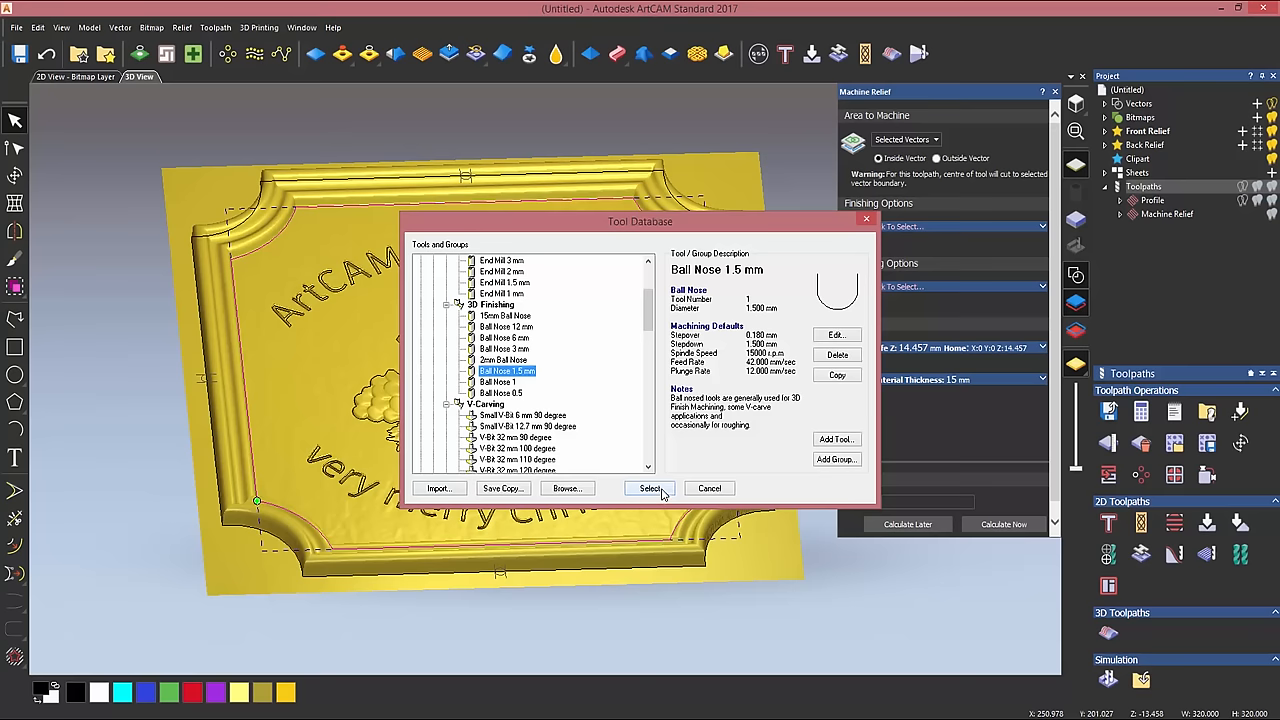
left_click(648, 488)
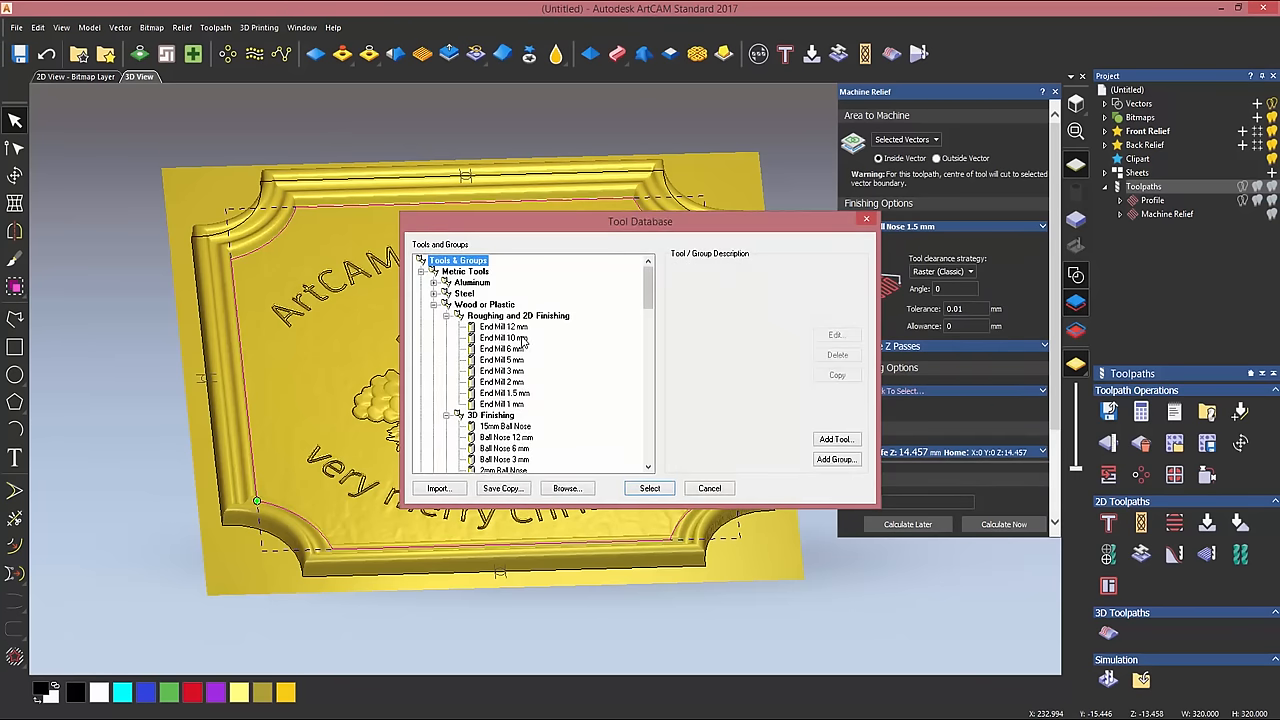
left_click(648, 487)
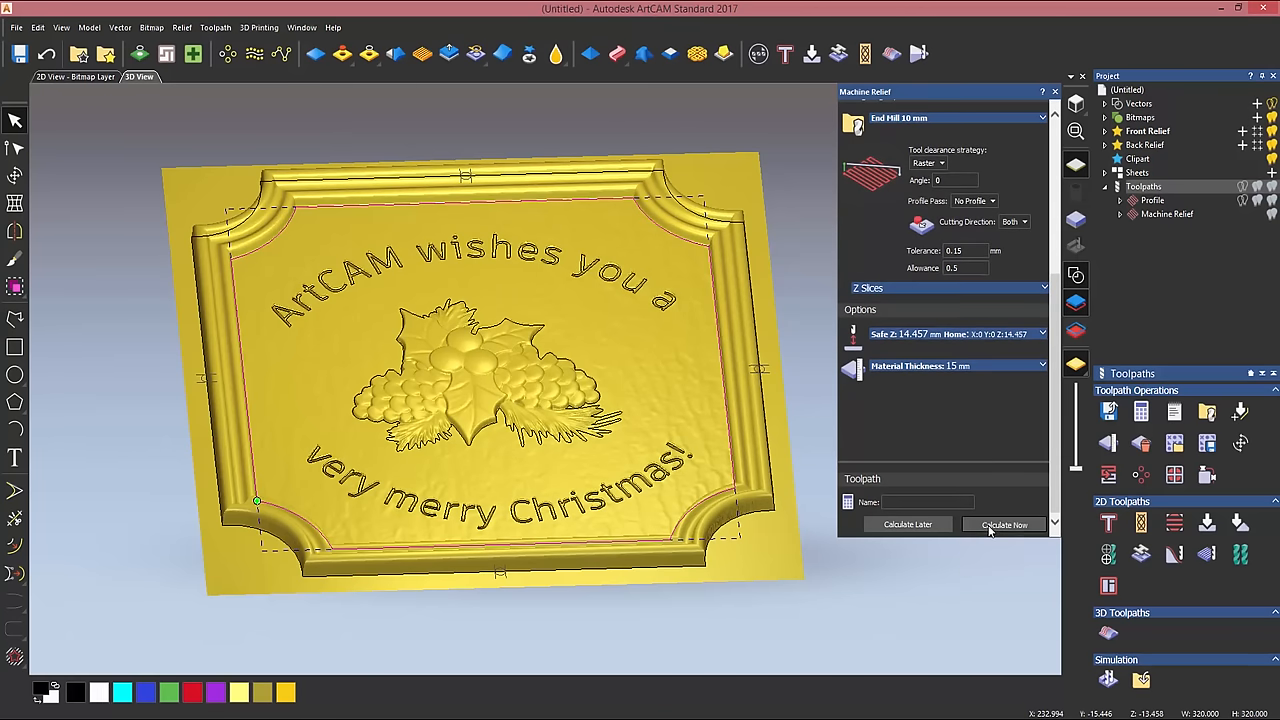
left_click(1005, 524)
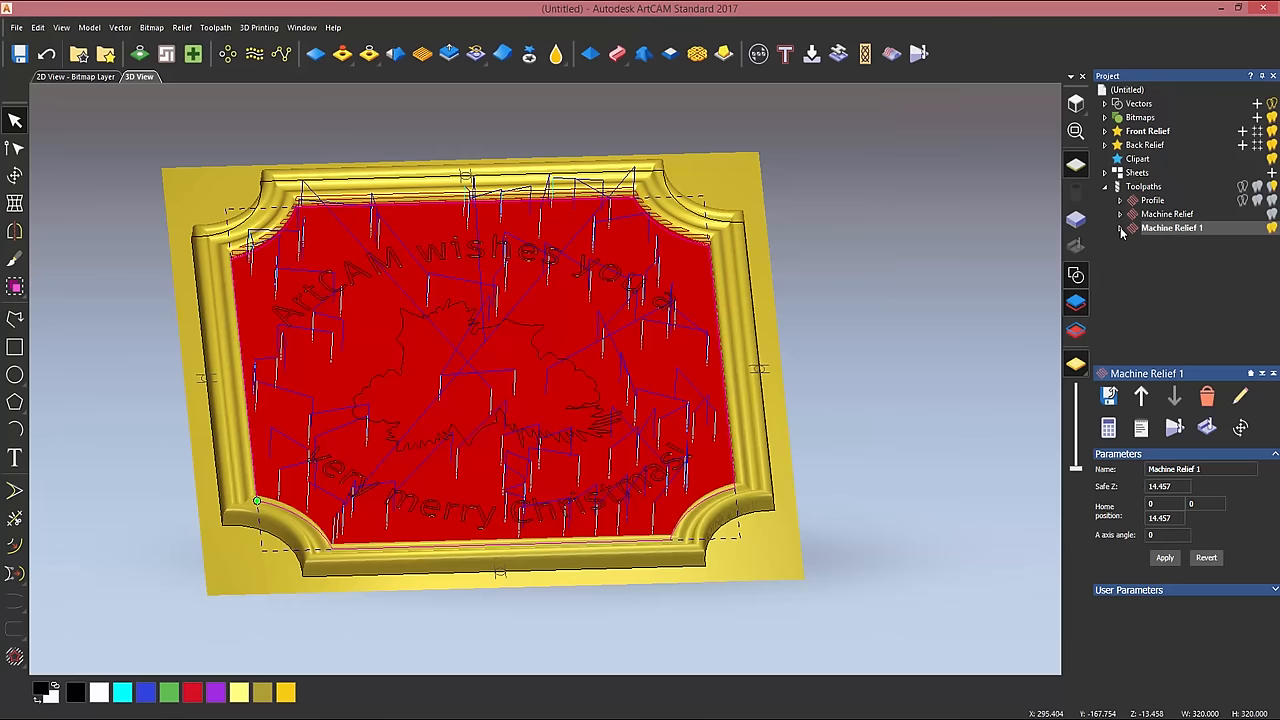
left_click(1122, 227)
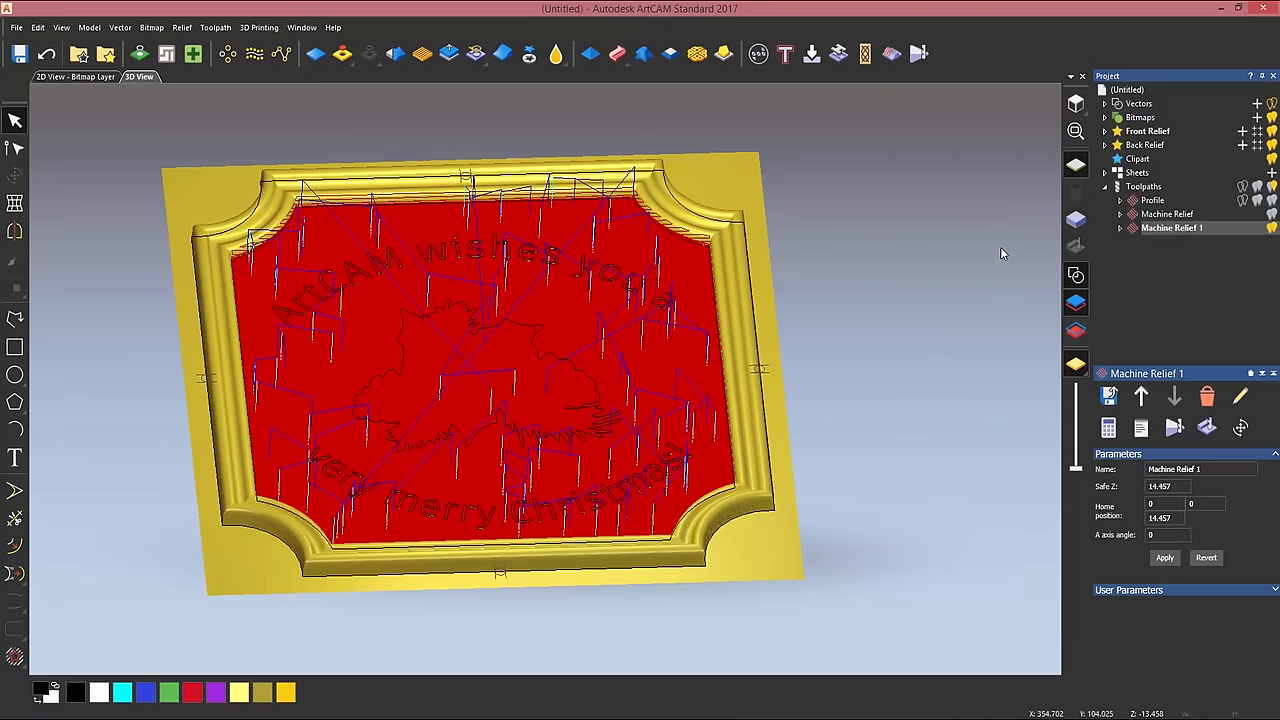
Simulate all toolpaths on the whole model at High detail resolution.
left_click(1143, 186)
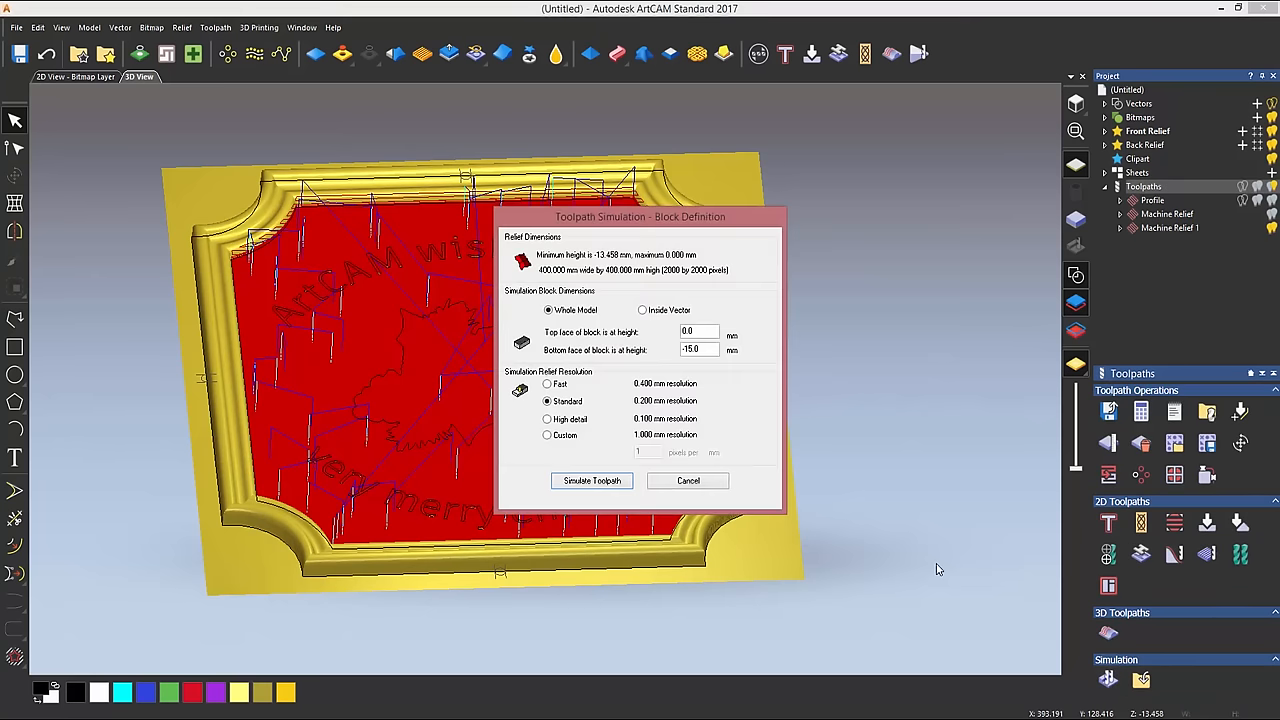
left_click(547, 418)
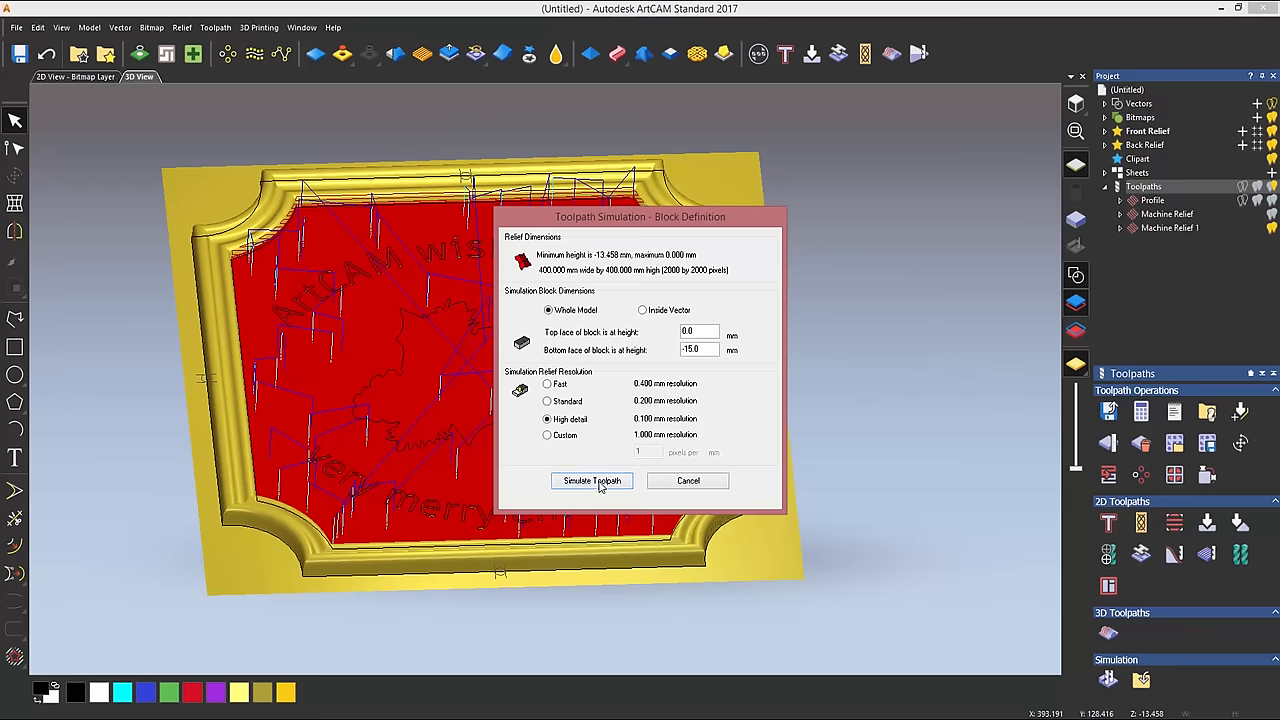
left_click(591, 481)
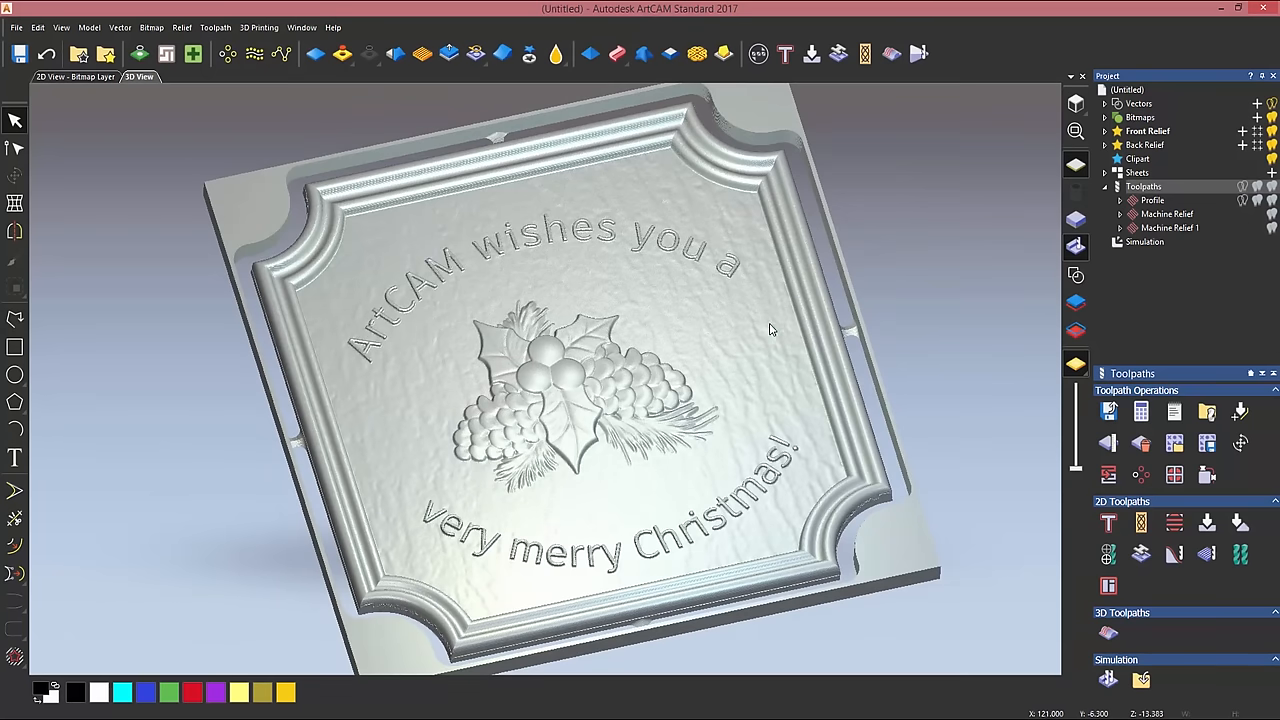
mouse_move(888, 264)
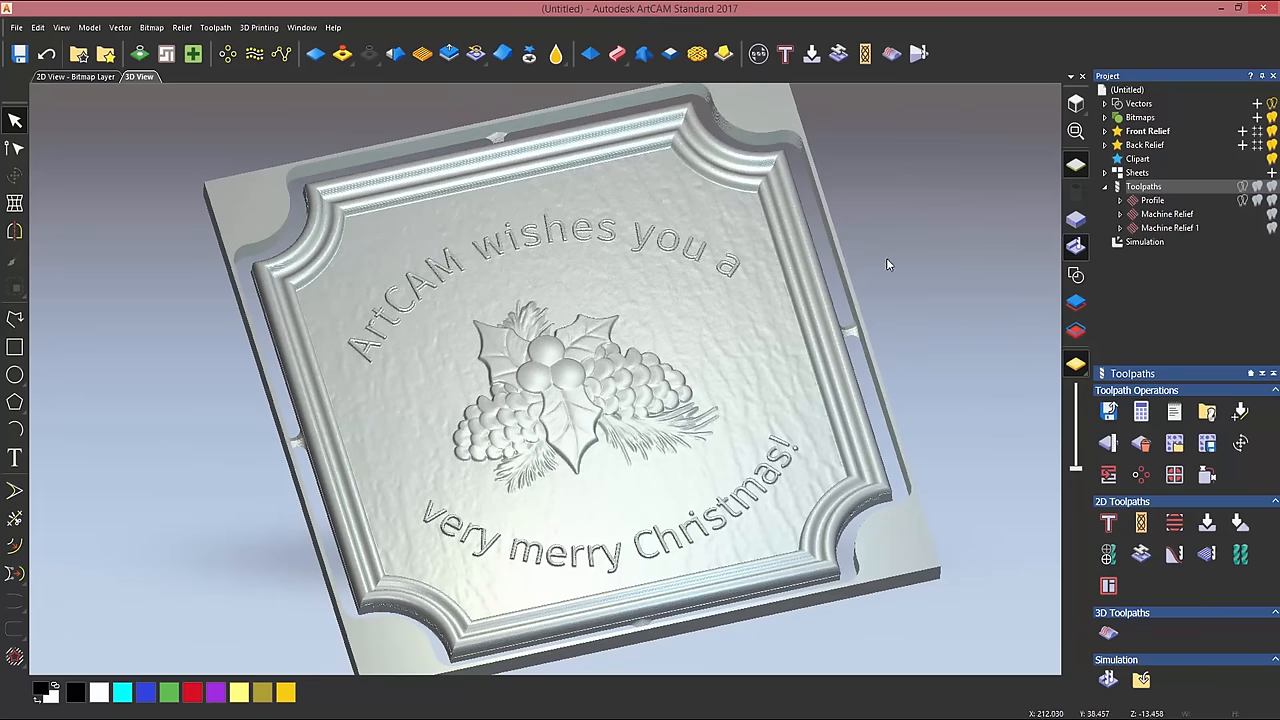
mouse_move(924, 239)
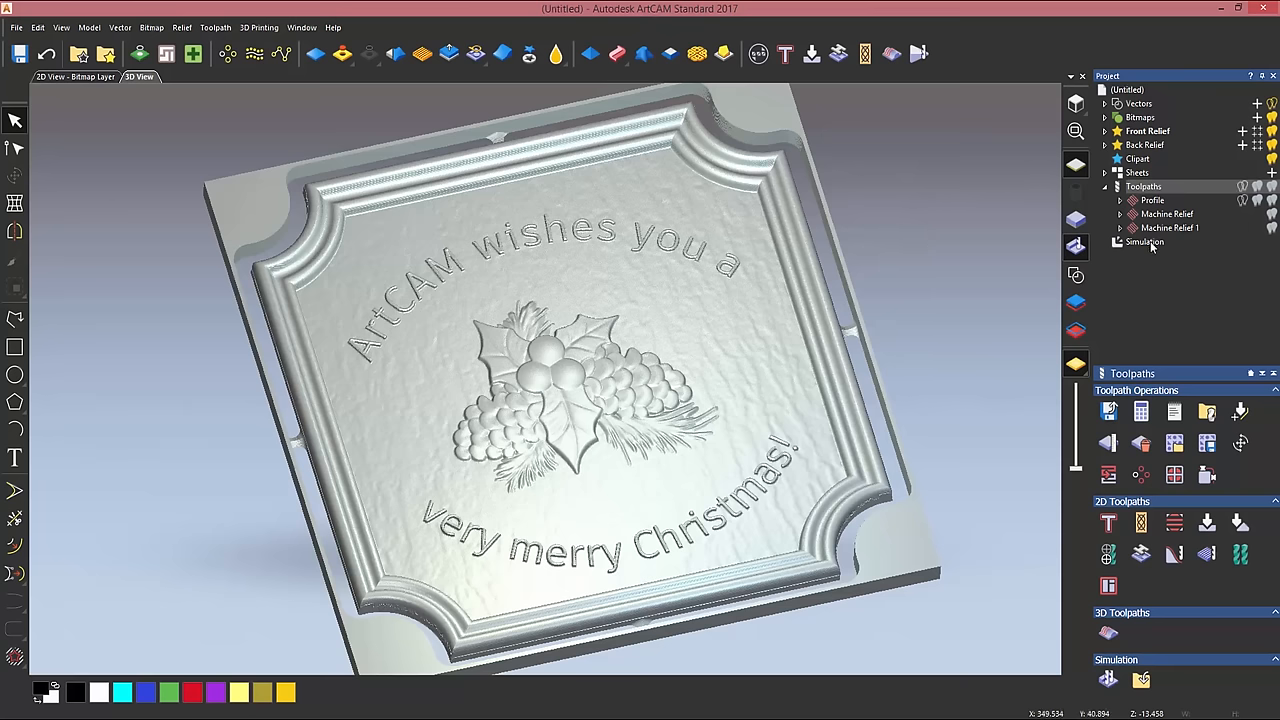
Set the simulation material to Medium Oak (V) and apply it.
left_click(1145, 242)
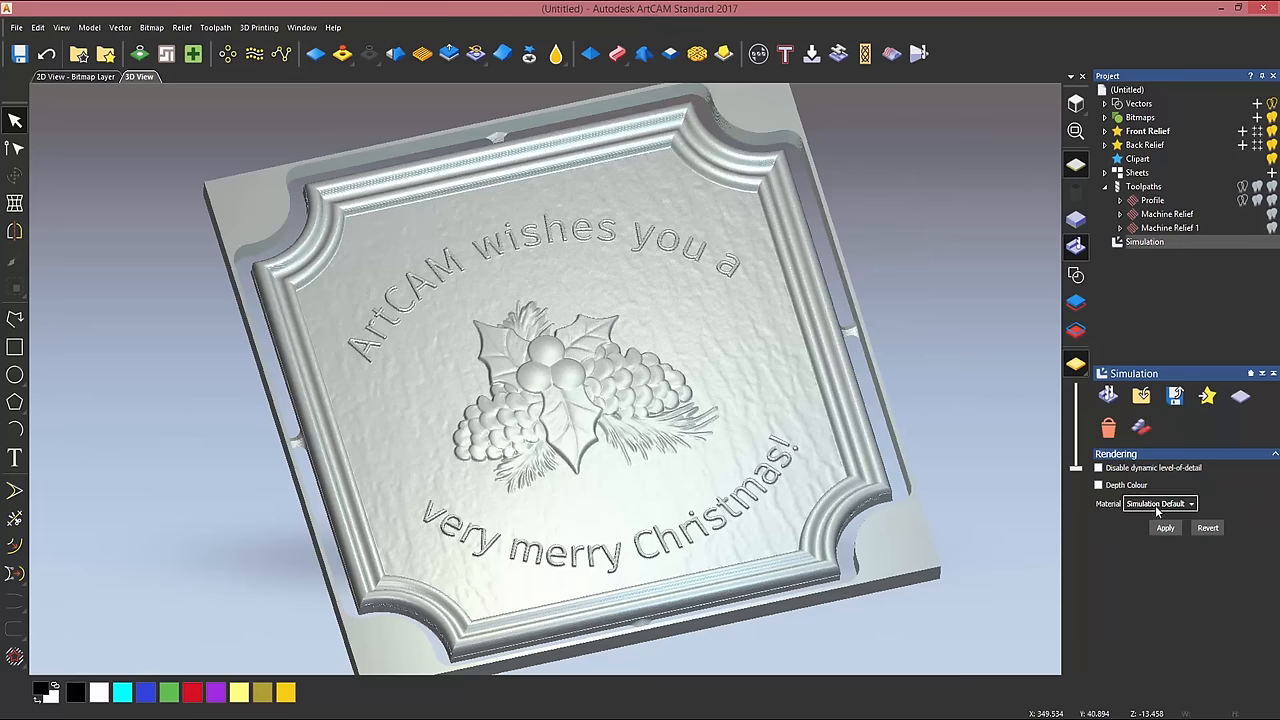
left_click(1186, 503)
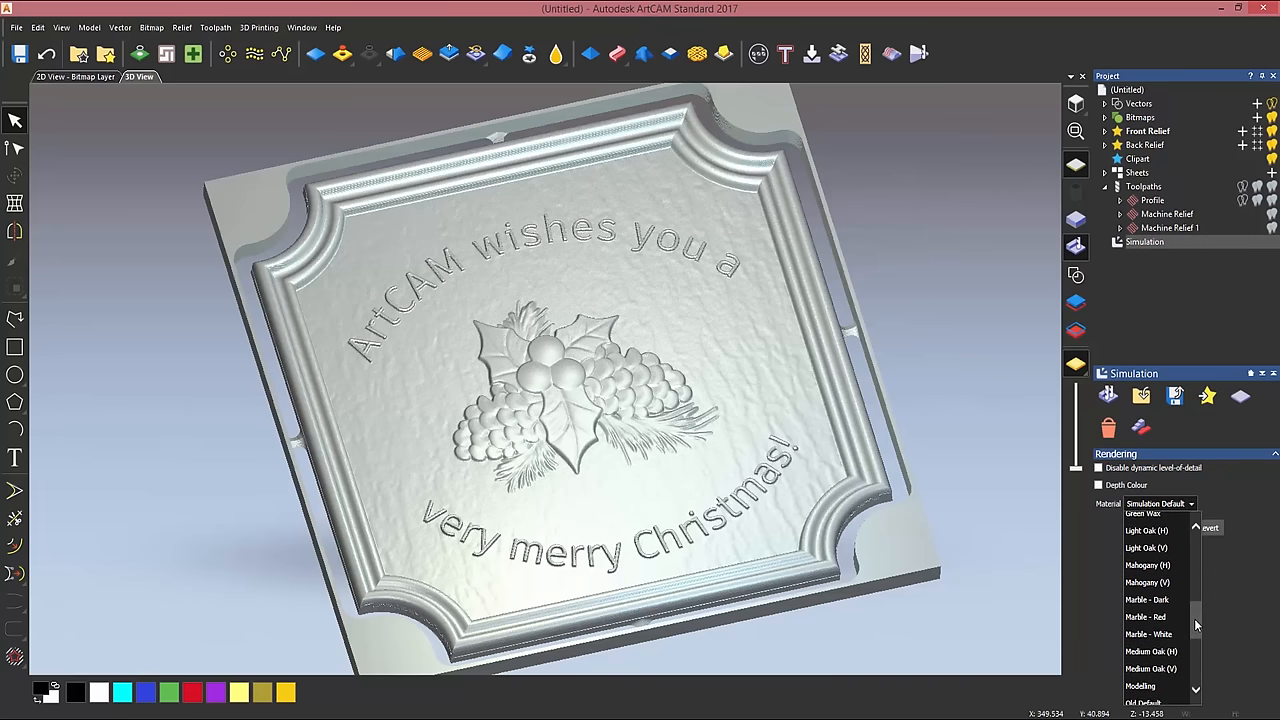
left_click(1153, 668)
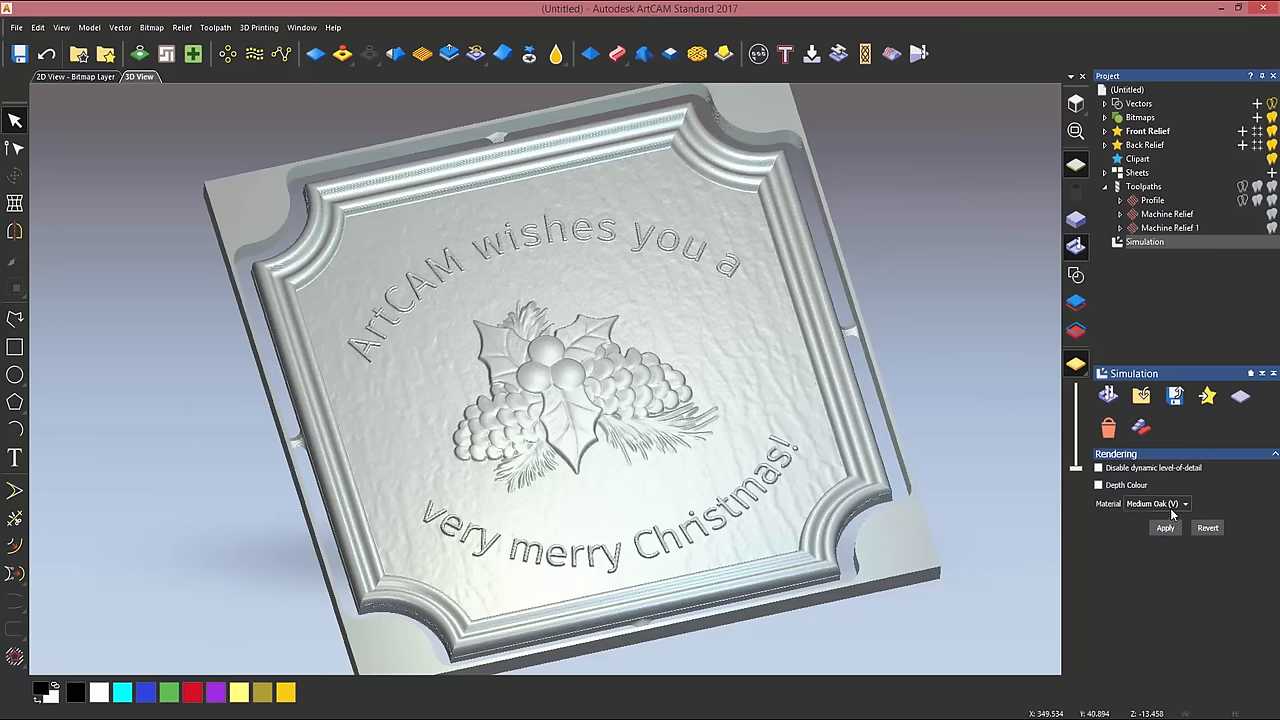
left_click(1163, 528)
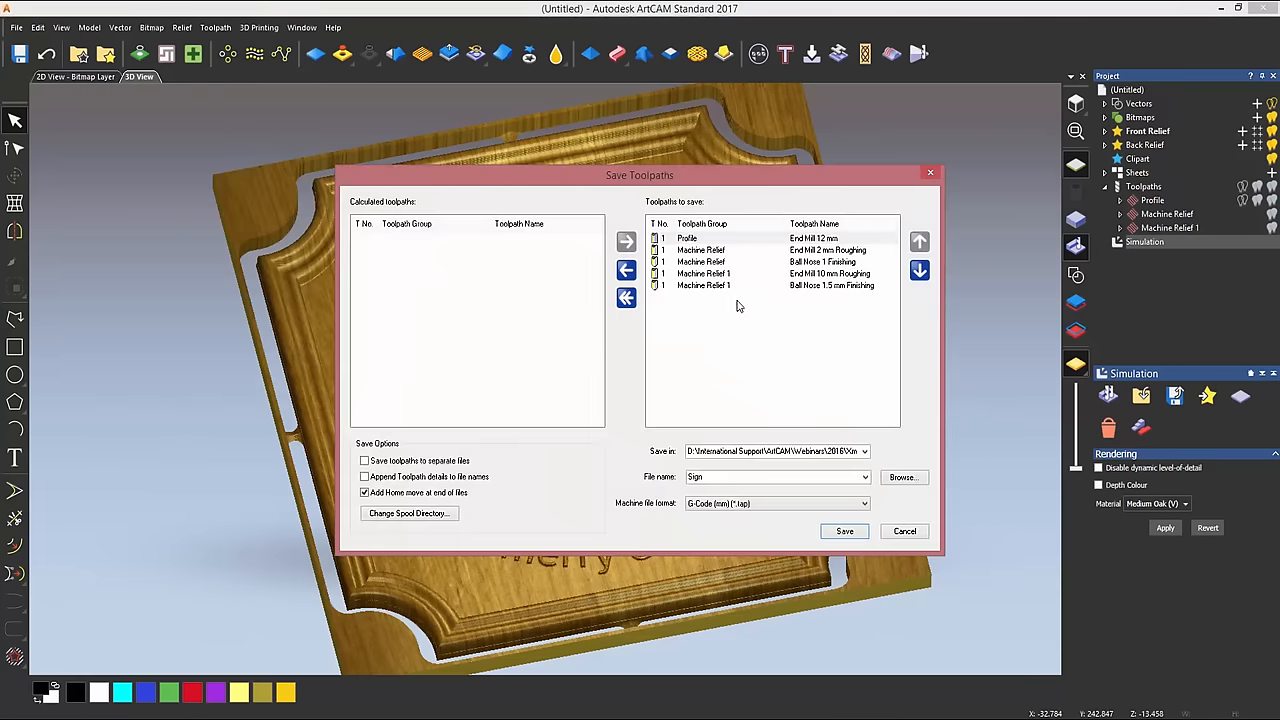
mouse_move(746, 323)
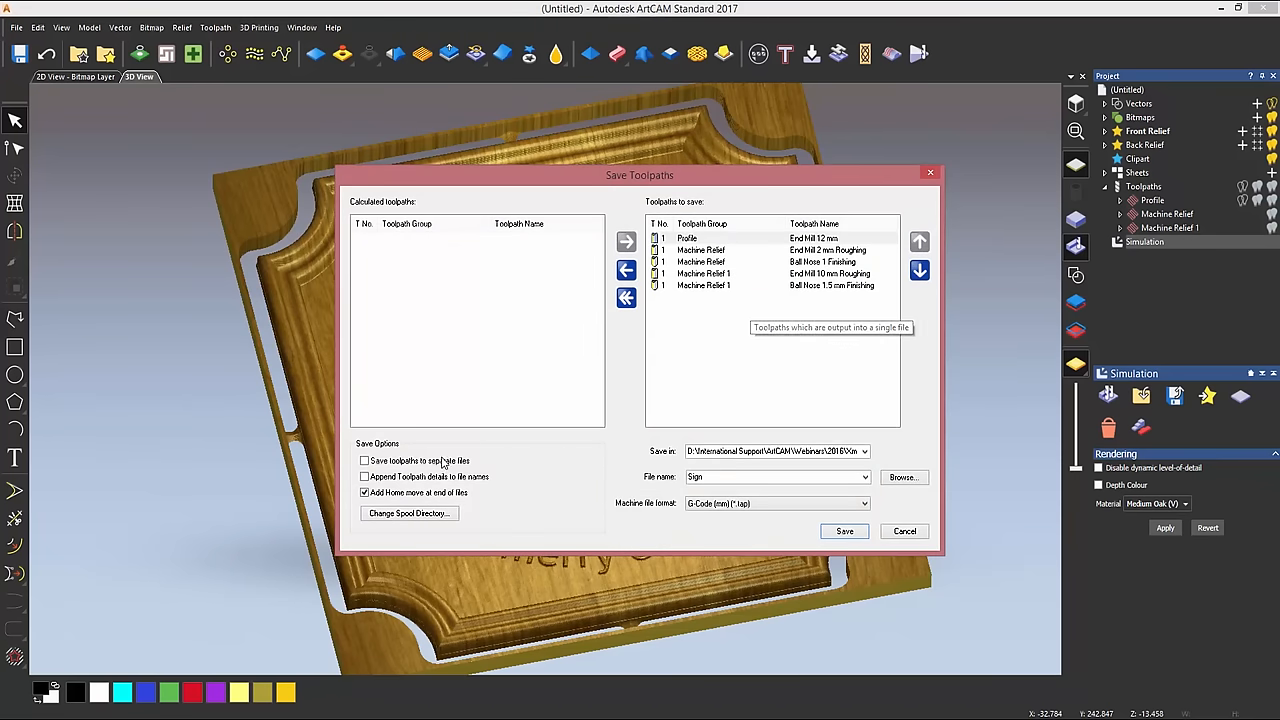
Save the five toolpaths as separate .tap files with toolpath details in the names, then open them.
left_click(363, 460)
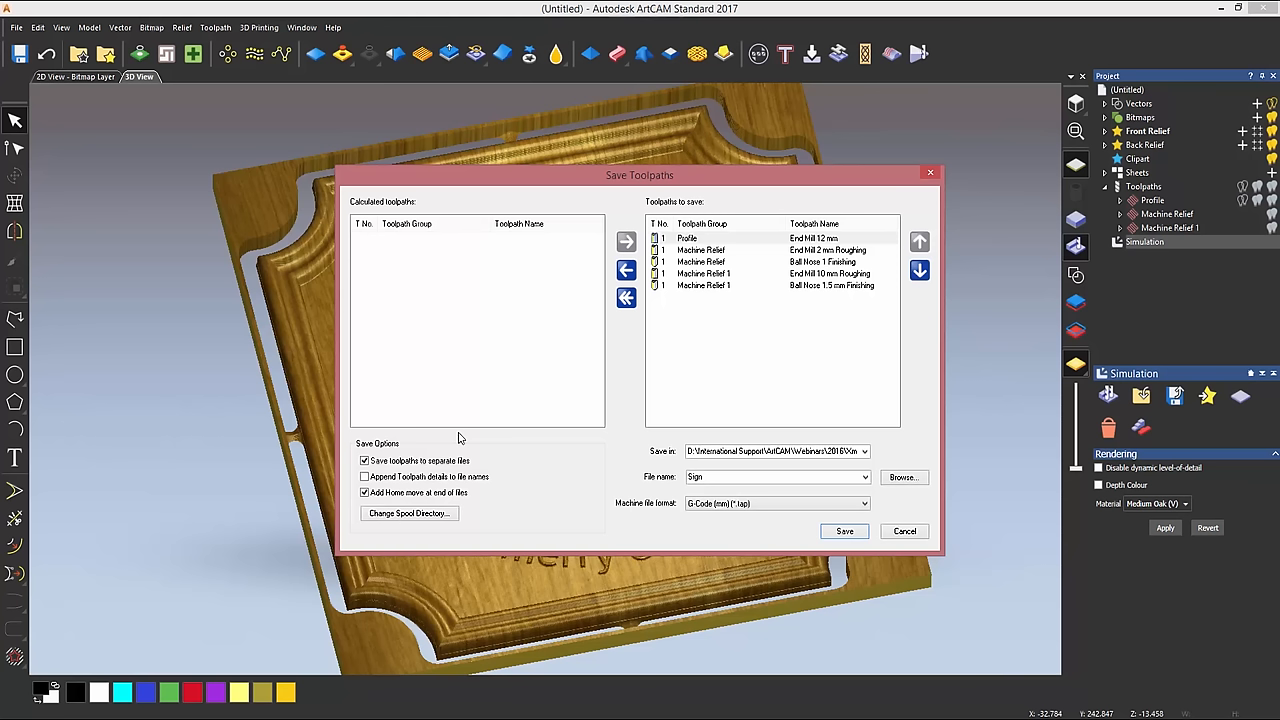
left_click(364, 477)
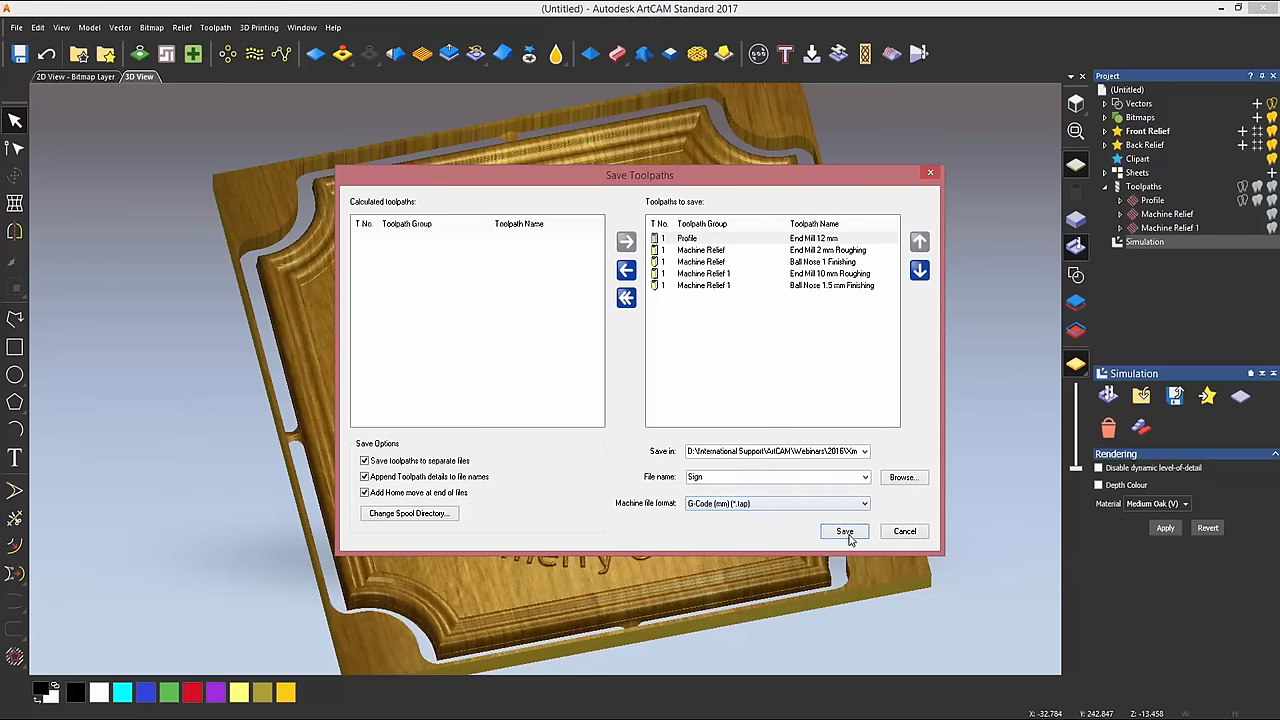
left_click(844, 531)
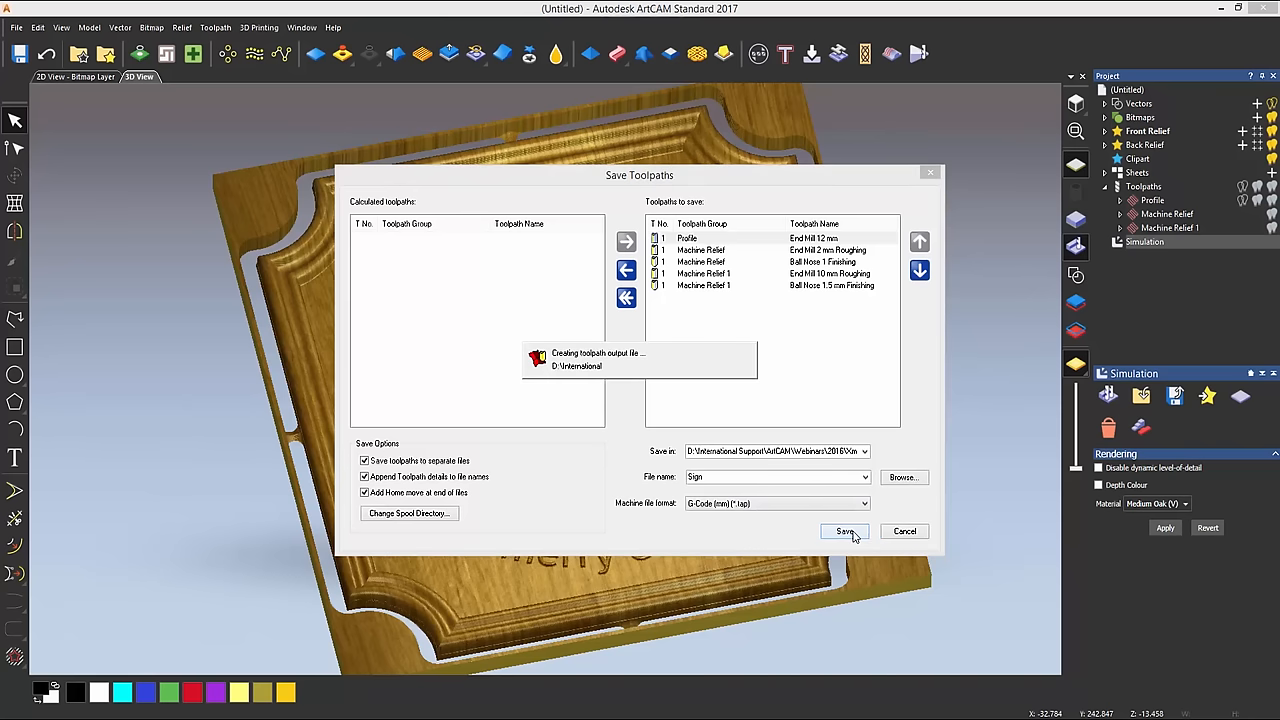
left_click(844, 531)
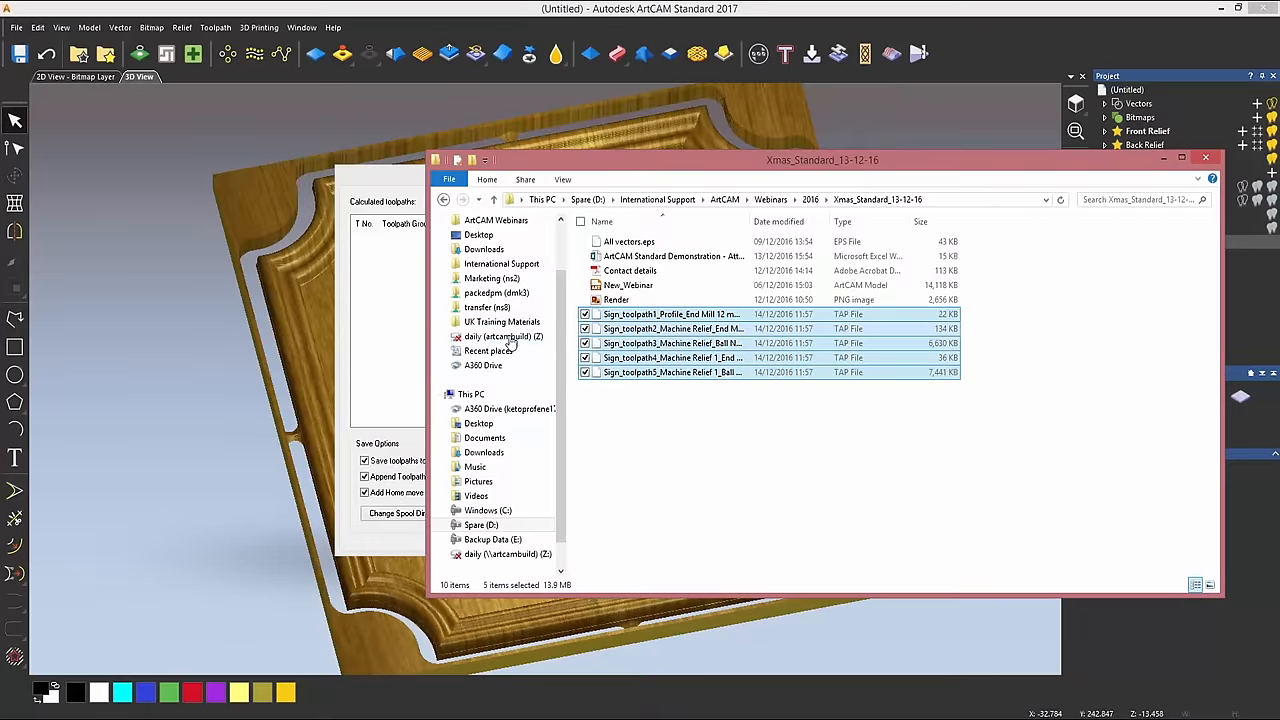
double_click(667, 314)
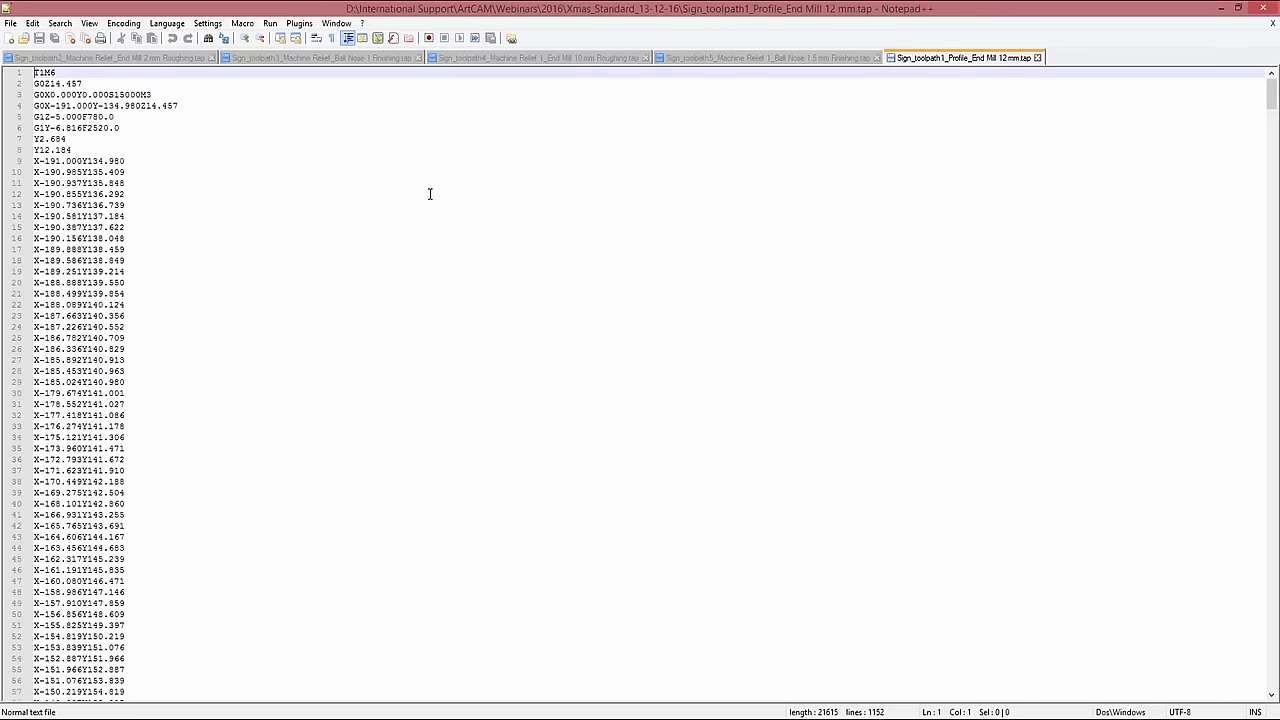
left_click(110, 58)
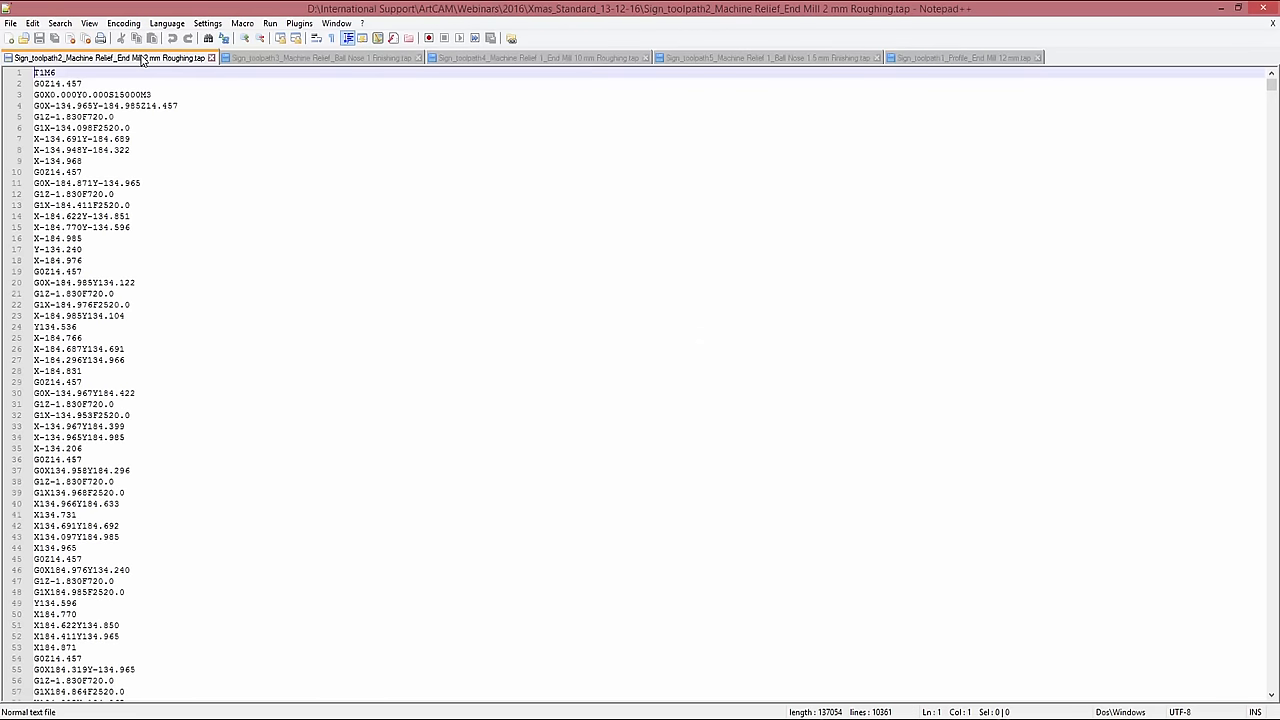
left_click(320, 57)
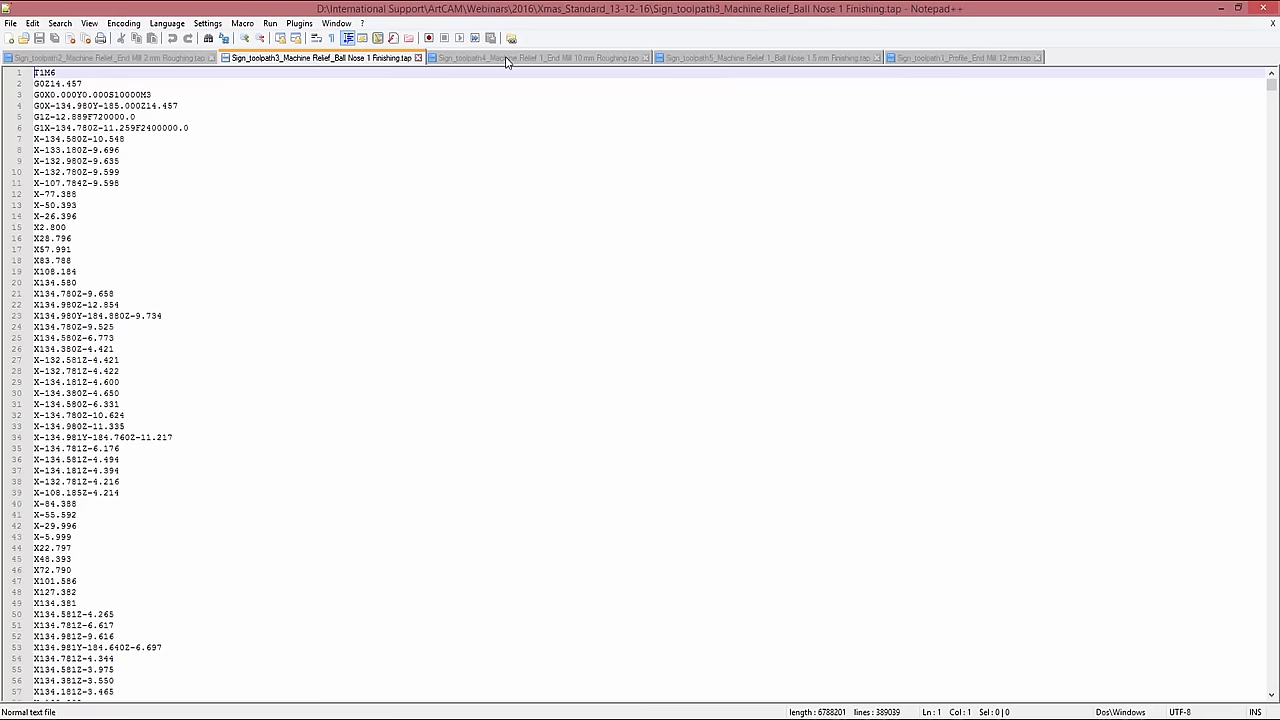
left_click(775, 57)
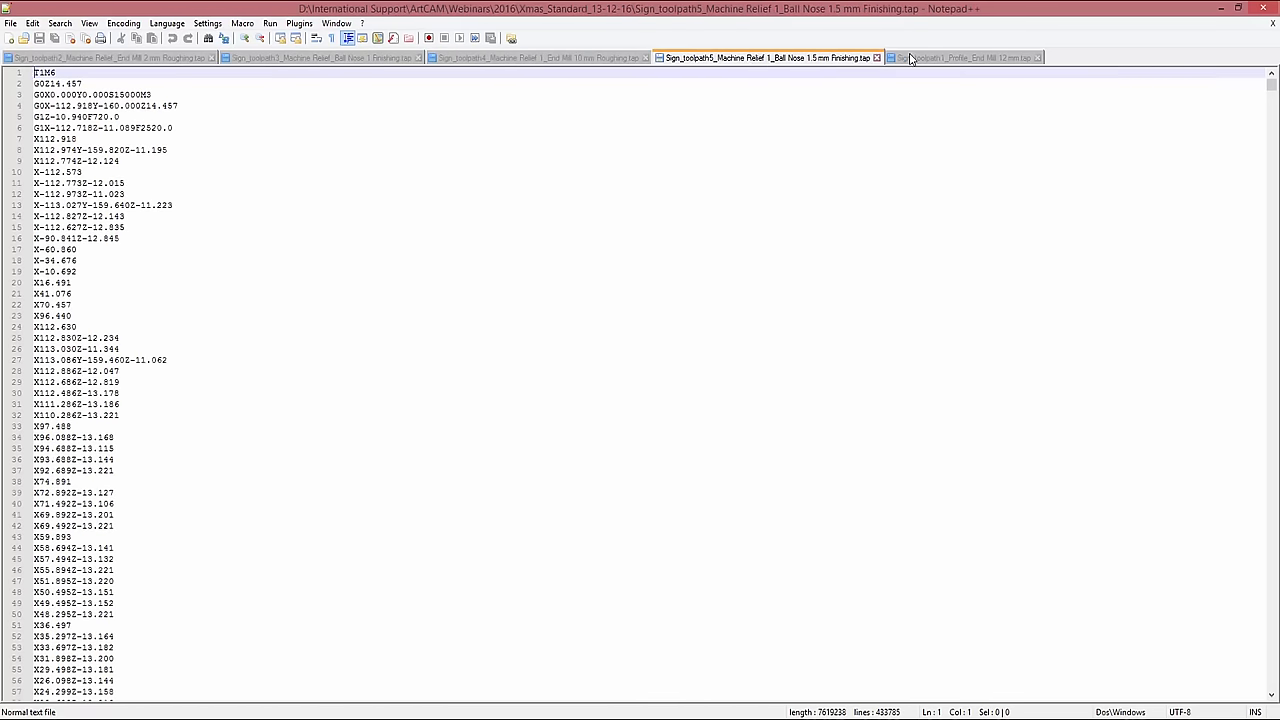
left_click(962, 57)
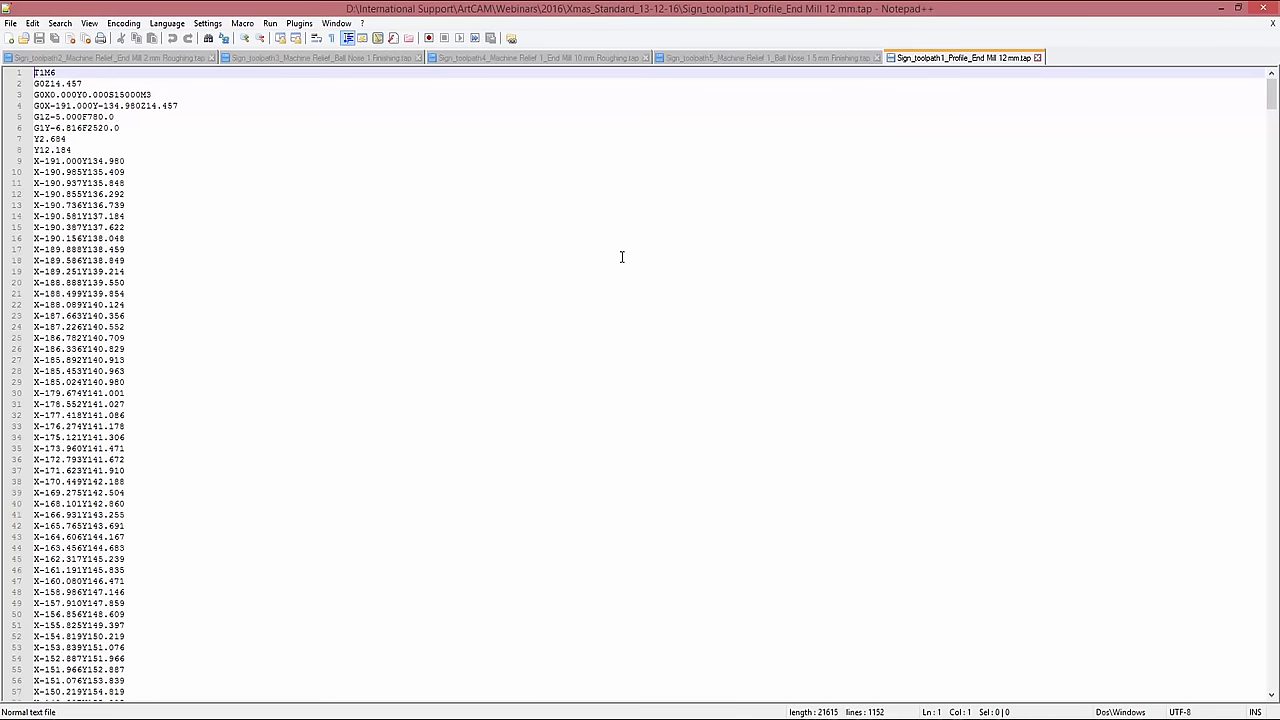
mouse_move(615, 265)
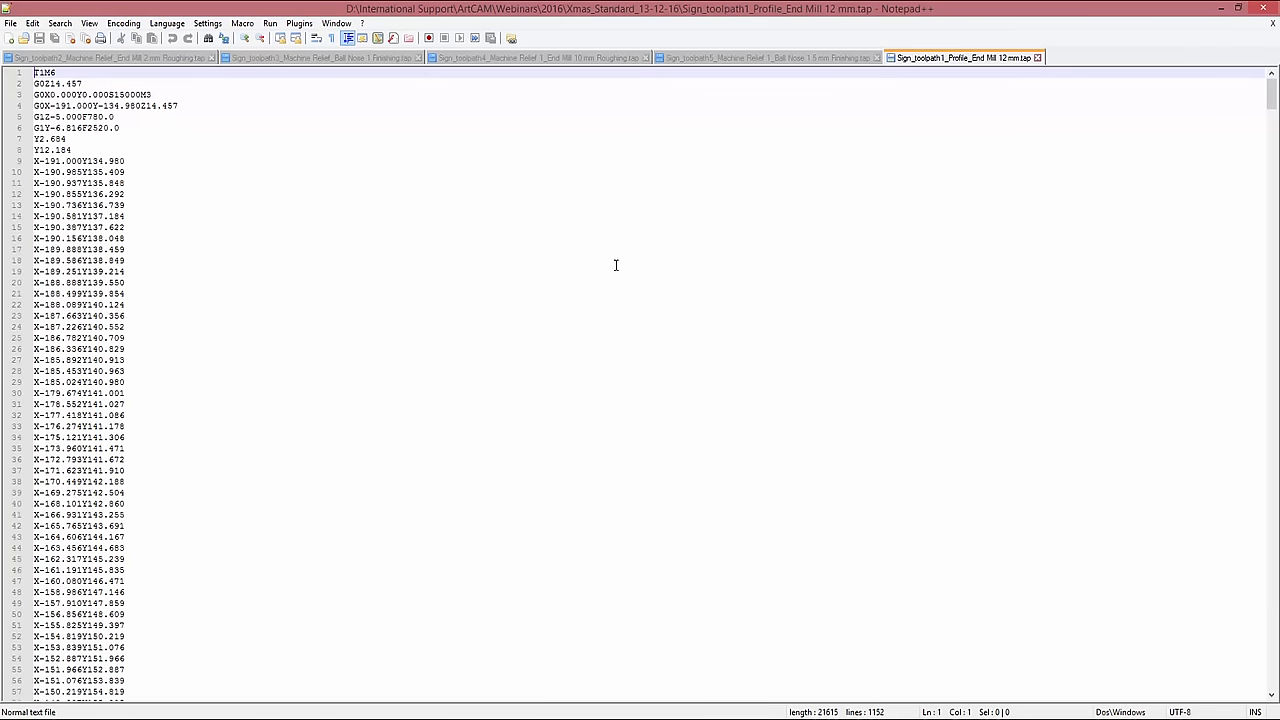